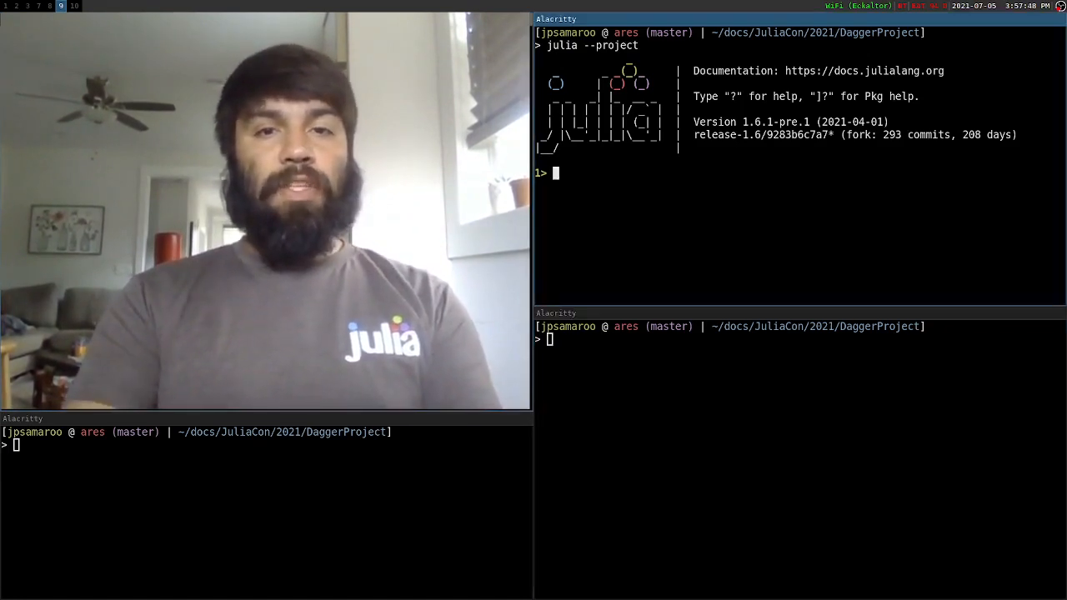
- Load Dagger and define W = rand(10000,1000) as a plain random matrix
type("using Dagger")
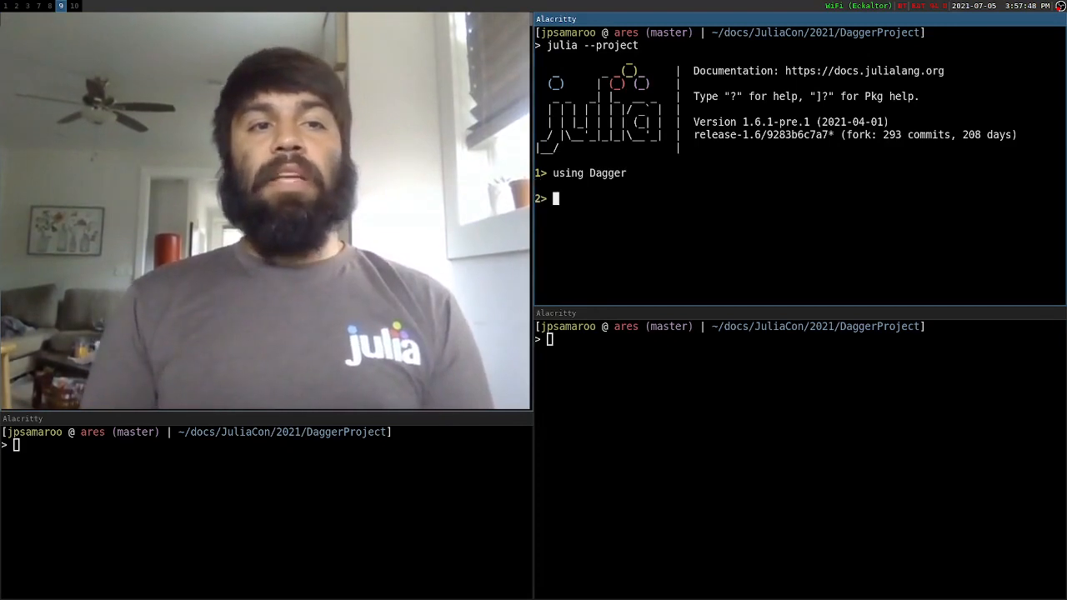
type("W = r")
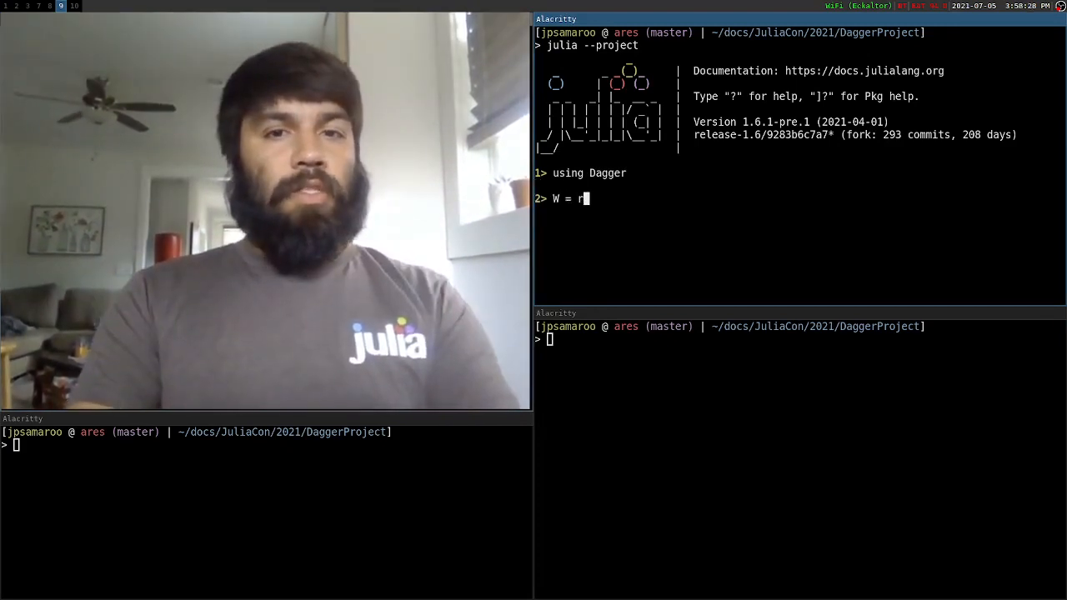
type("and(10000,")
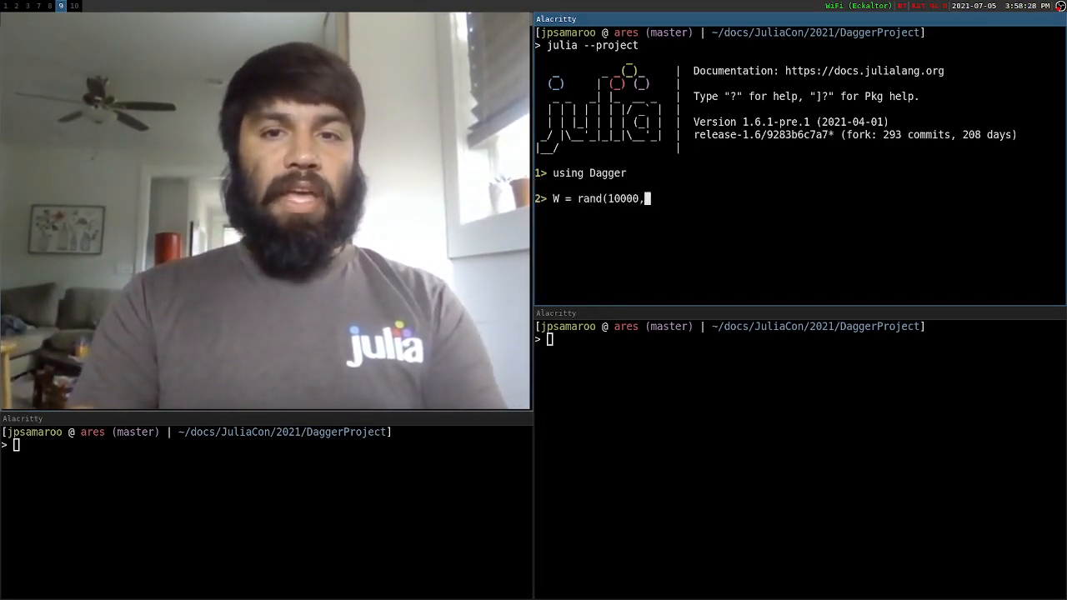
type("1000)")
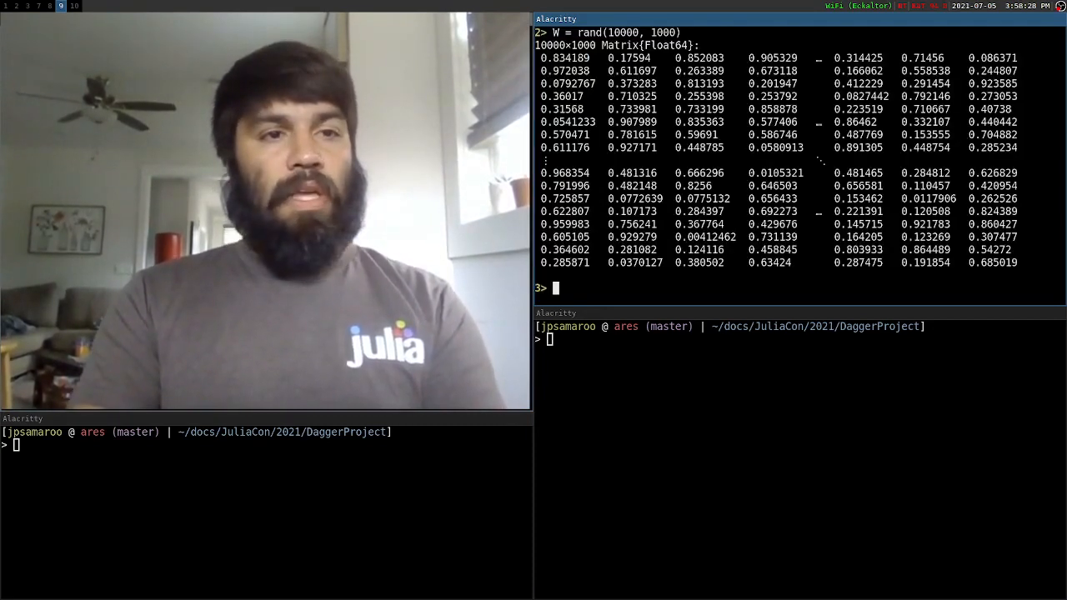
- Compute X = W*rand(1000), Y likewise, and the elementwise product Z = X .* Y
type("X =")
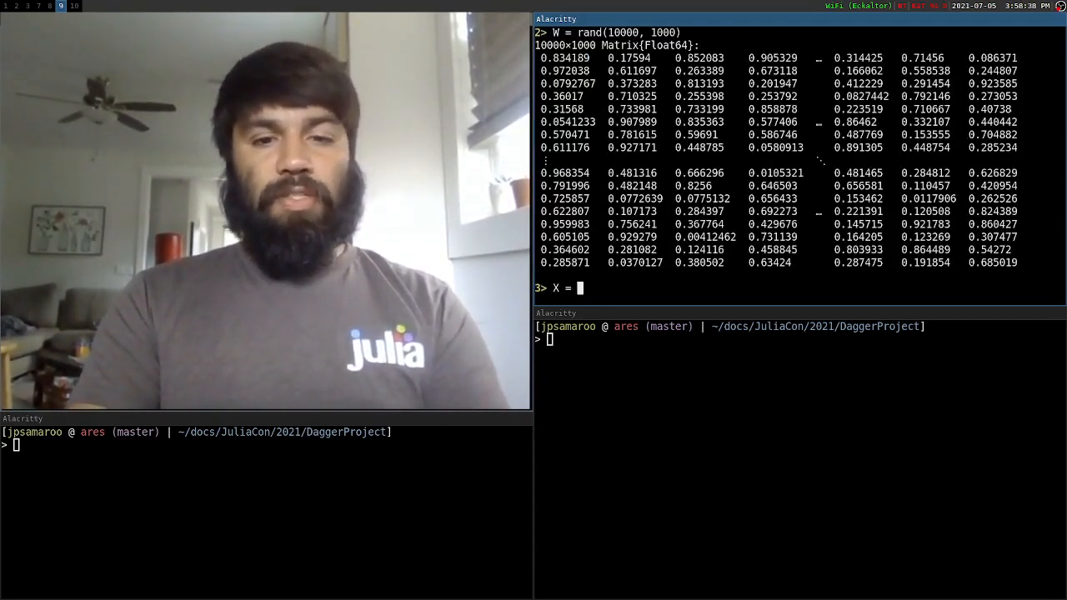
type("W * rand(100")
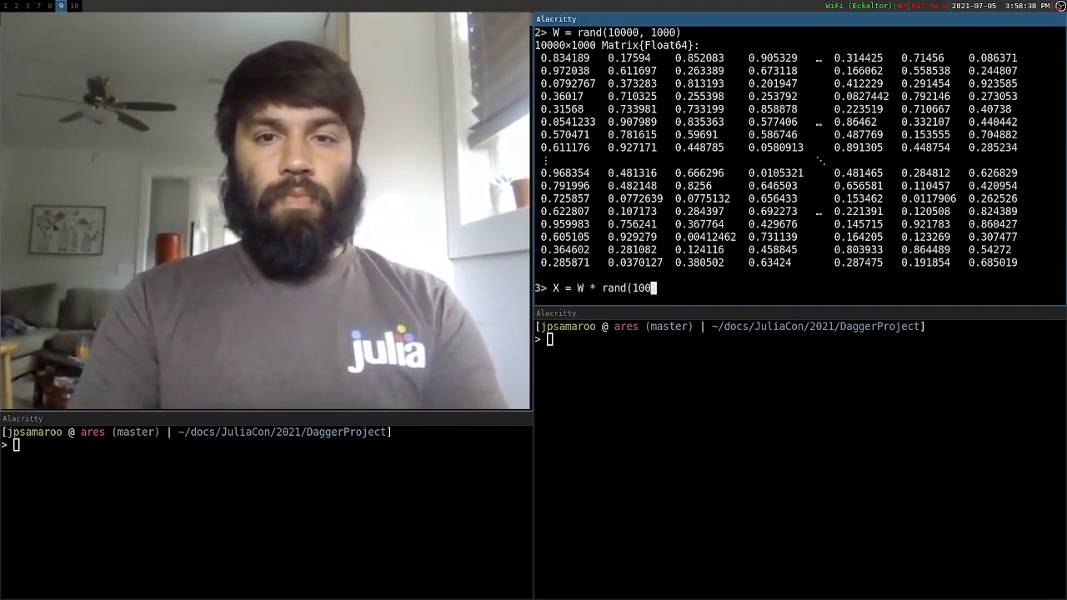
key("enter")
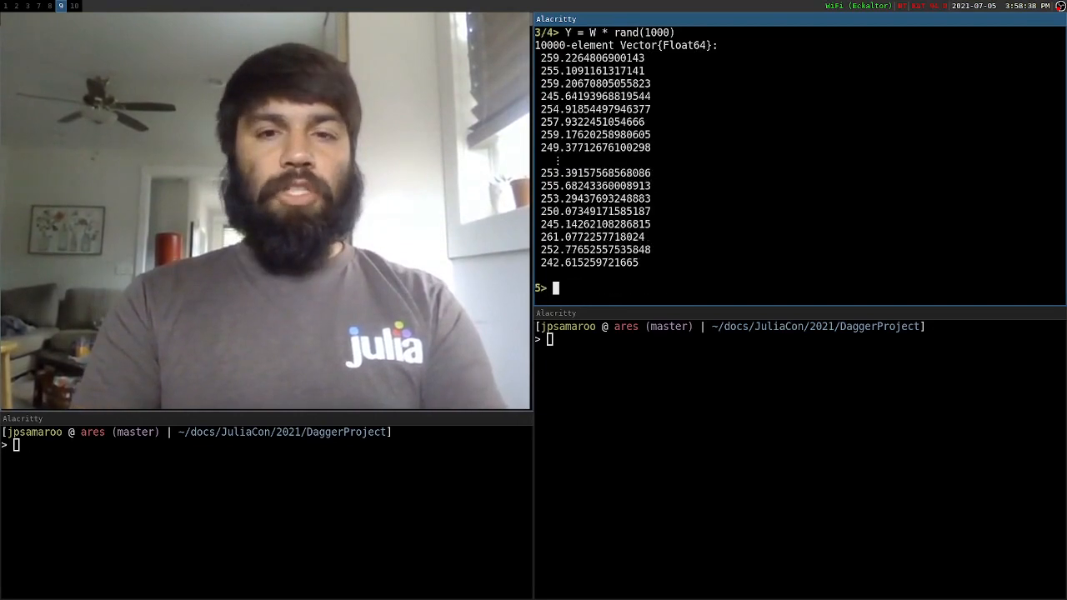
type("Z =")
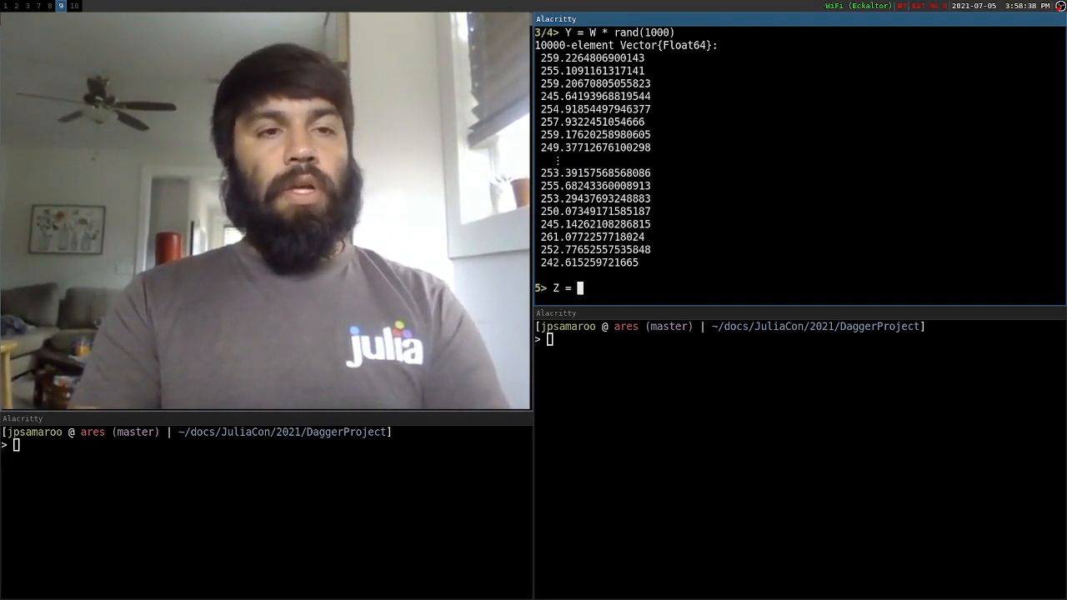
type("X .*")
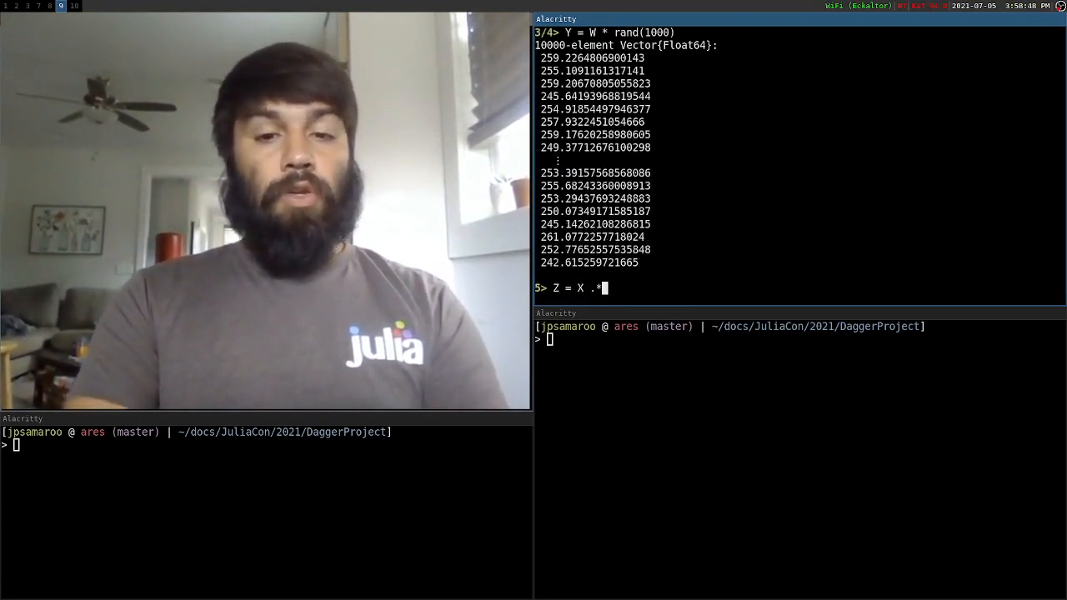
type("Y")
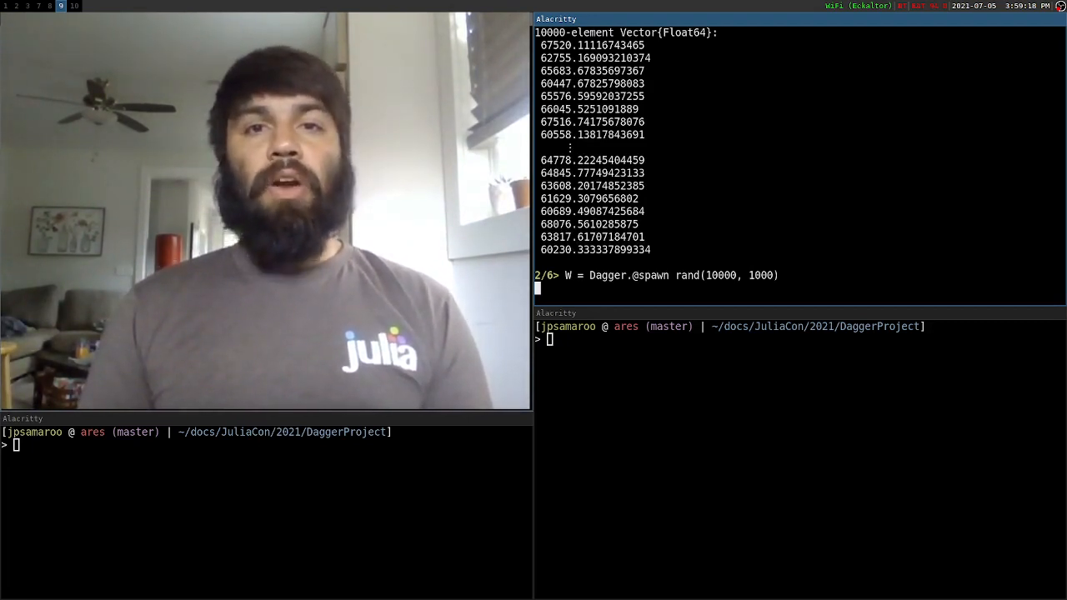
key("Return")
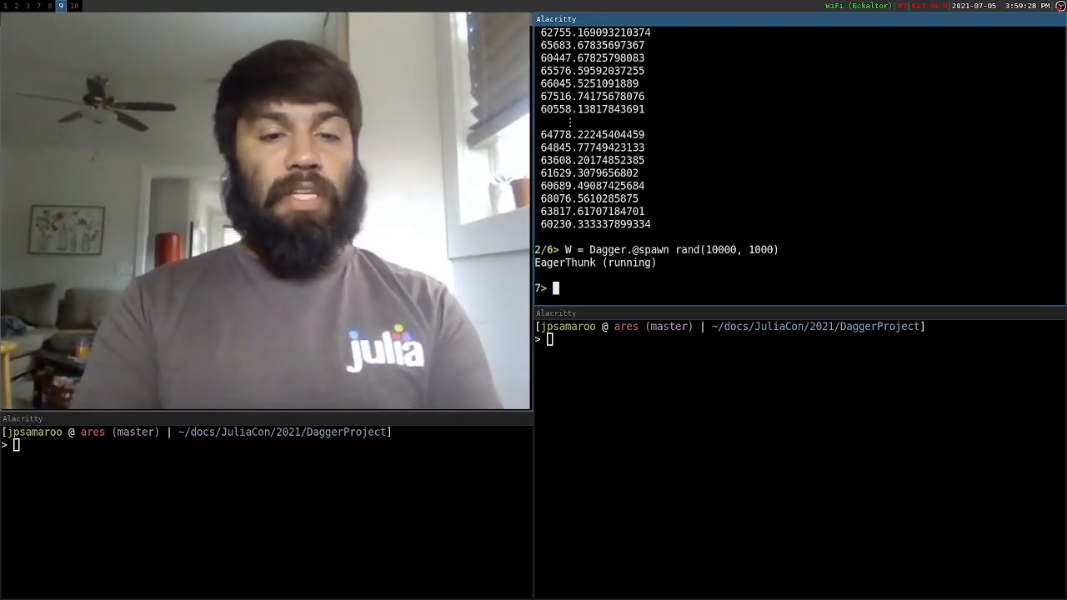
type("X = W")
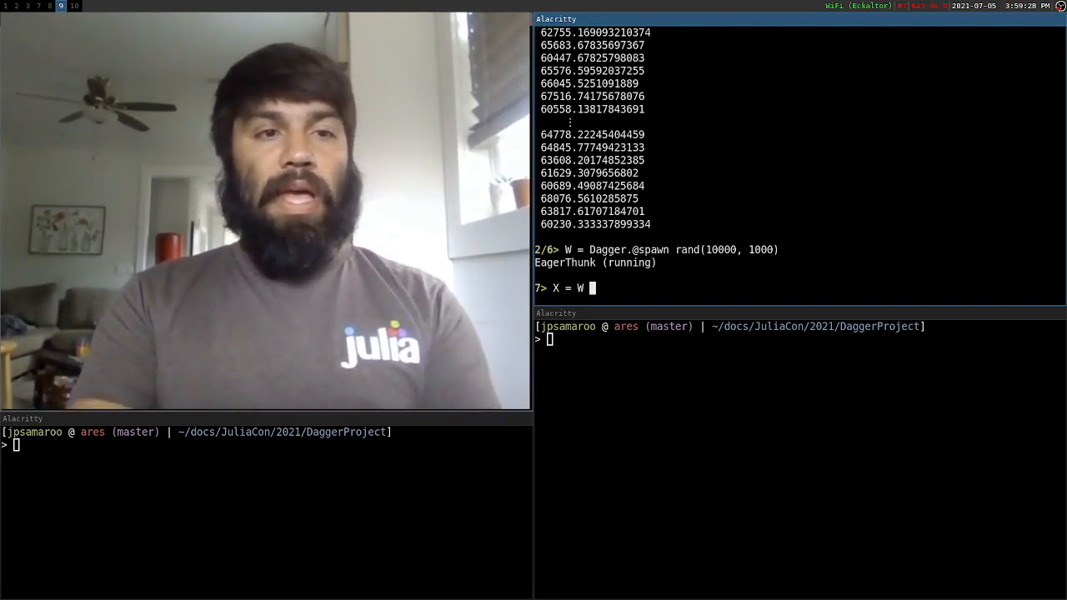
type("* ran")
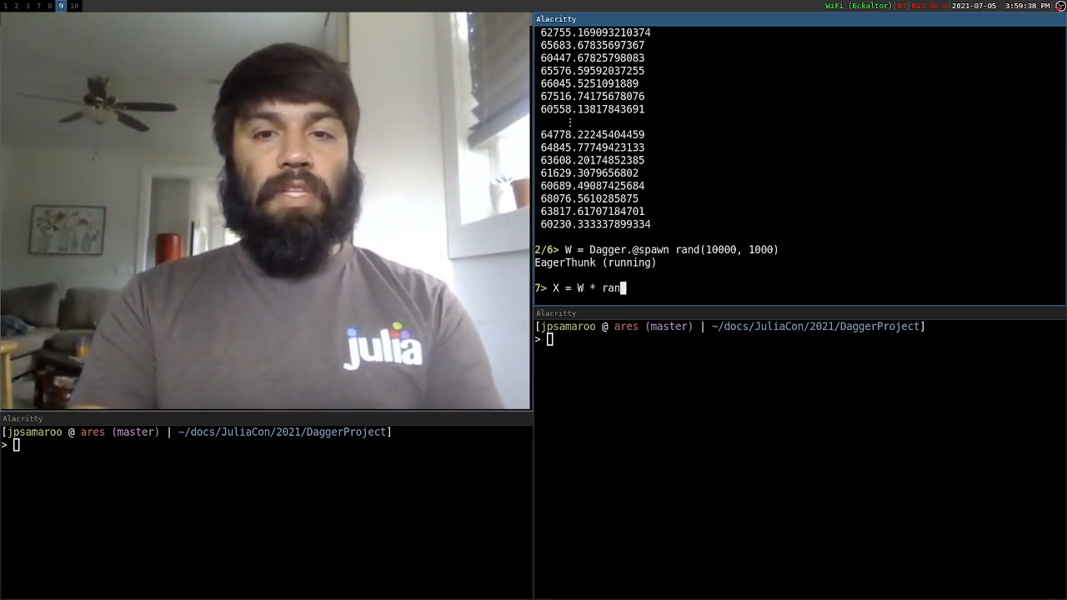
type("d(1000)")
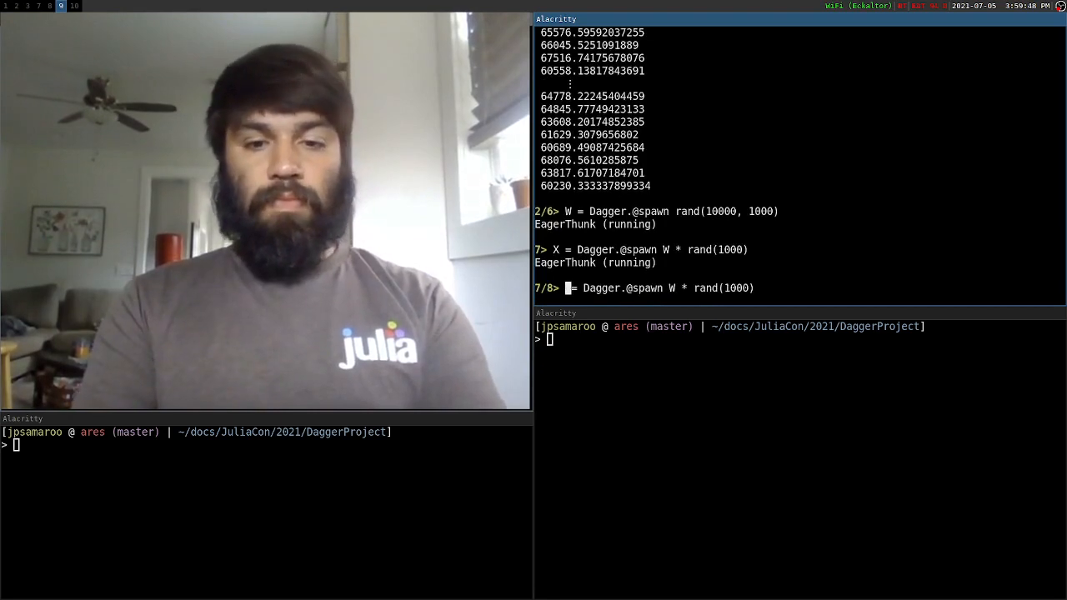
key("Return")
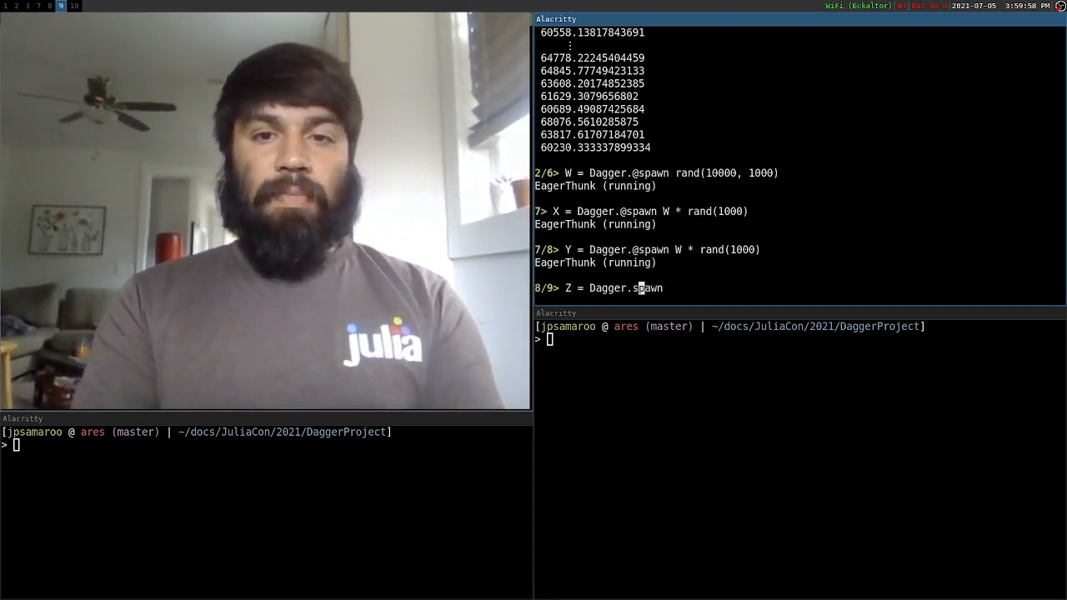
- Launch Z = Dagger.spawn(.*, X, Y) as a Dagger task
type("(.")
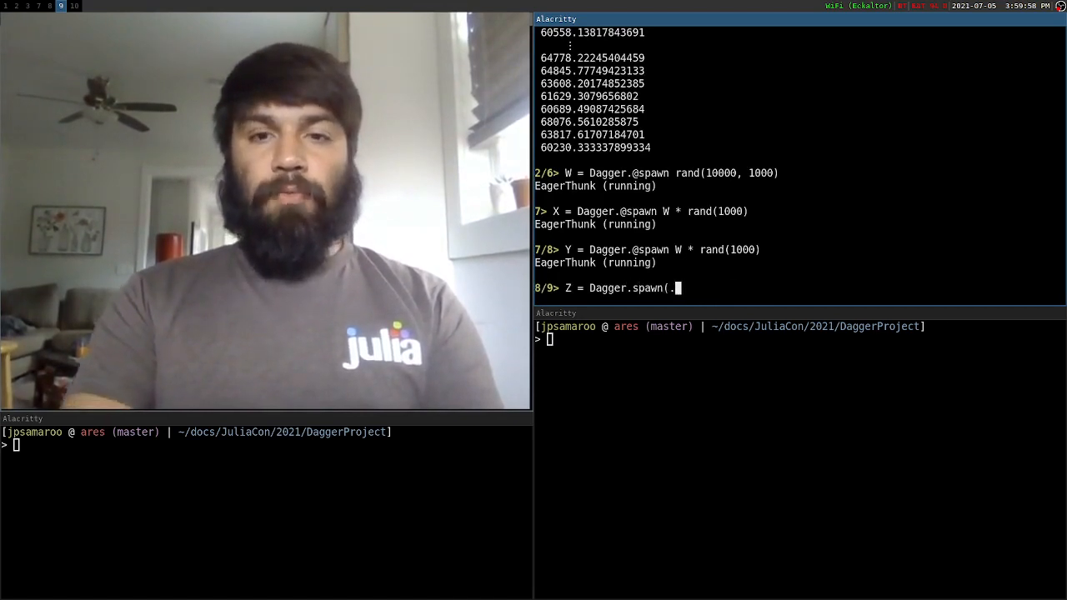
type("*, X,")
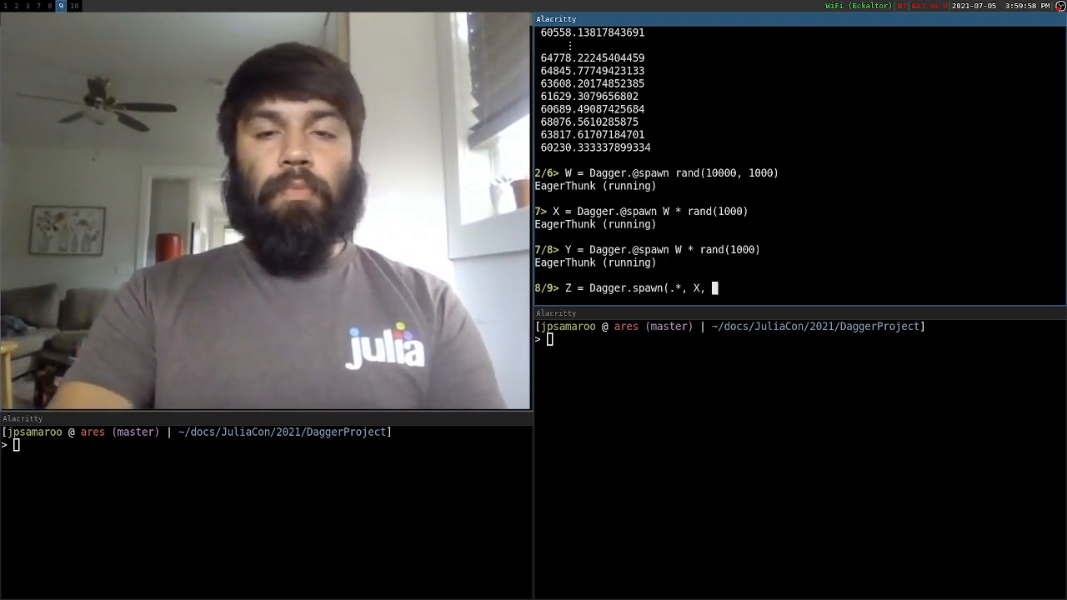
type("Y)")
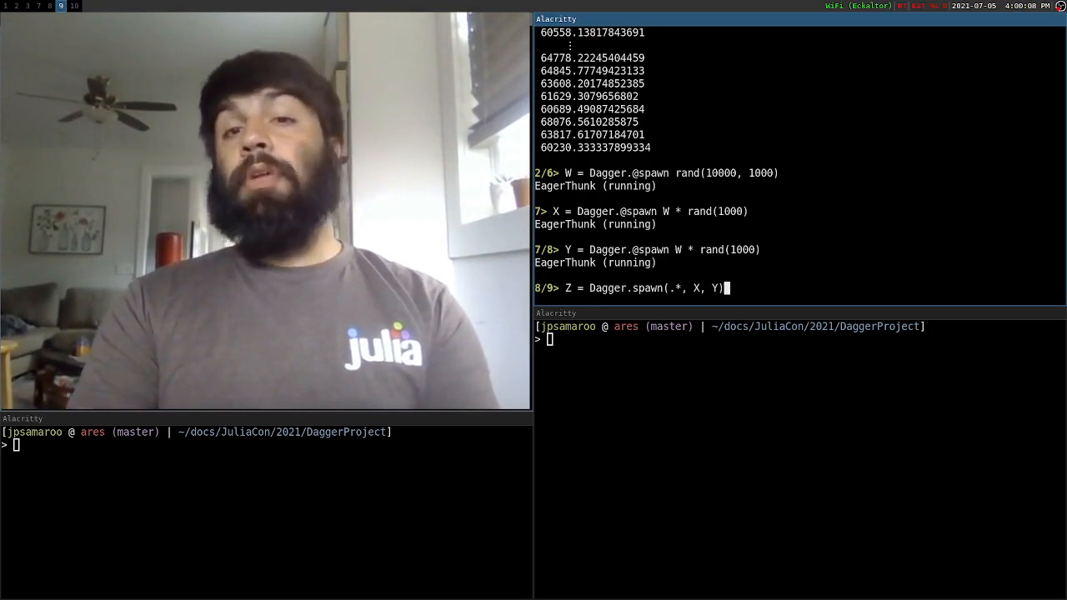
key("Return")
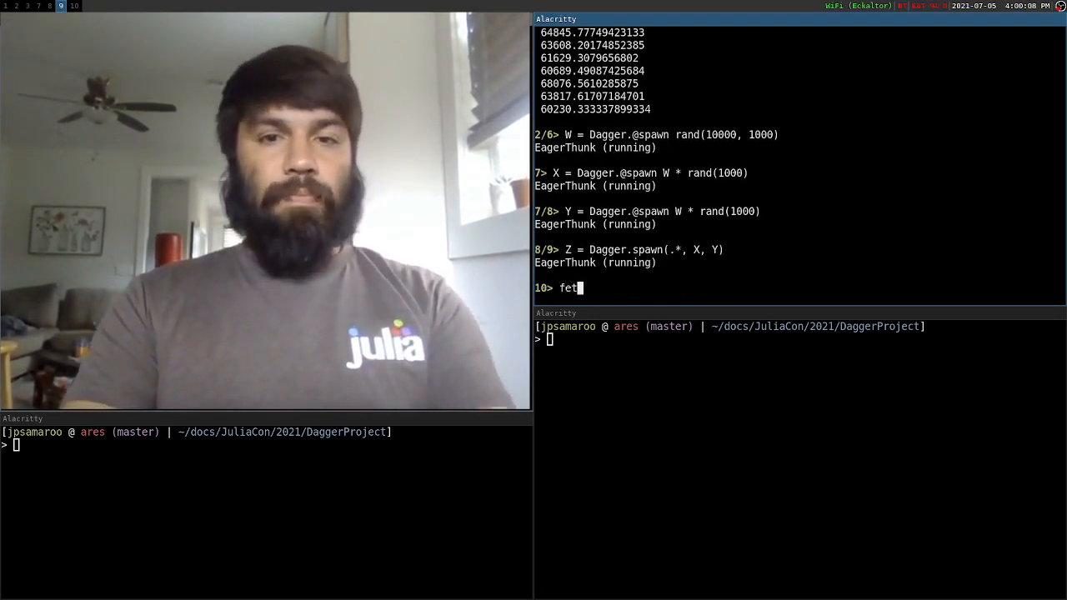
- Evaluate fetch(Z), wait(Z) and fetch(X) to see the result vectors and the Future
type("ch(Z)")
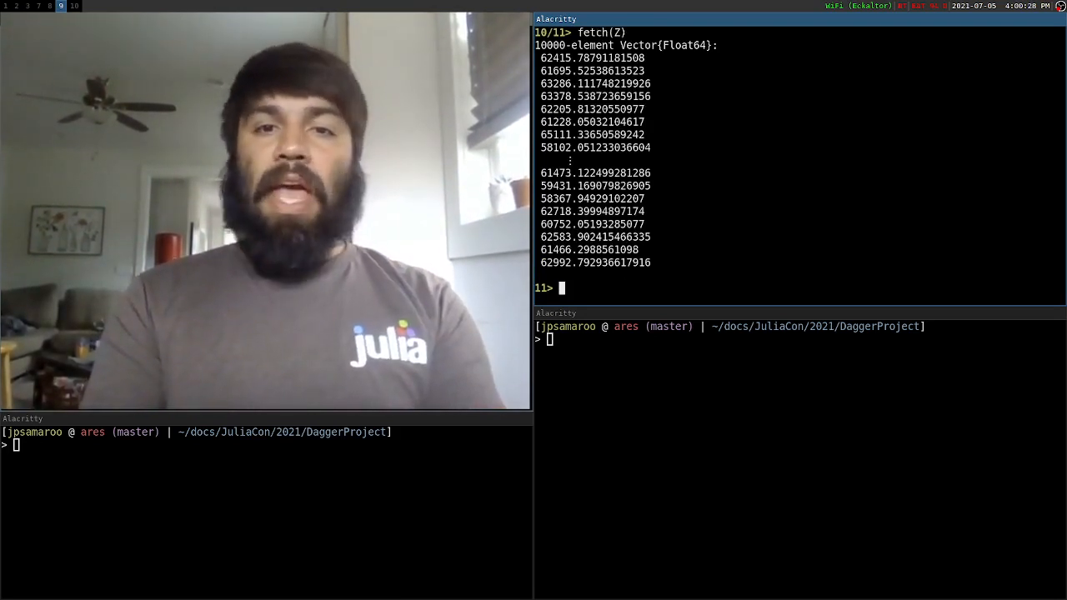
type("wait(Z")
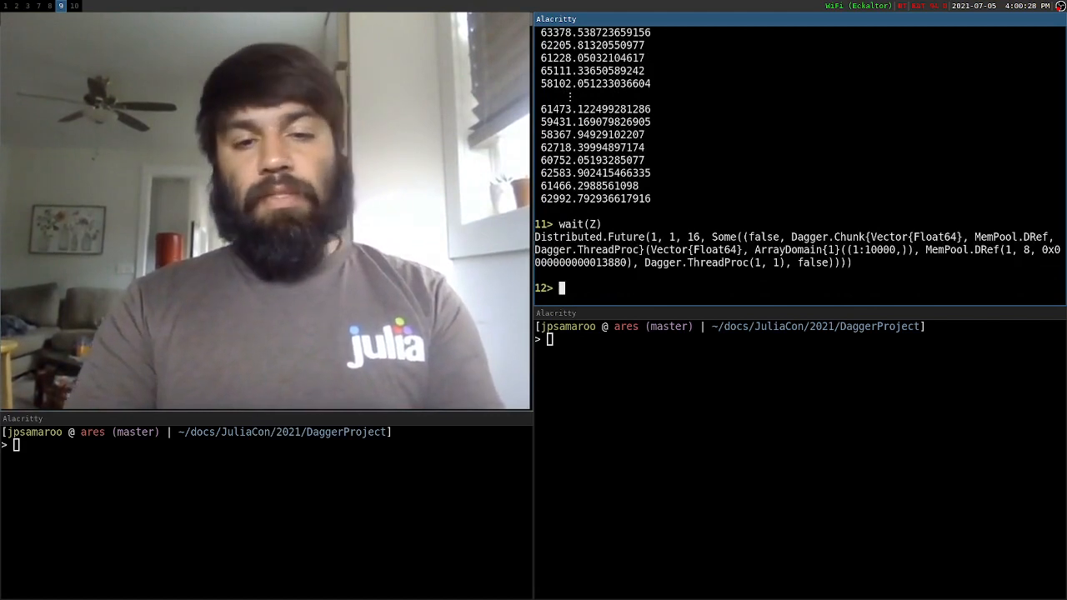
type("fetch(X)")
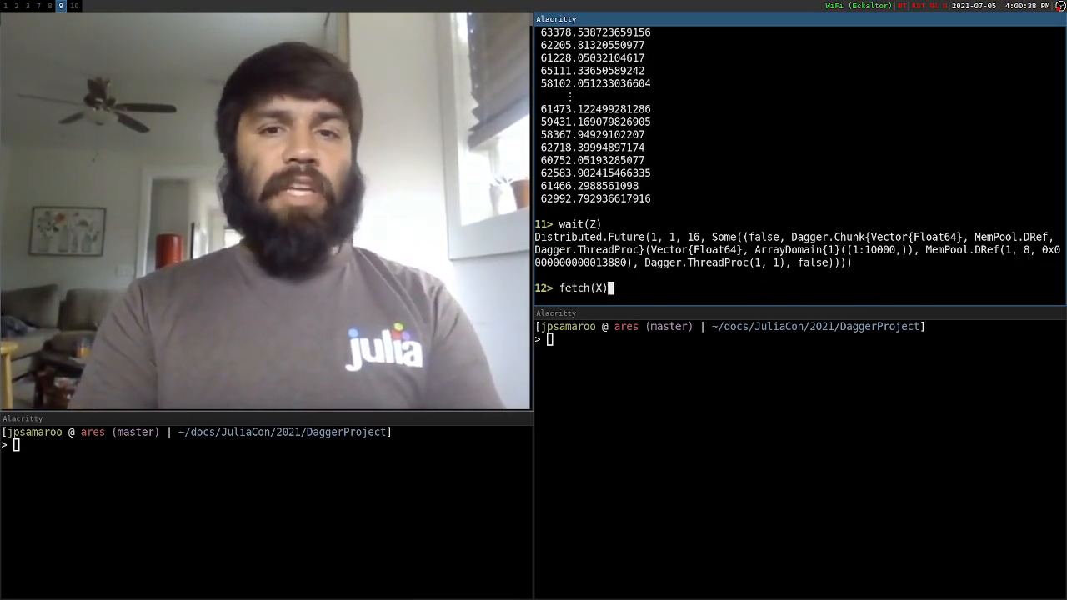
key("Return")
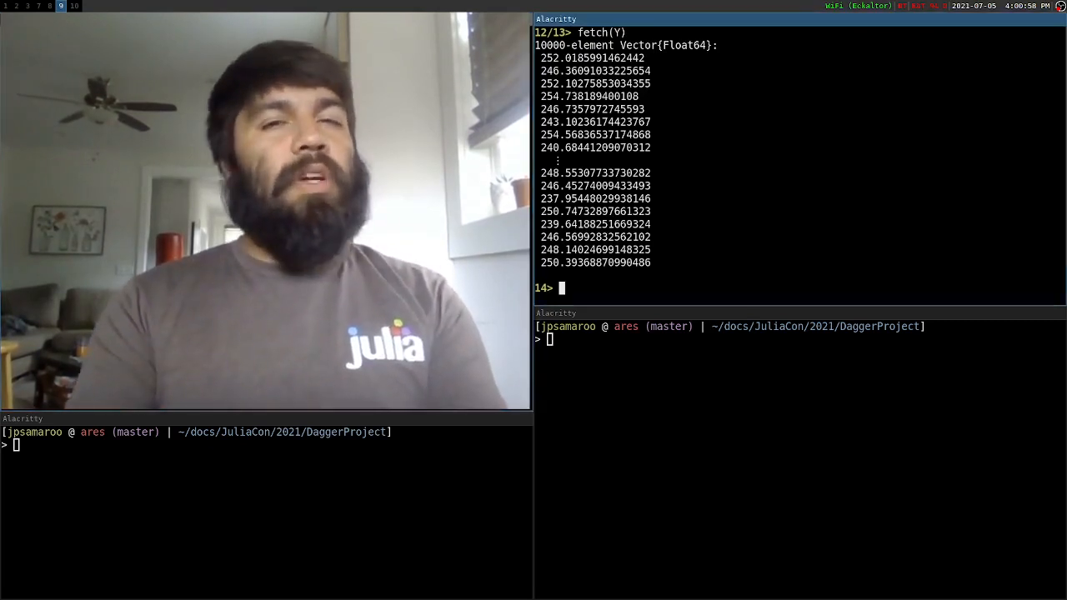
type("Dagger.delayed")
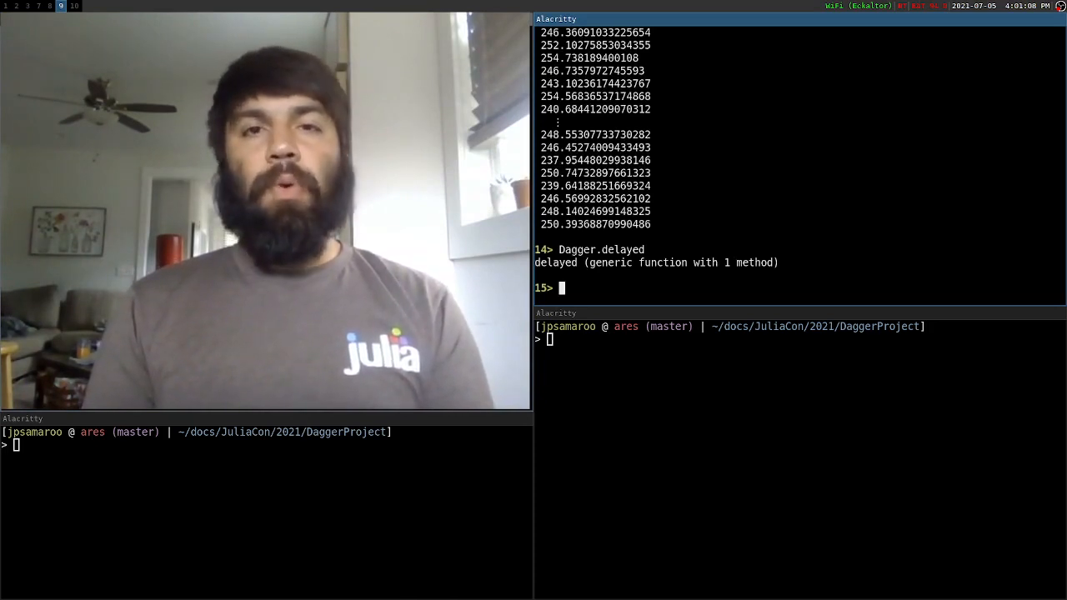
type("Dagger.@spawn")
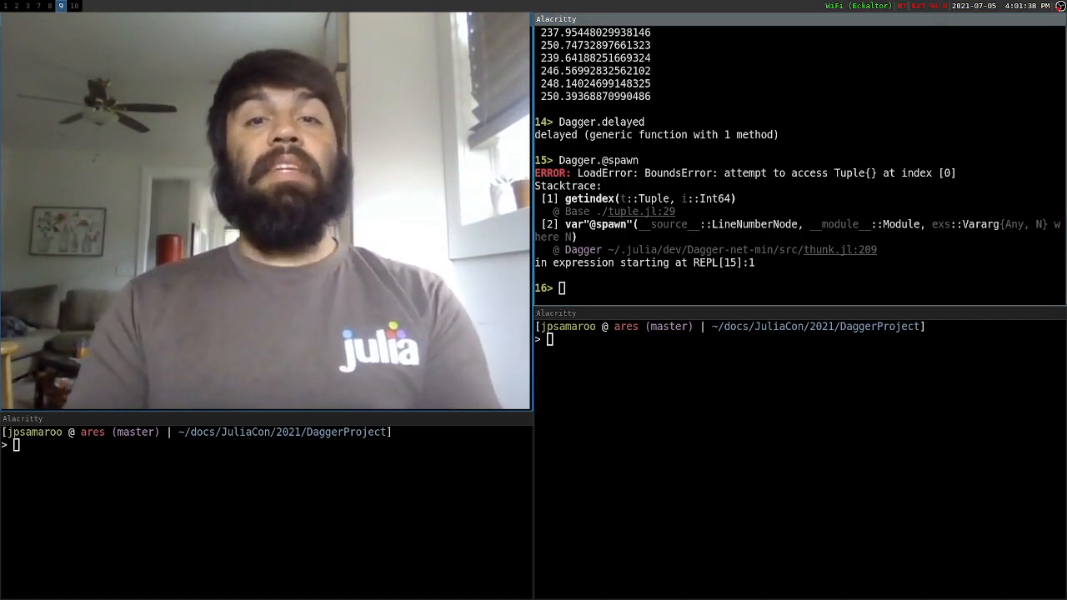
type("Dagger.S")
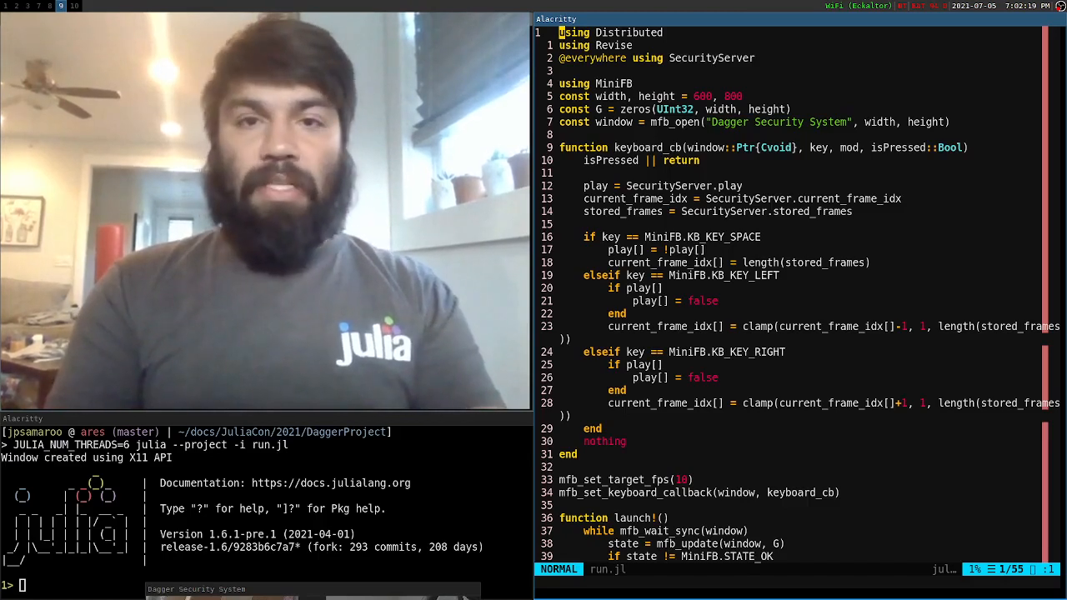
key("V")
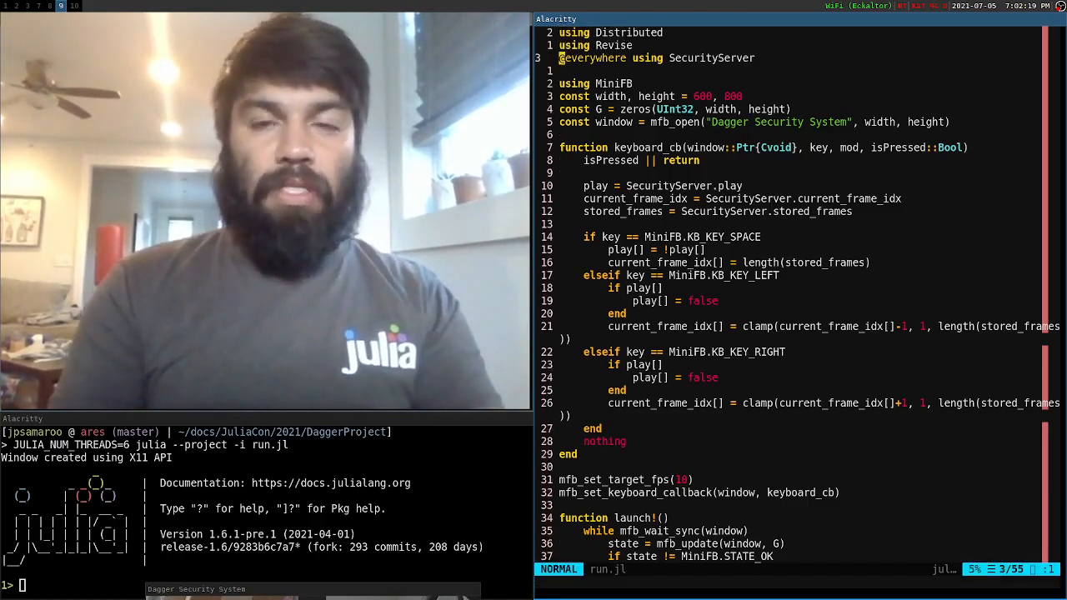
key("V")
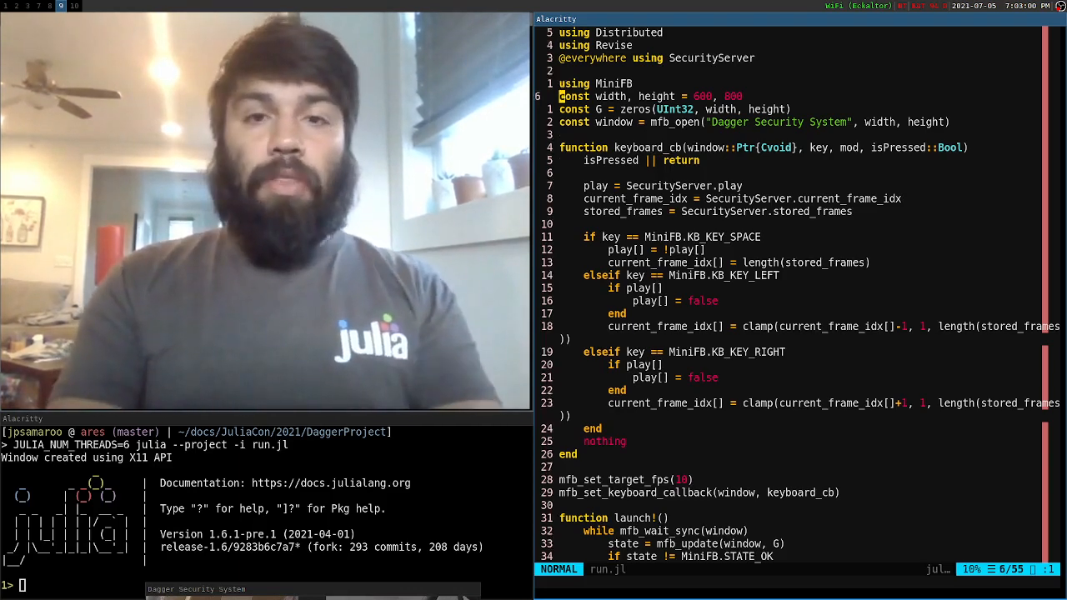
- Highlight the keyboard_cb and invokelatest update_buffer! lines, then switch to src/SecurityServer.jl
key("V")
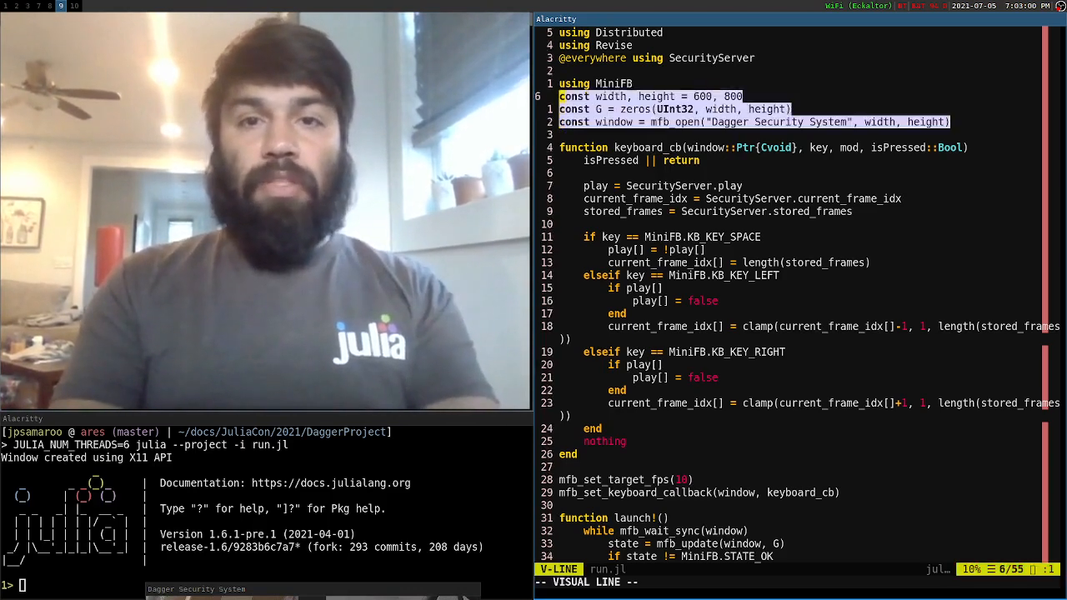
key("Escape")
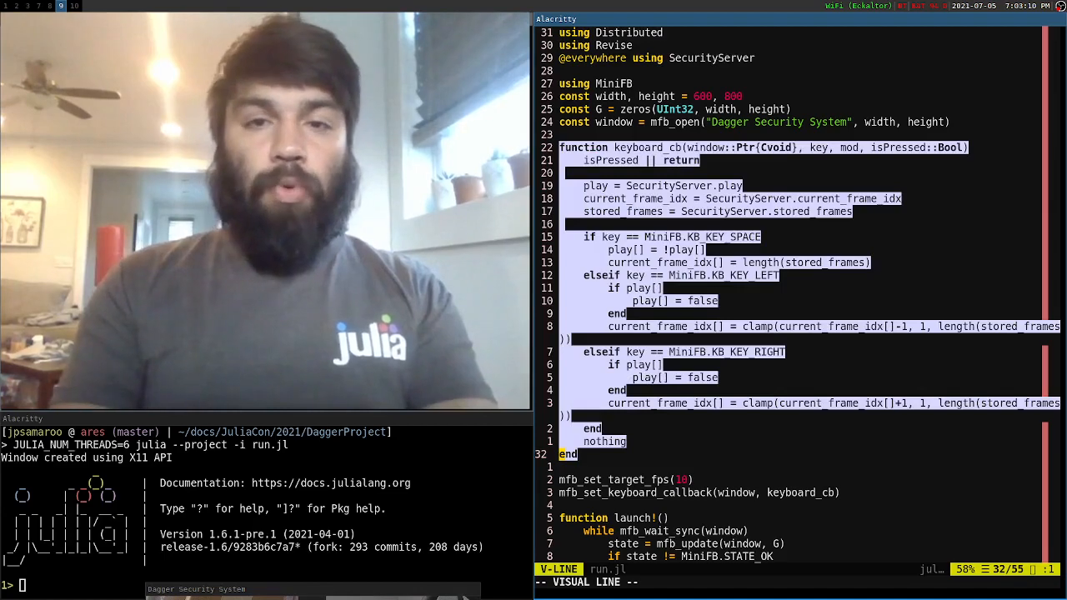
key("Escape")
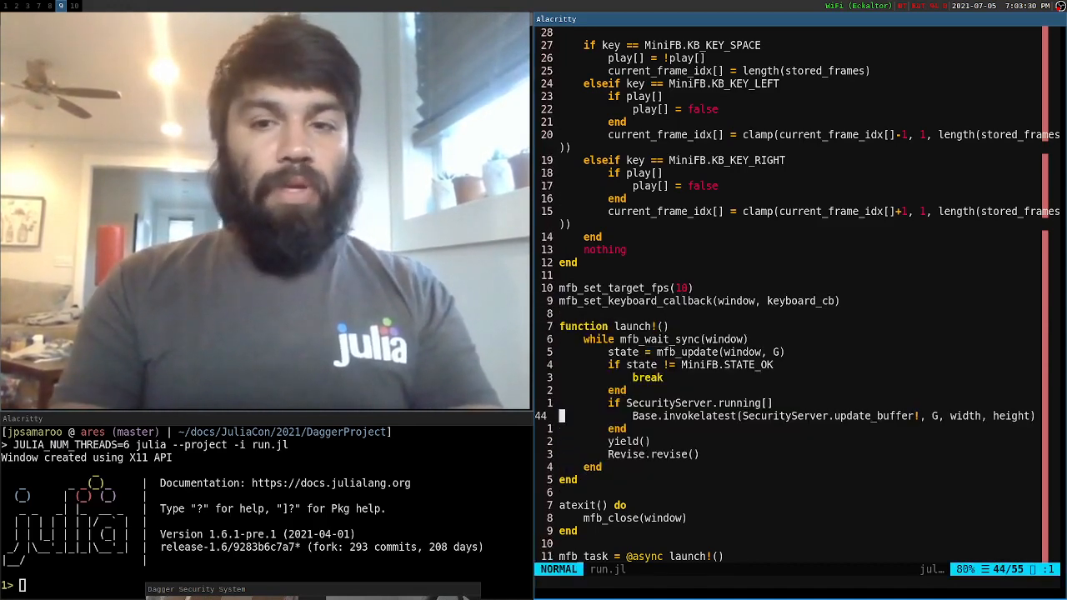
key("V")
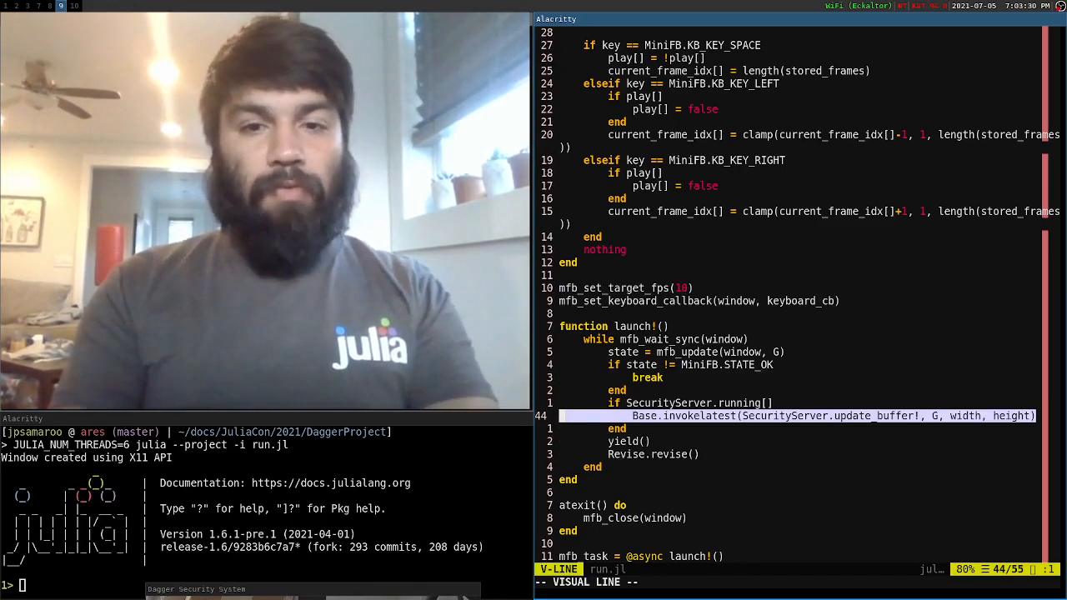
key("Escape")
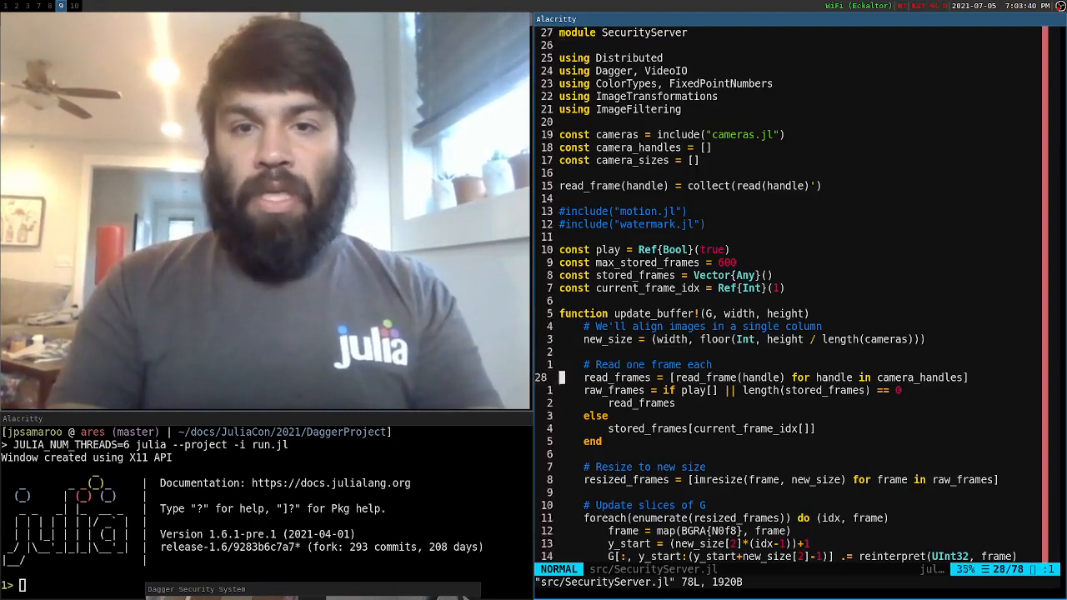
scroll("down", 3)
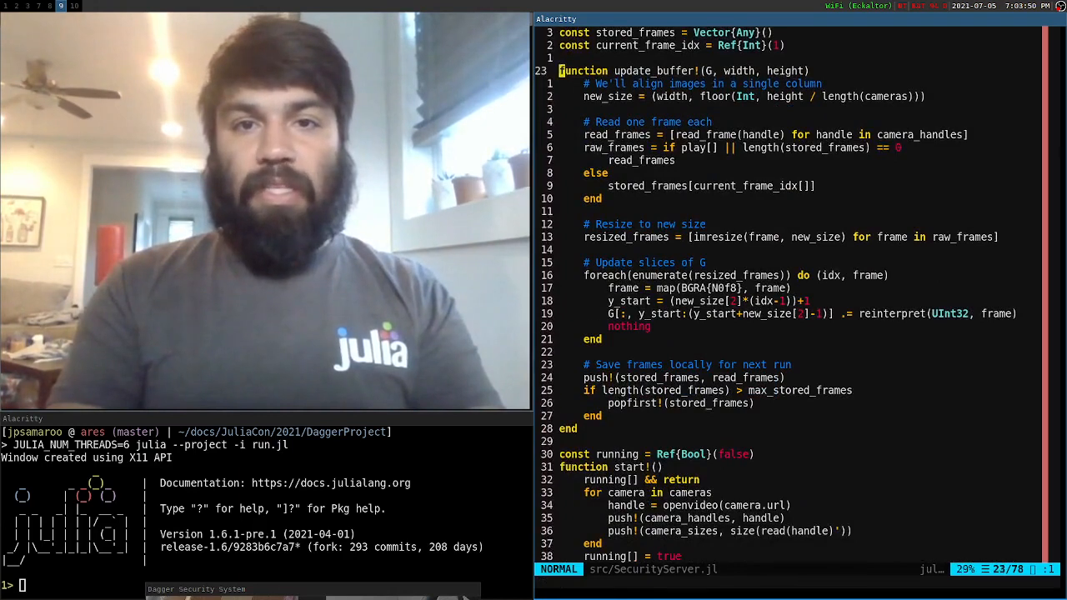
key("V")
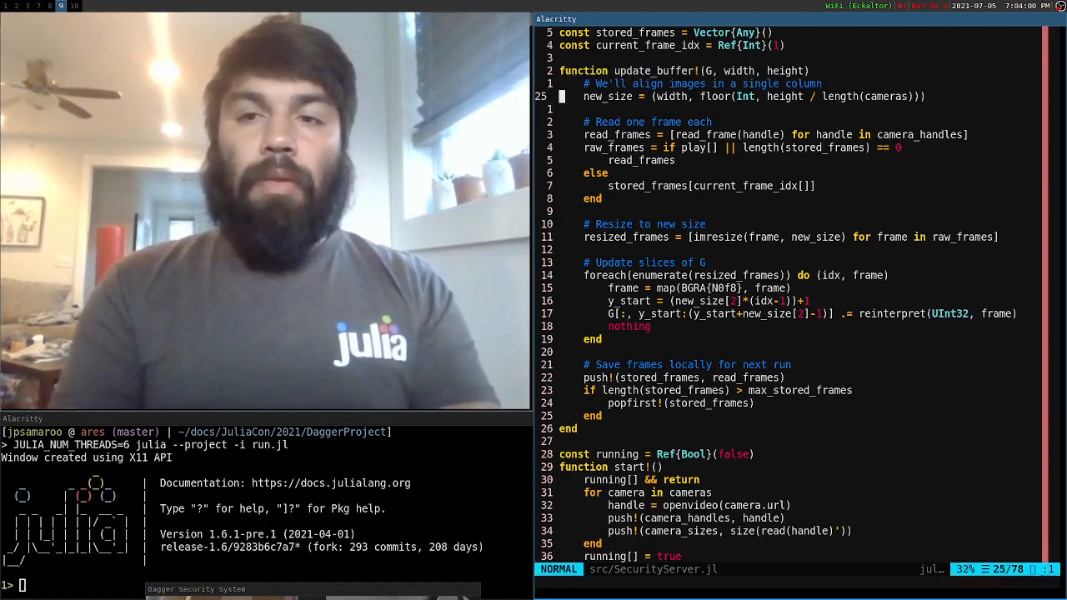
key("V")
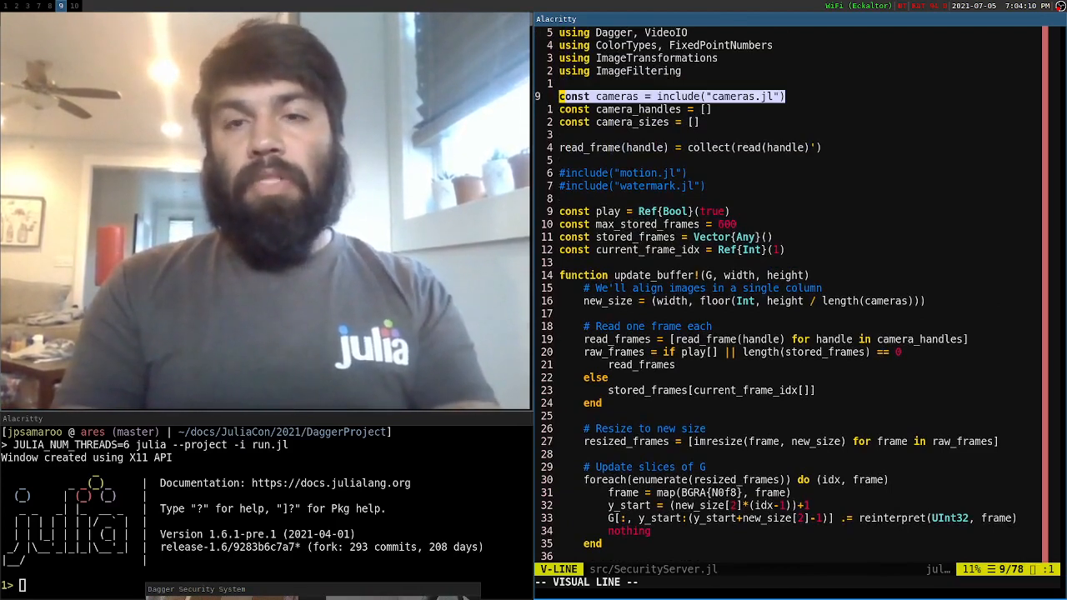
key("i")
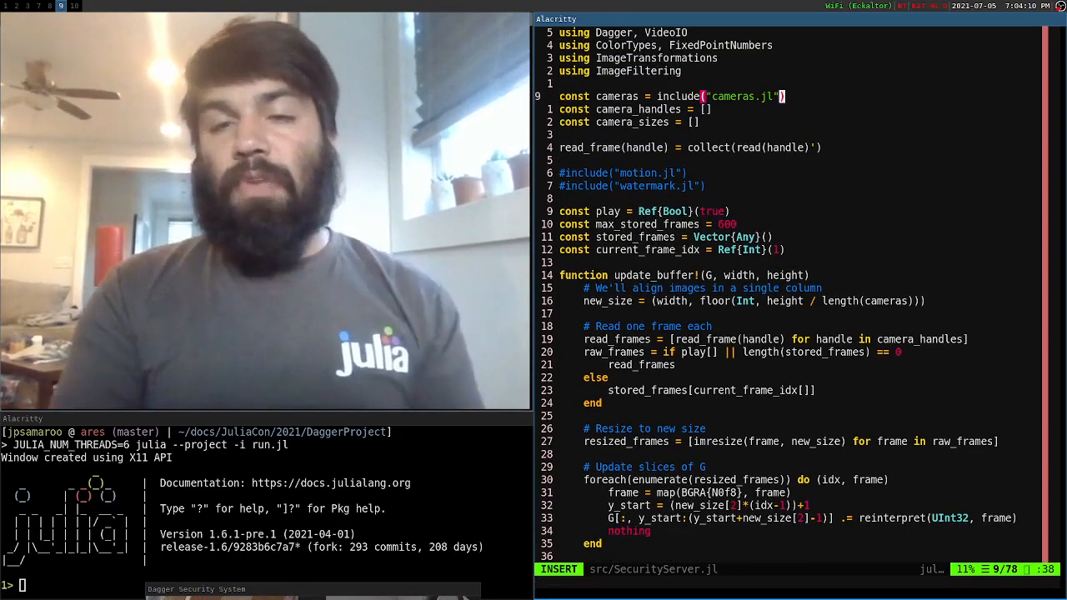
key("Escape")
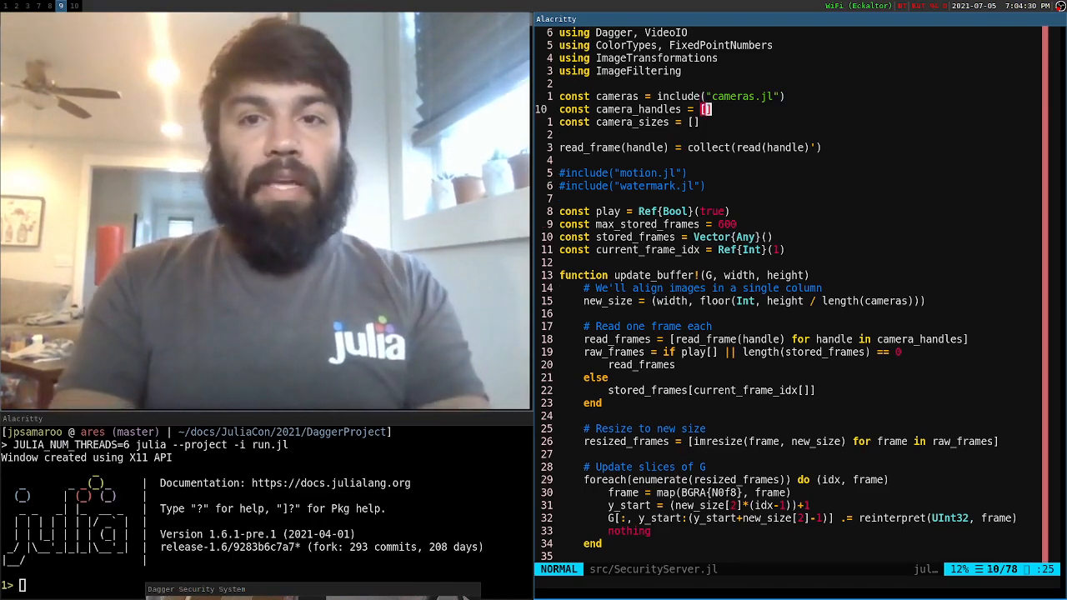
key("V")
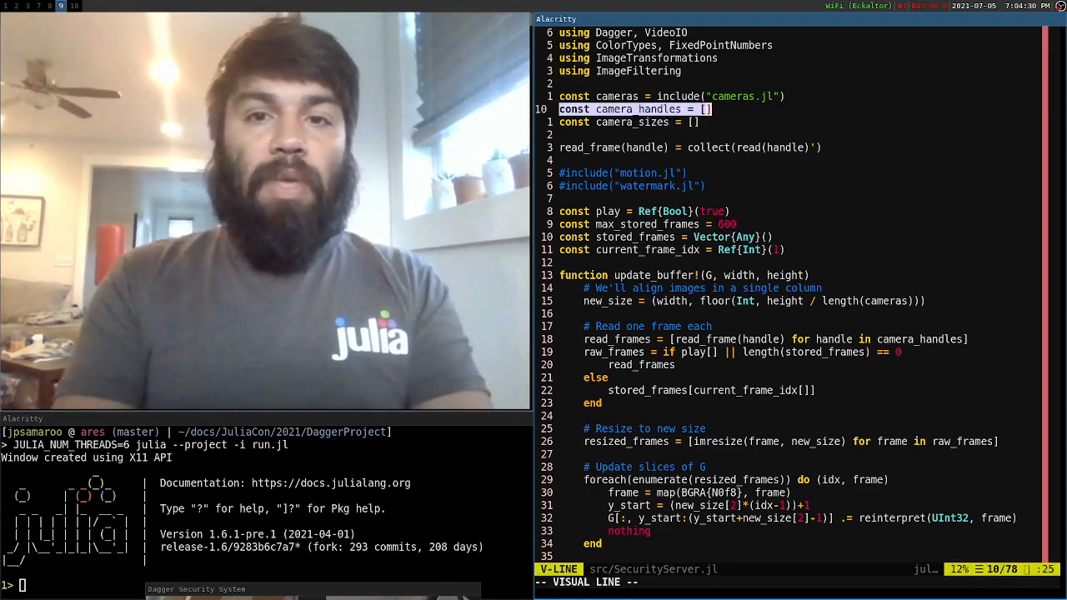
key("Escape")
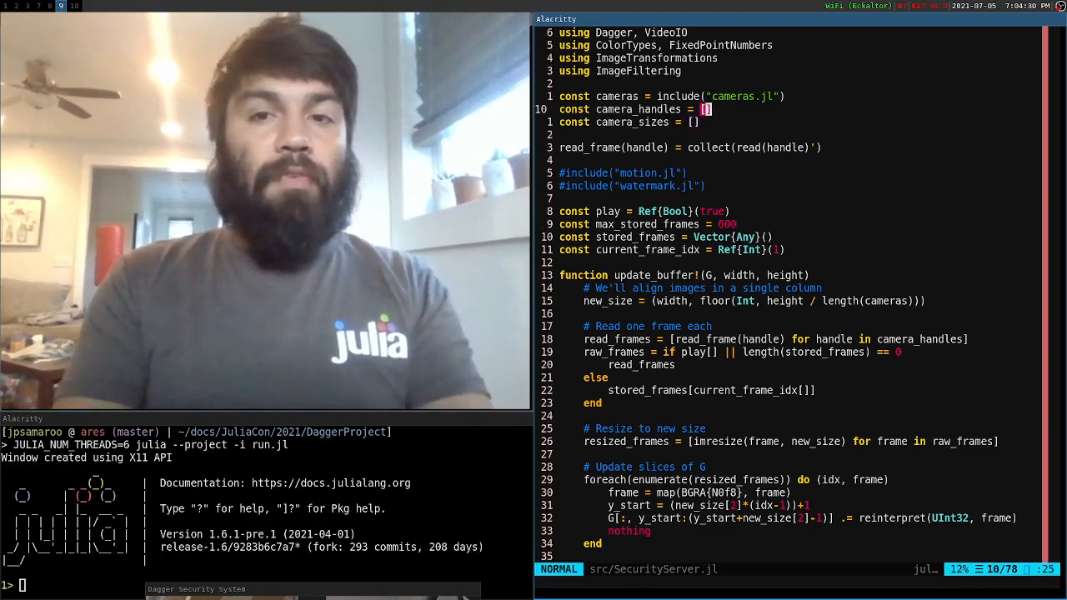
key("V")
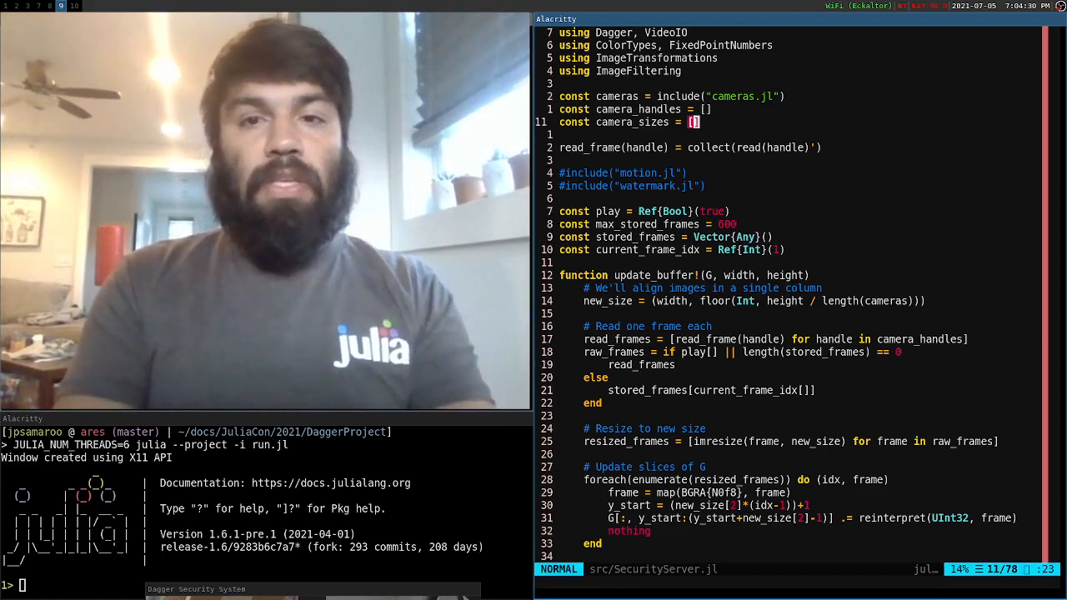
key("V")
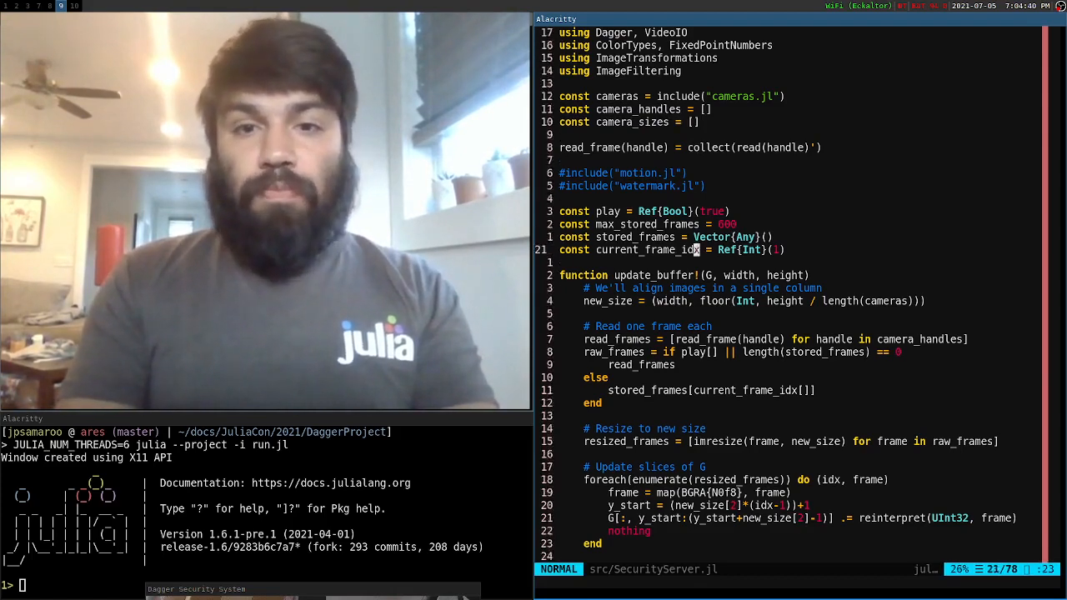
key("V")
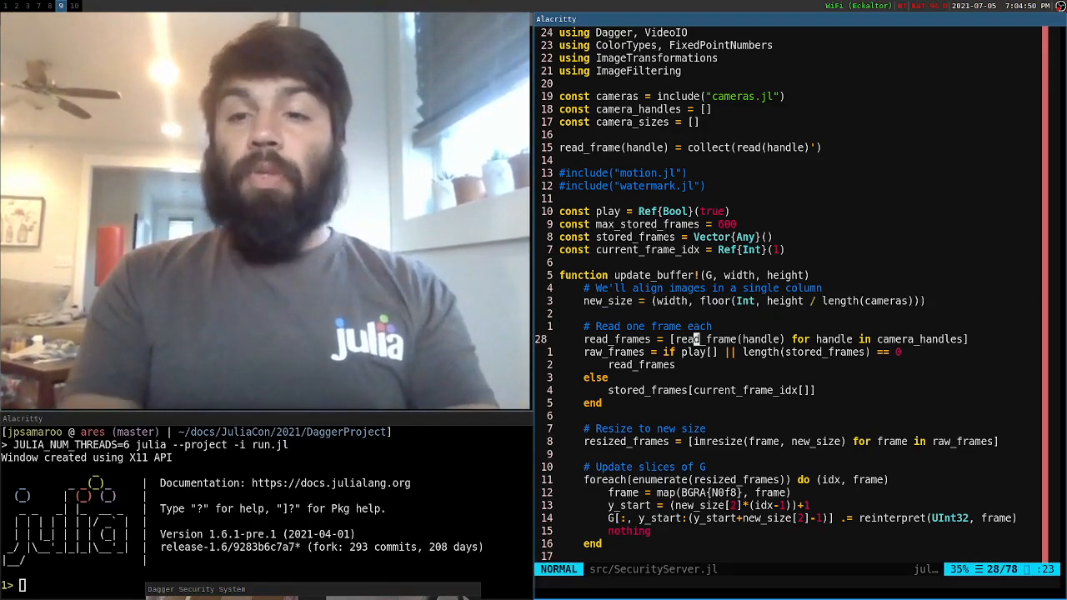
key("V")
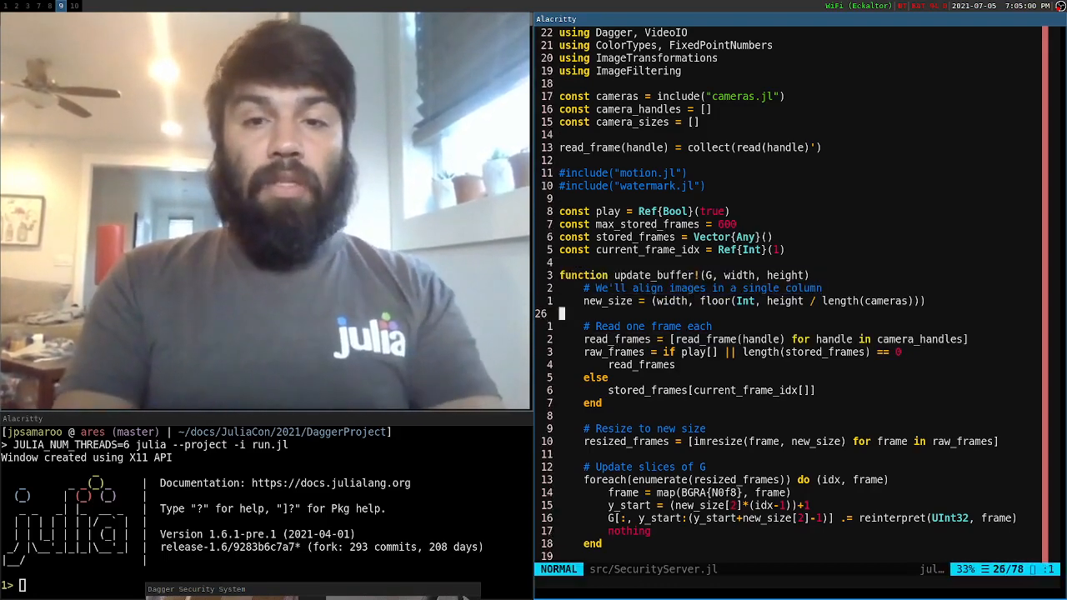
key("V")
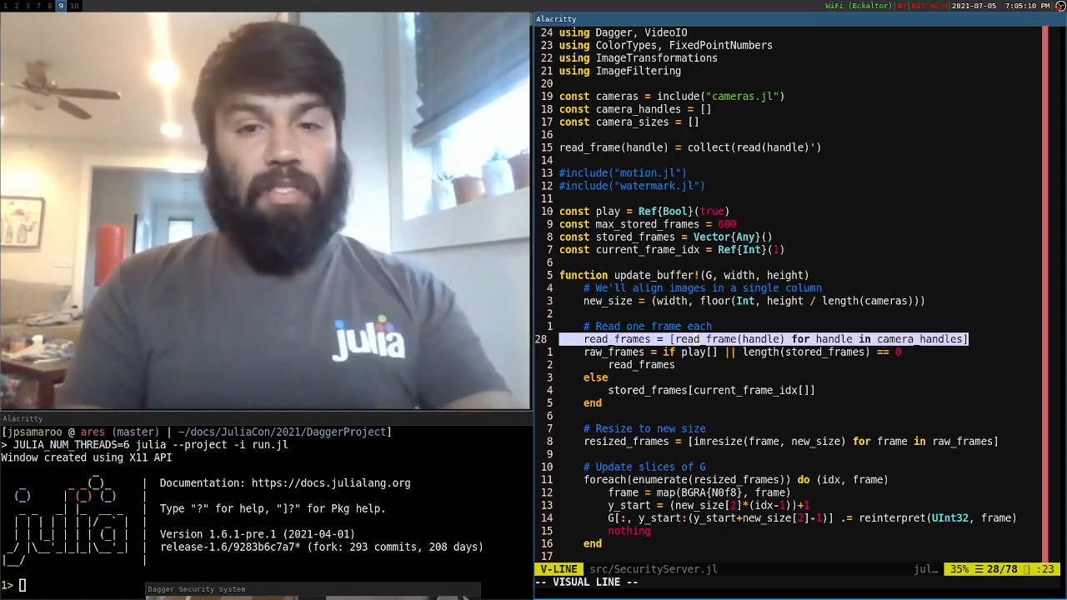
key("j")
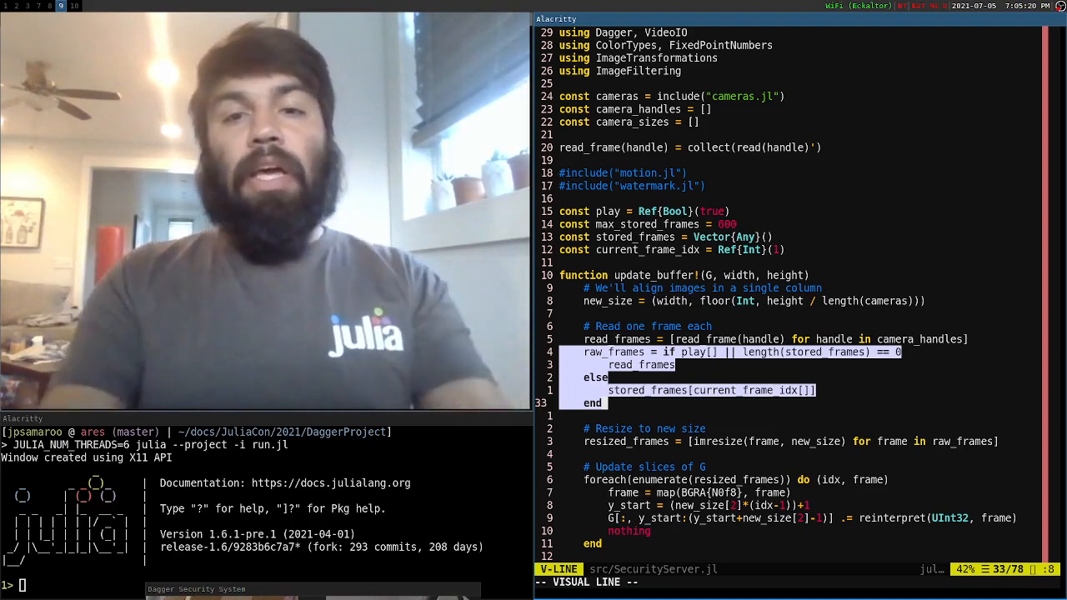
key("Escape")
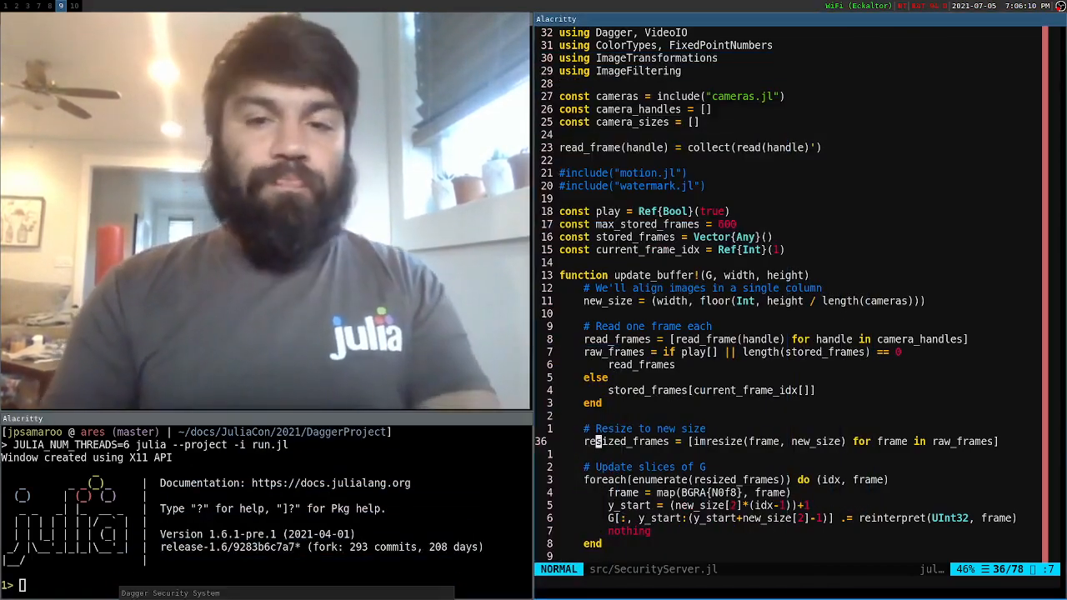
key("V")
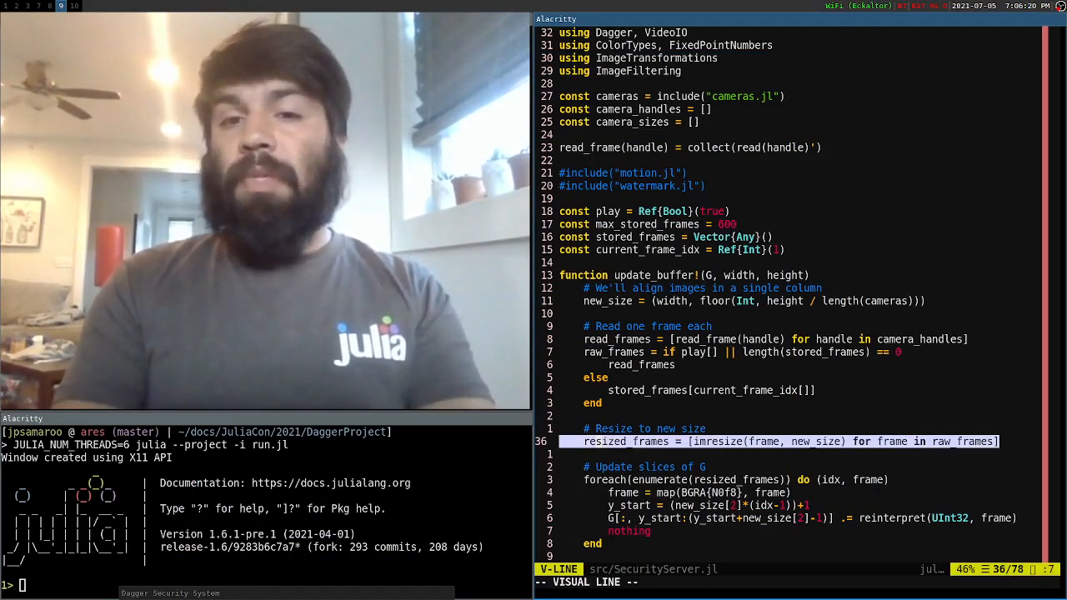
key("Escape")
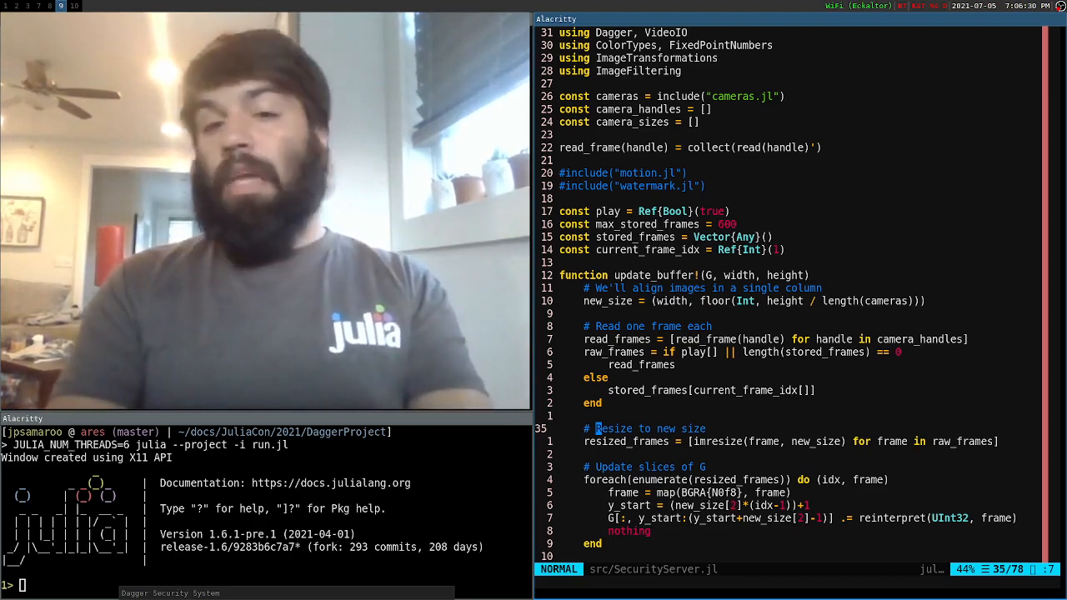
key("V")
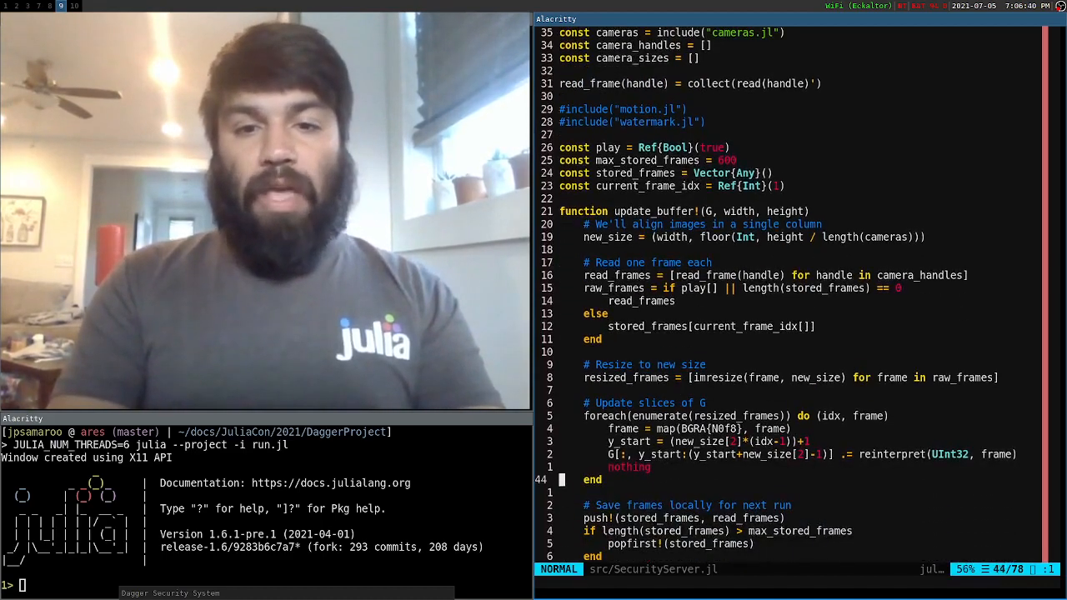
key("V")
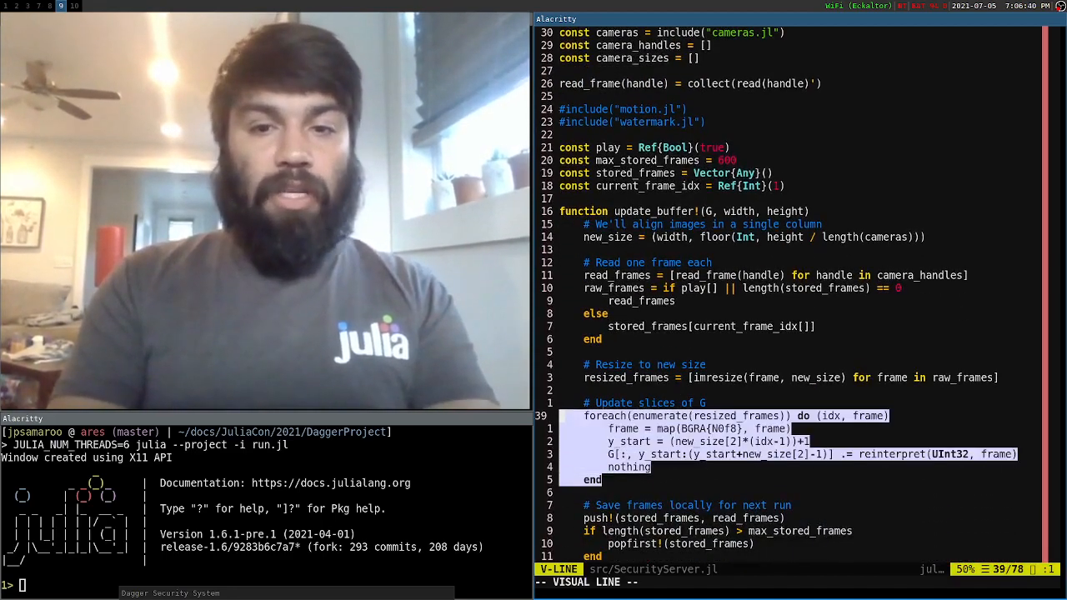
key("Escape")
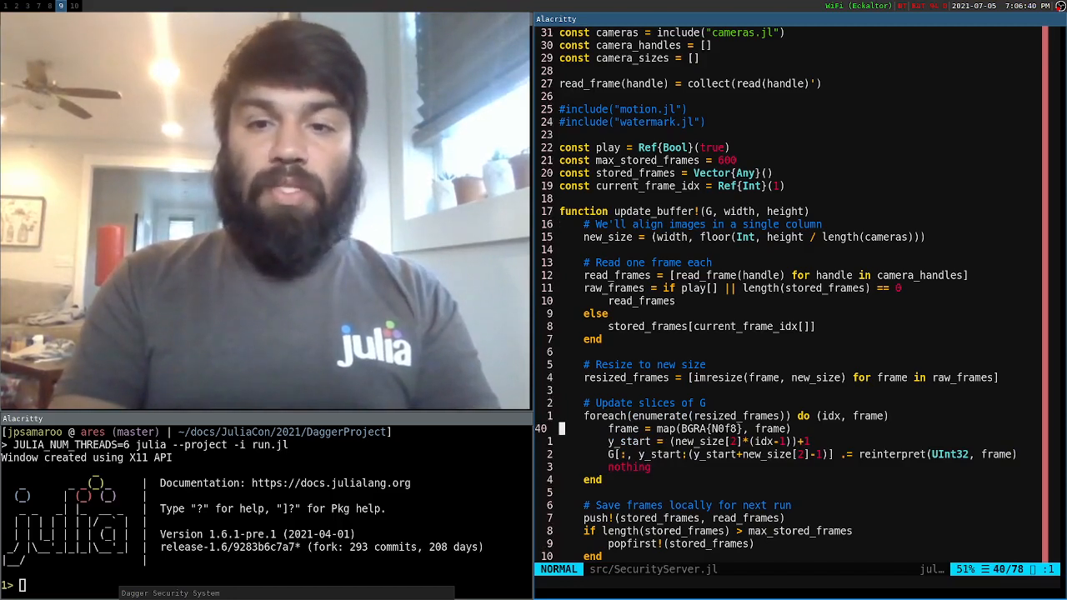
key("V")
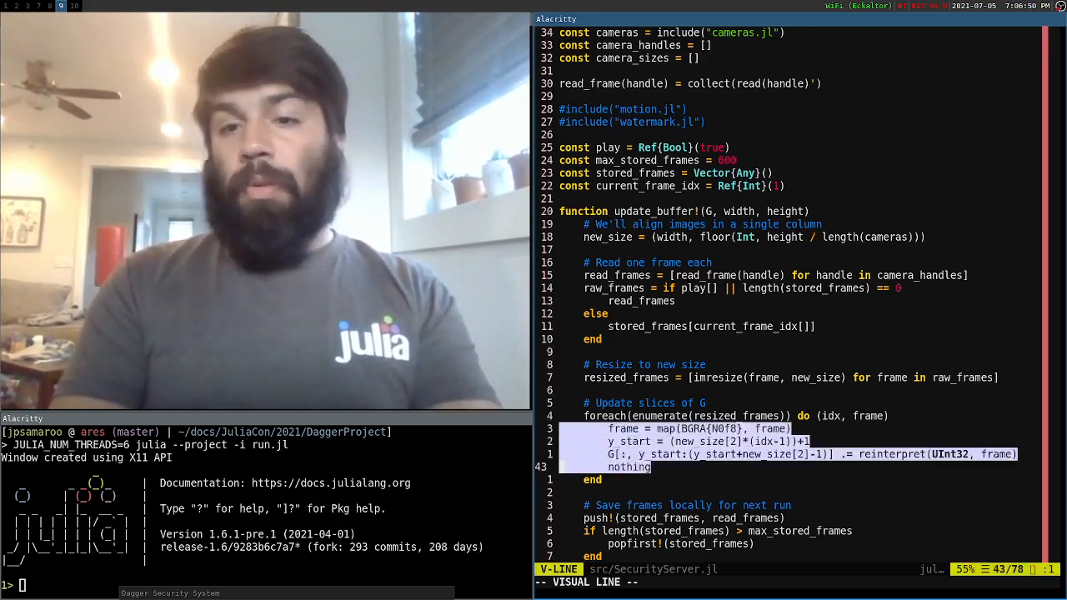
key("Escape")
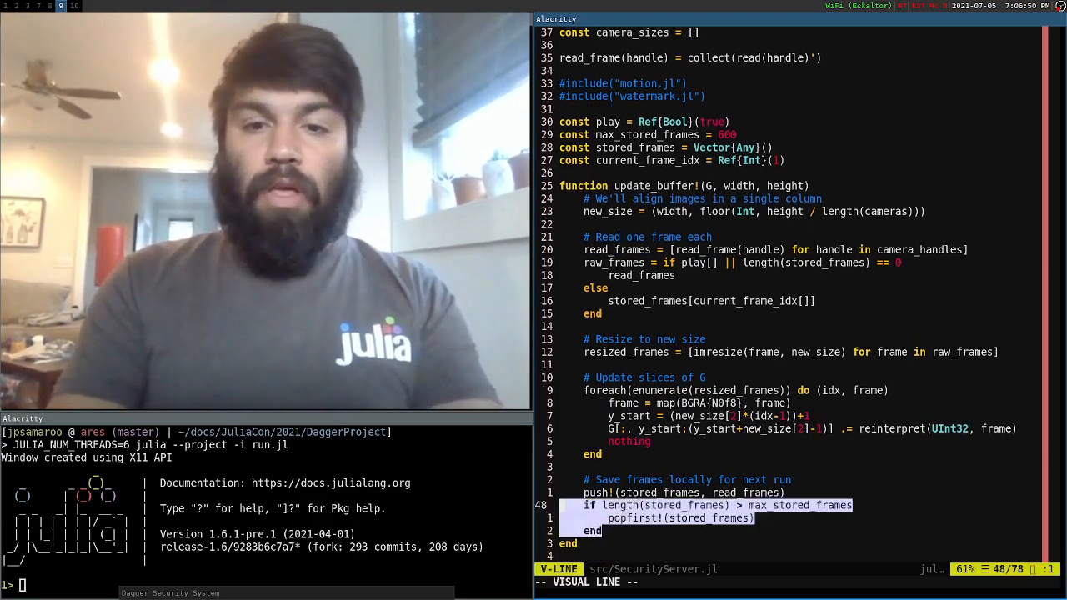
key("Escape")
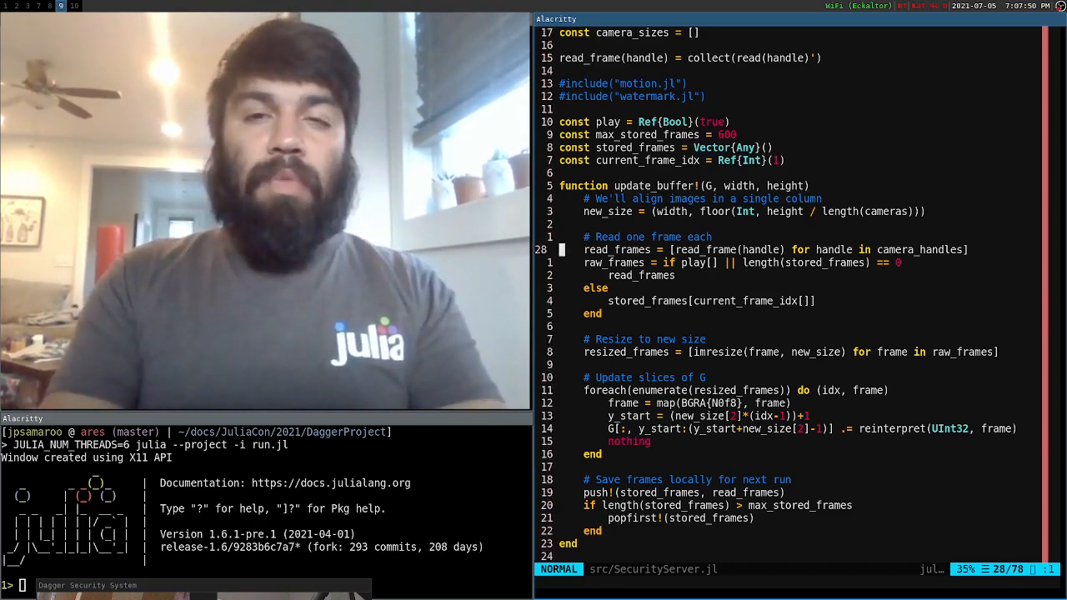
key("V")
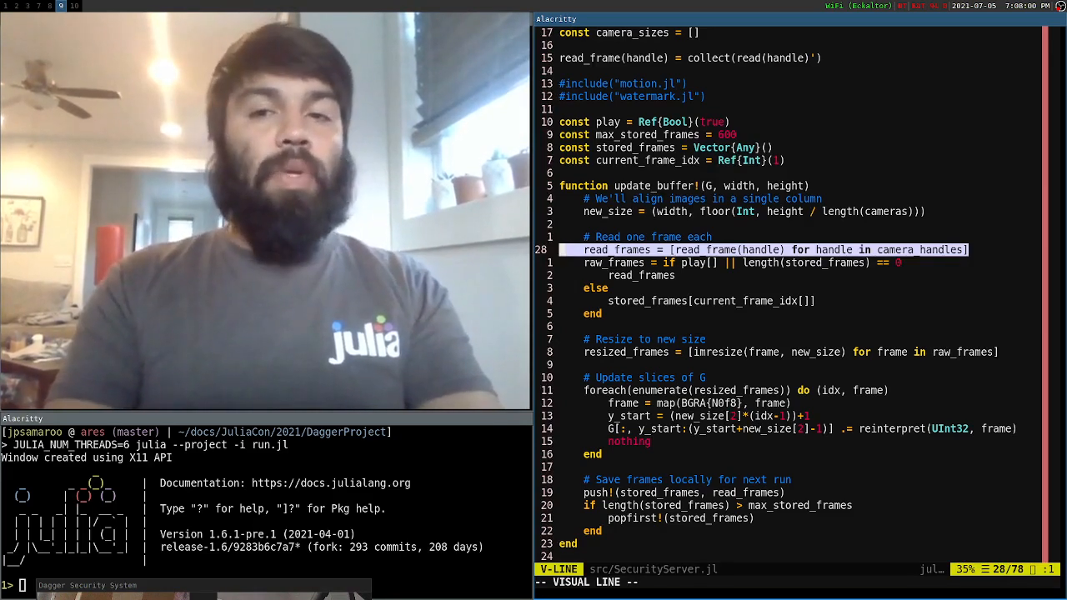
key("Escape")
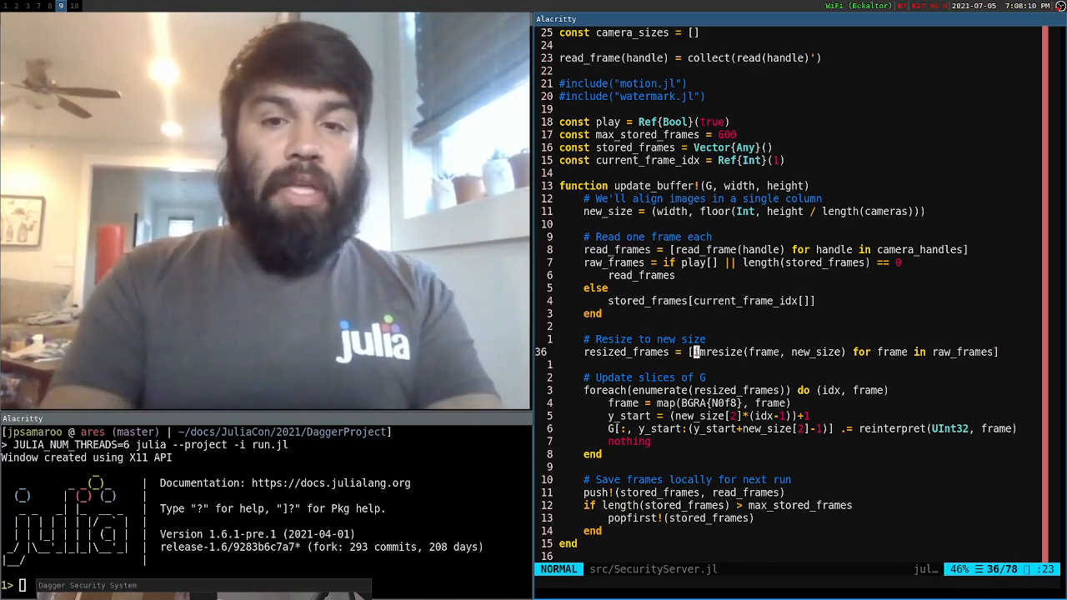
type("Dagger.")
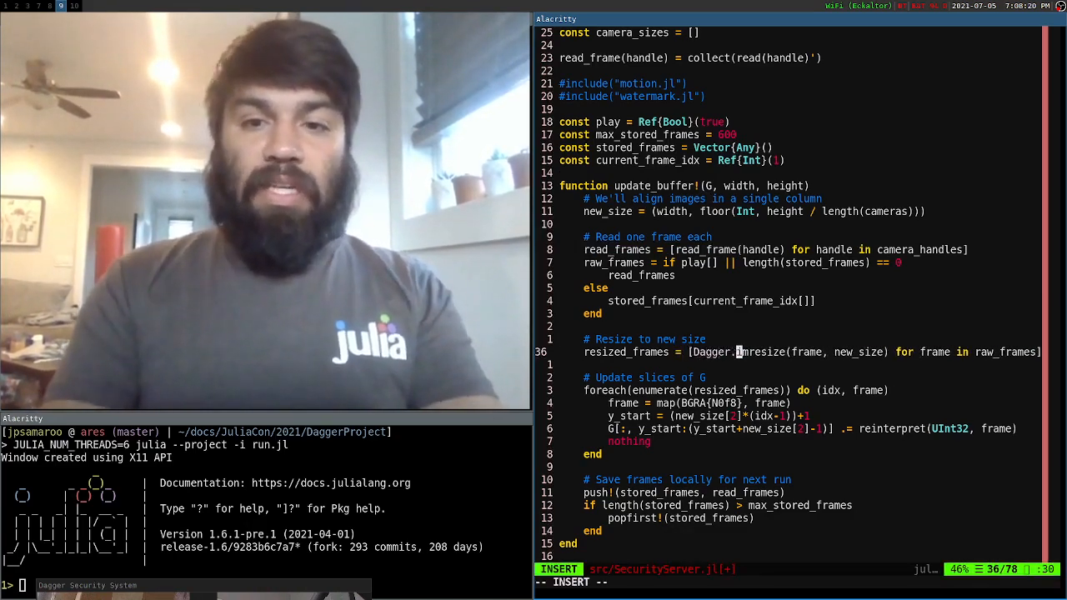
type("@spawn")
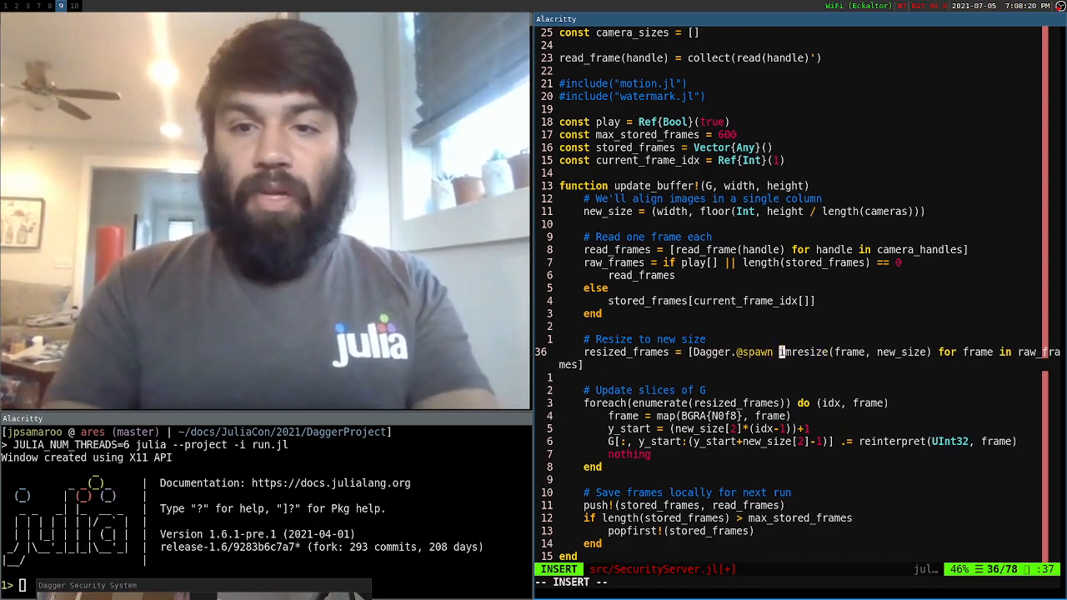
key("Escape")
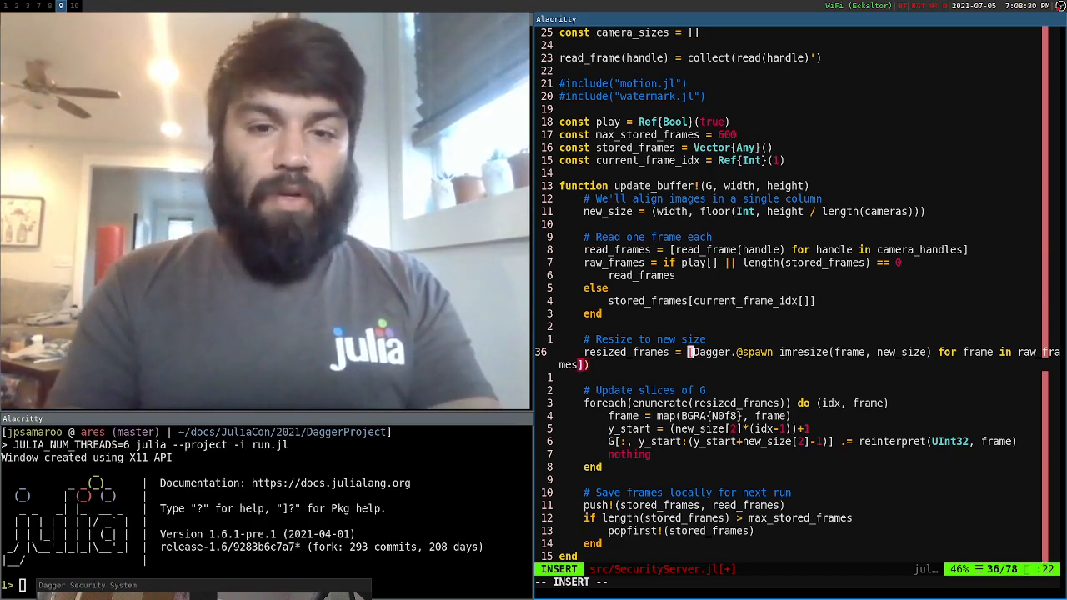
type("fetch.(")
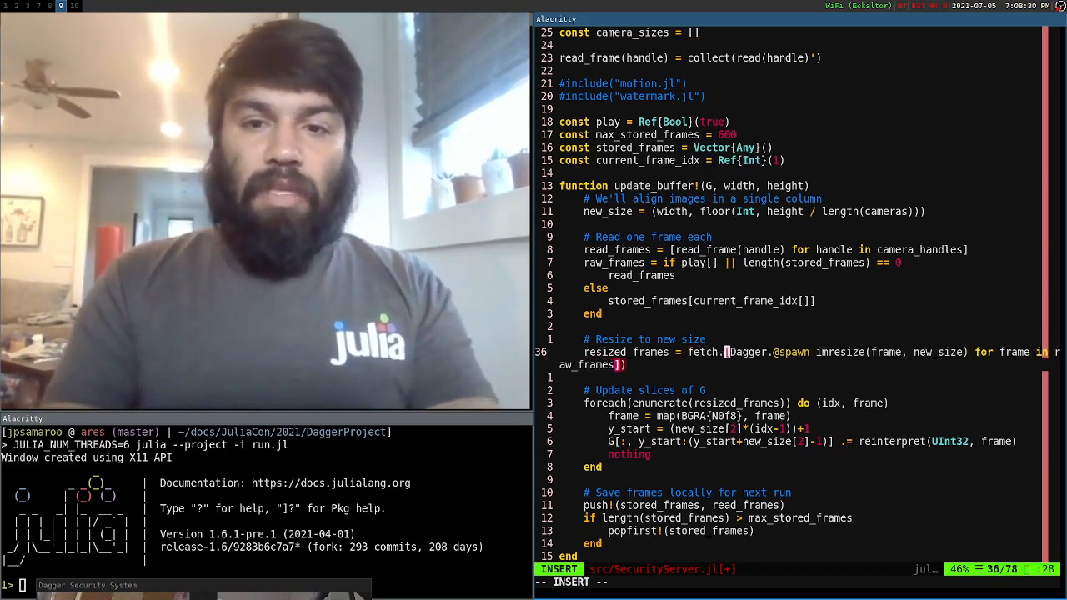
key("Escape")
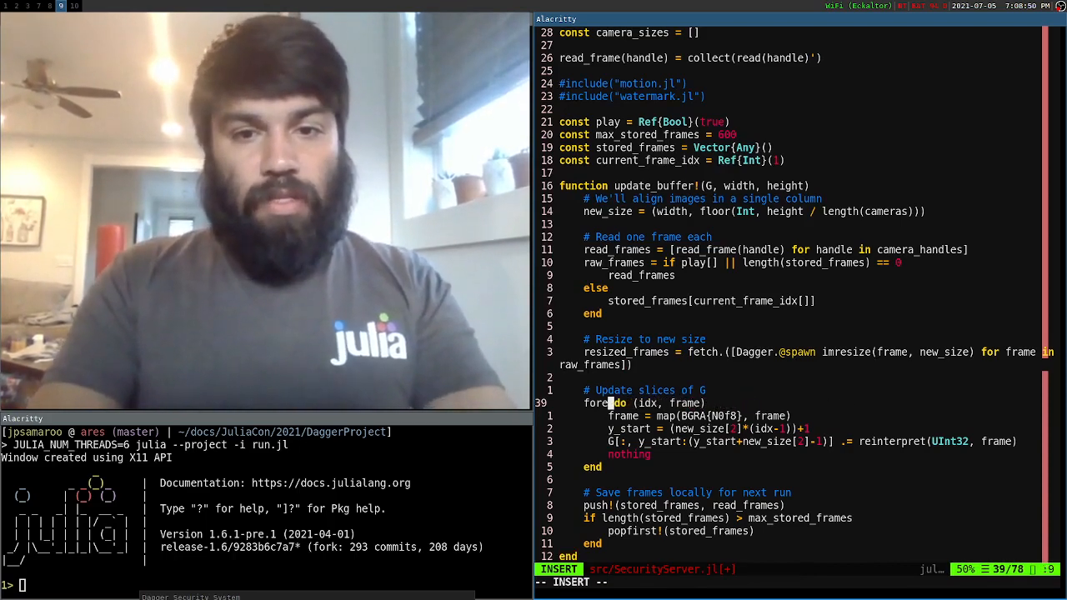
- Rewrite the per-frame writes into G as Dagger.spawn over enumerate(resized_frames)
type("Dagger.")
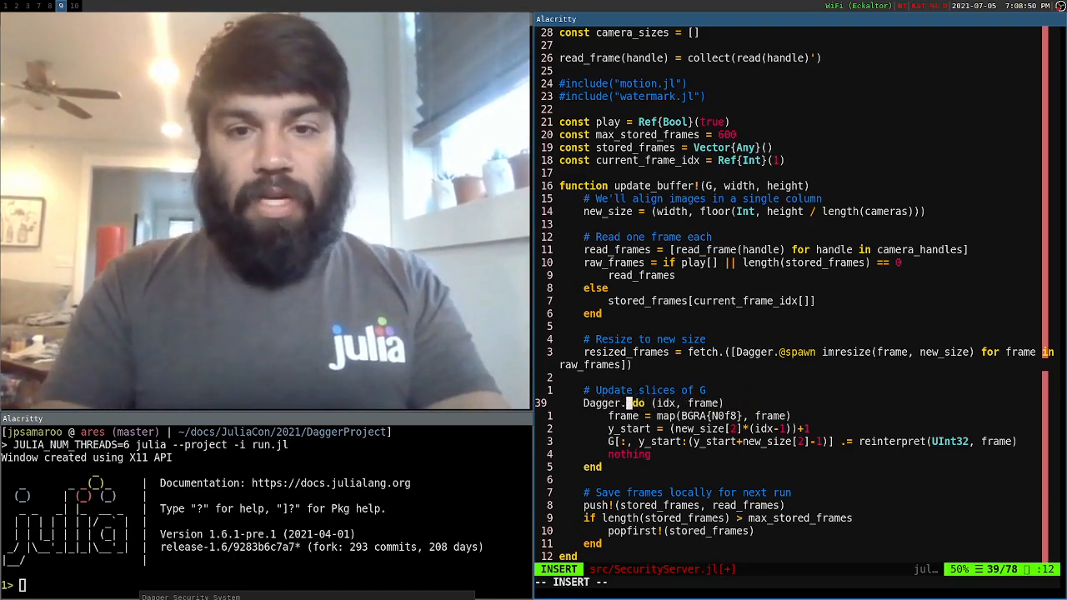
type("@spawn")
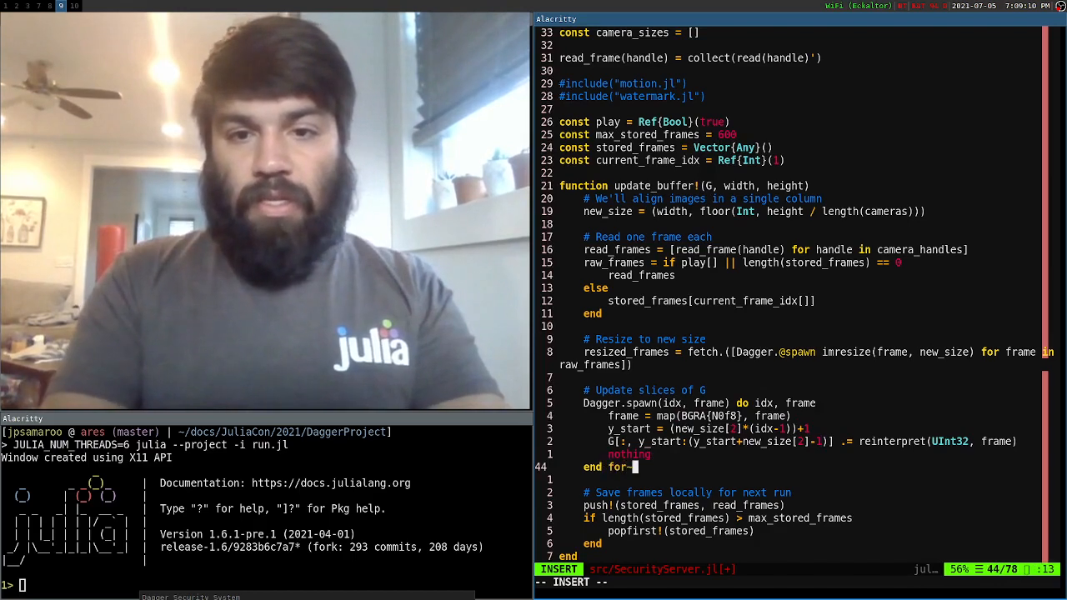
type("(idx, frame) in e")
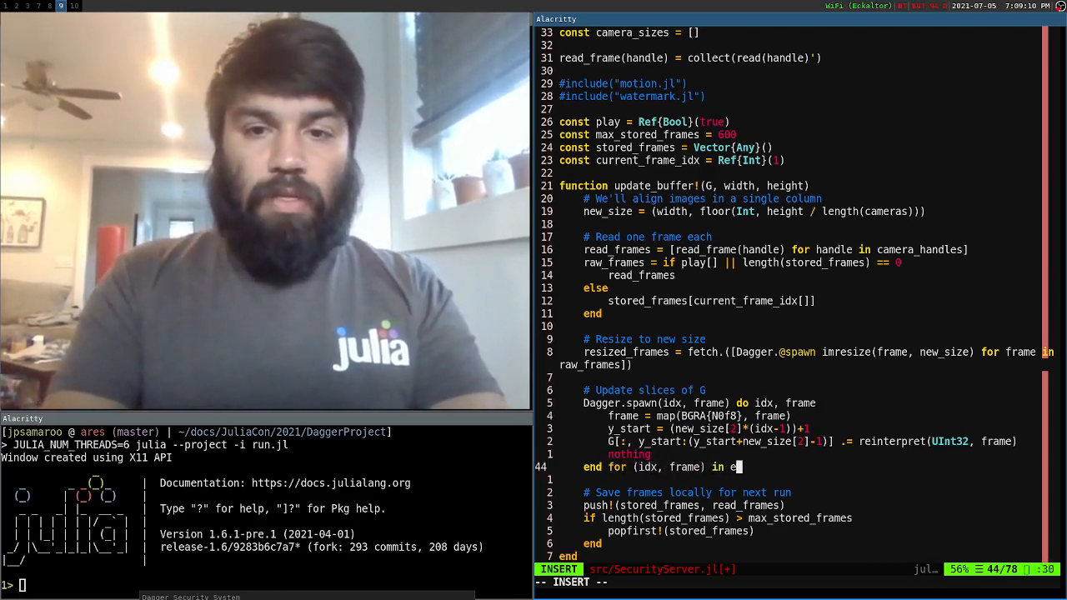
type("numerate(")
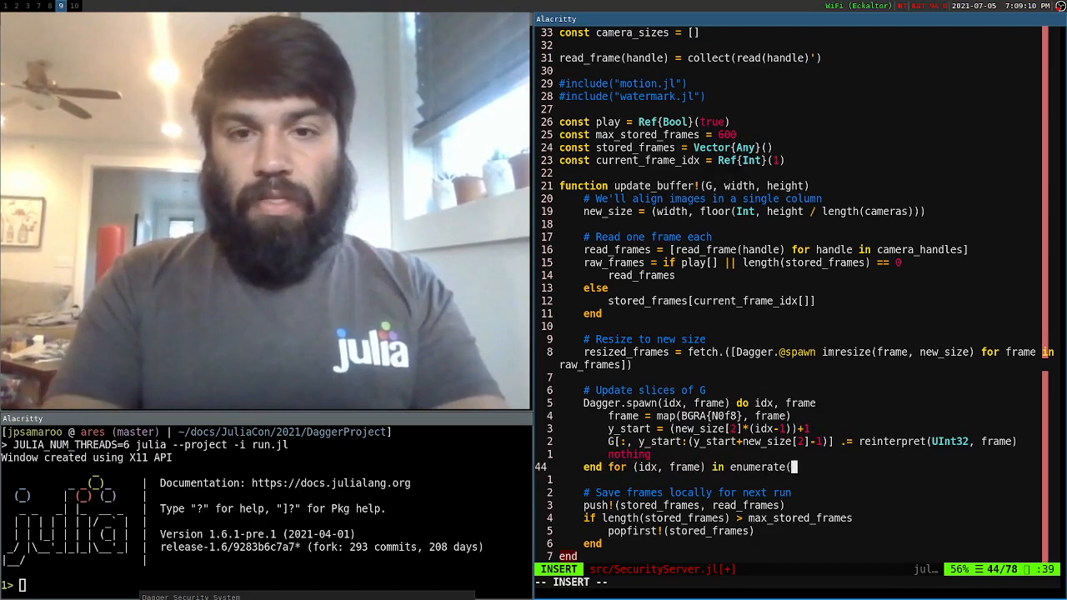
type("resized_frames)]")
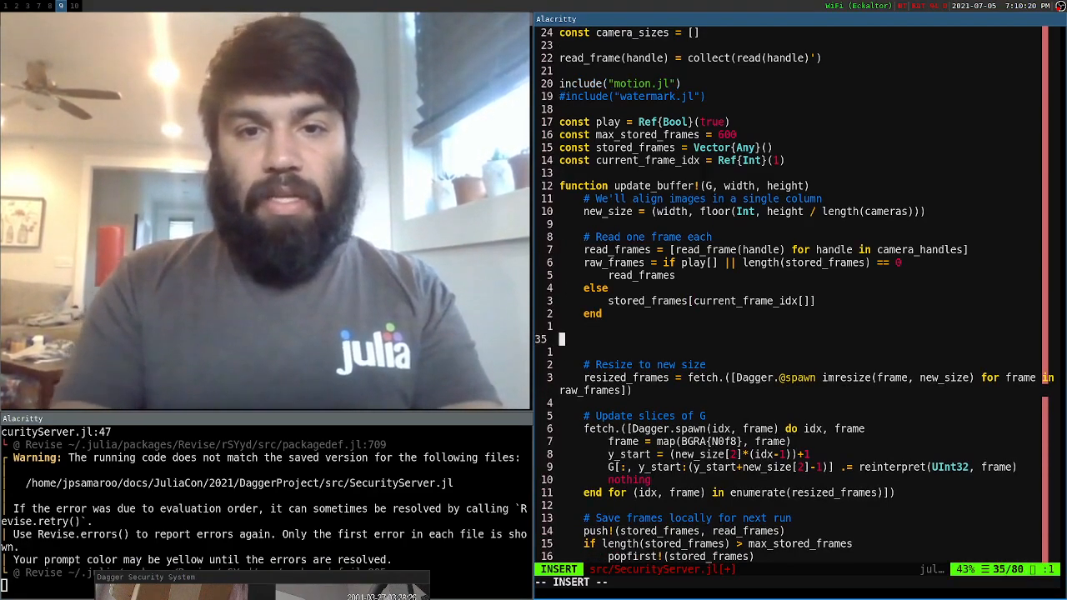
type("b")
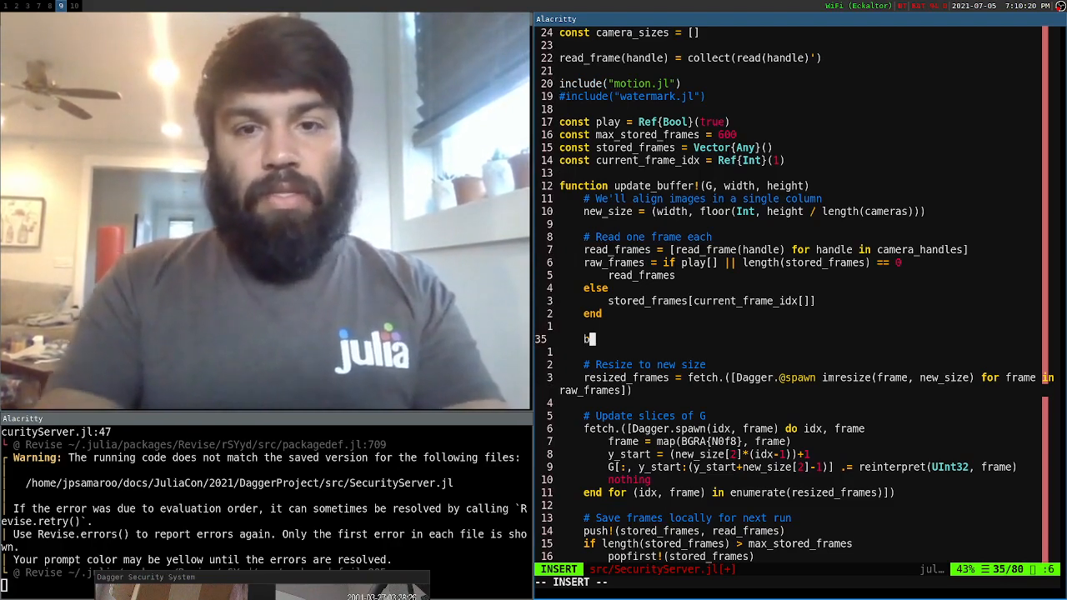
type("blurred_frames =")
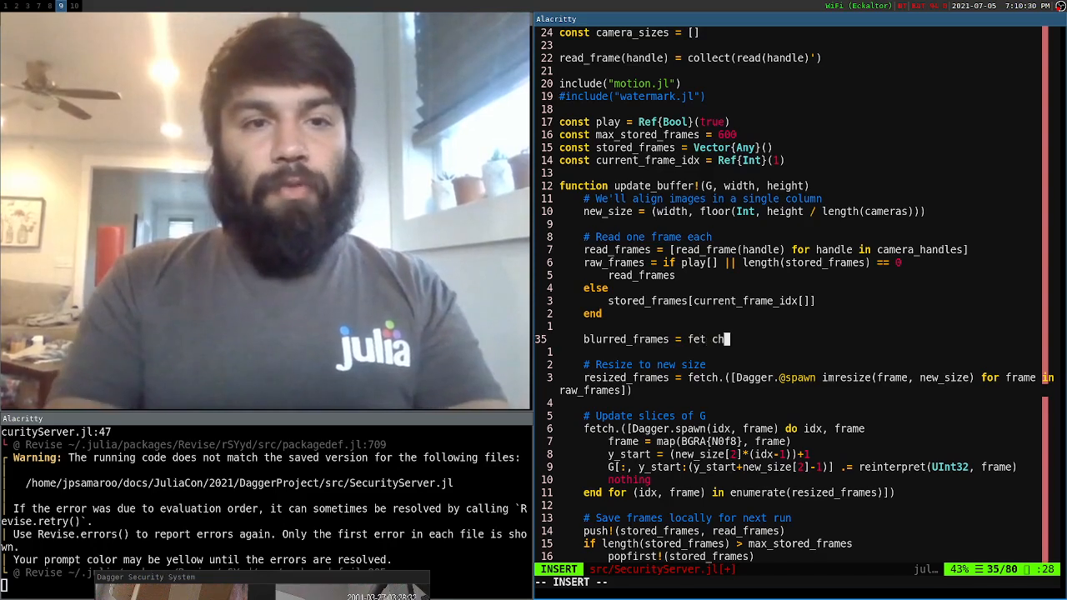
type("fetch.")
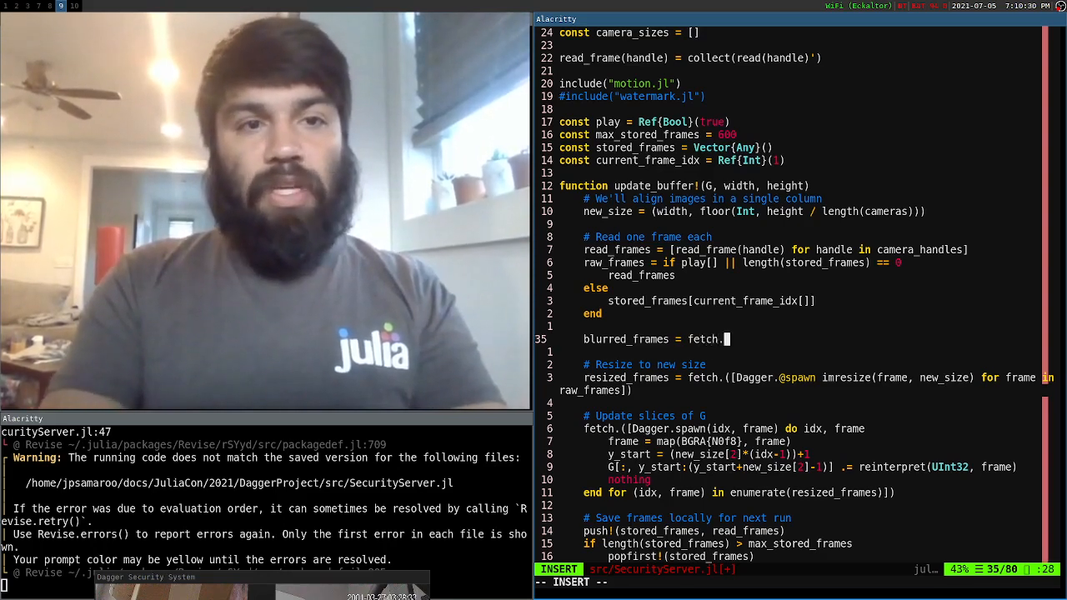
type("([Dagger.@spaw")
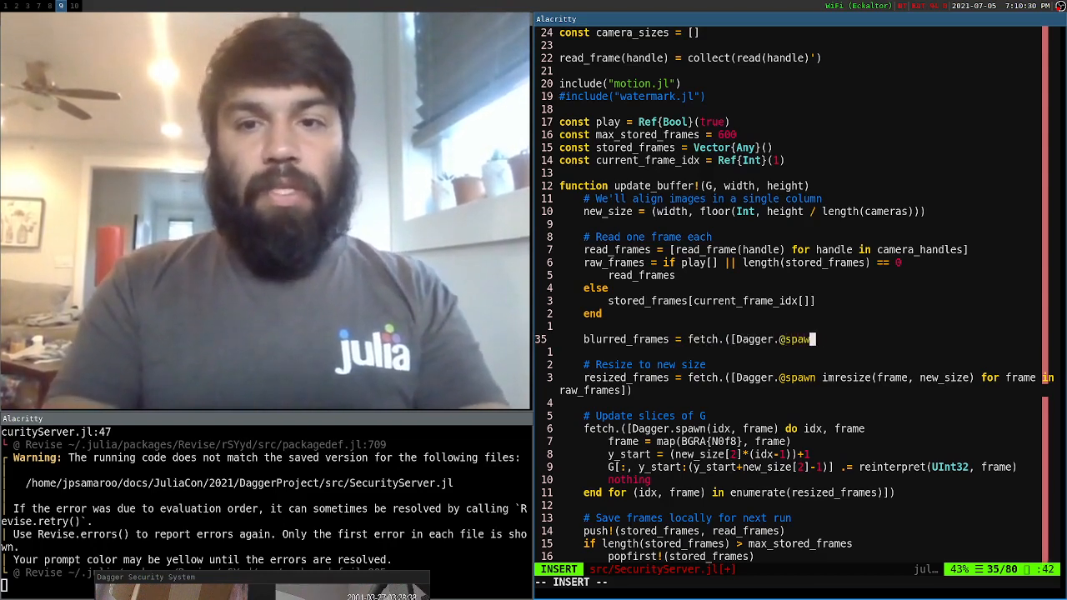
type("imfilter")
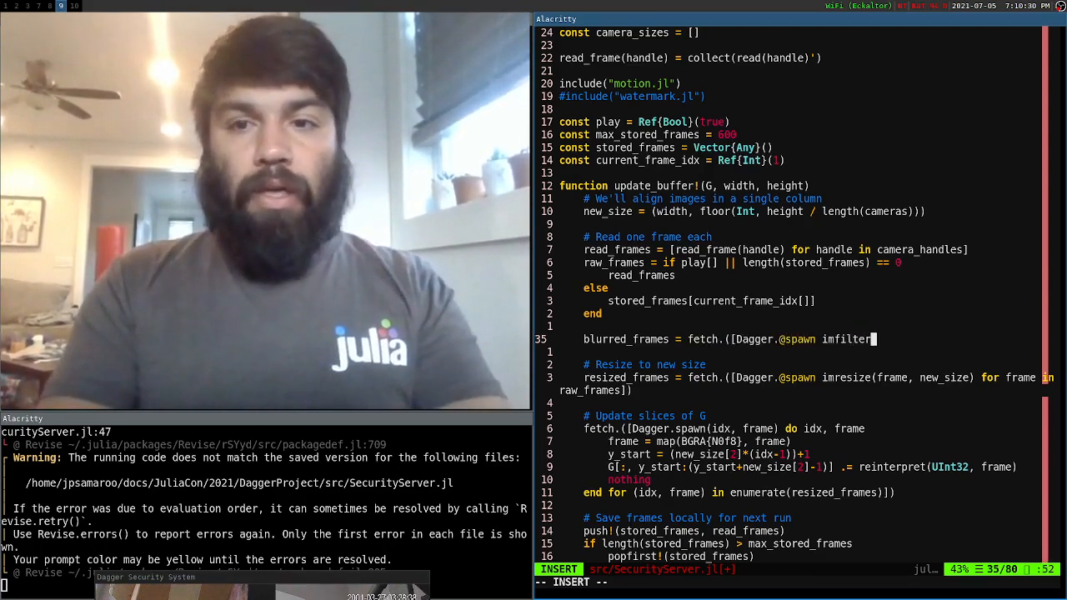
type("RGB{")
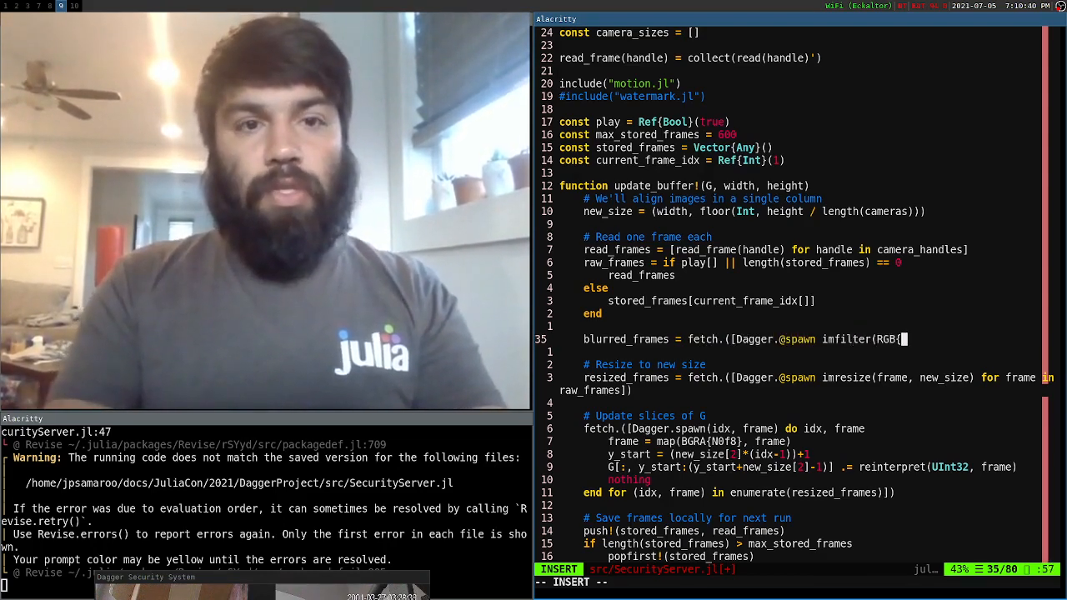
type("N0f8}")
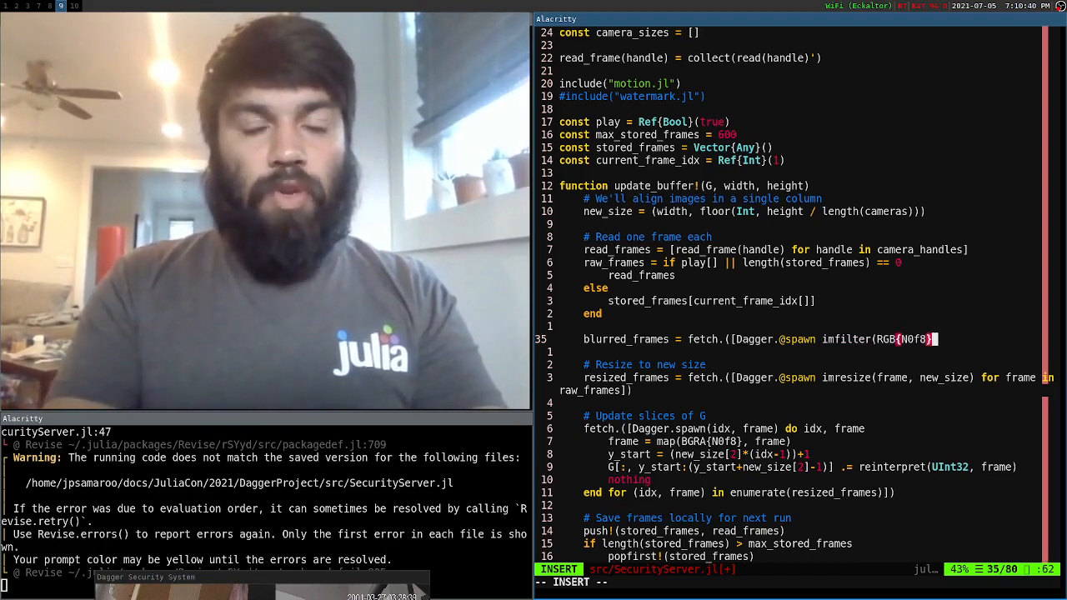
type(", frame,")
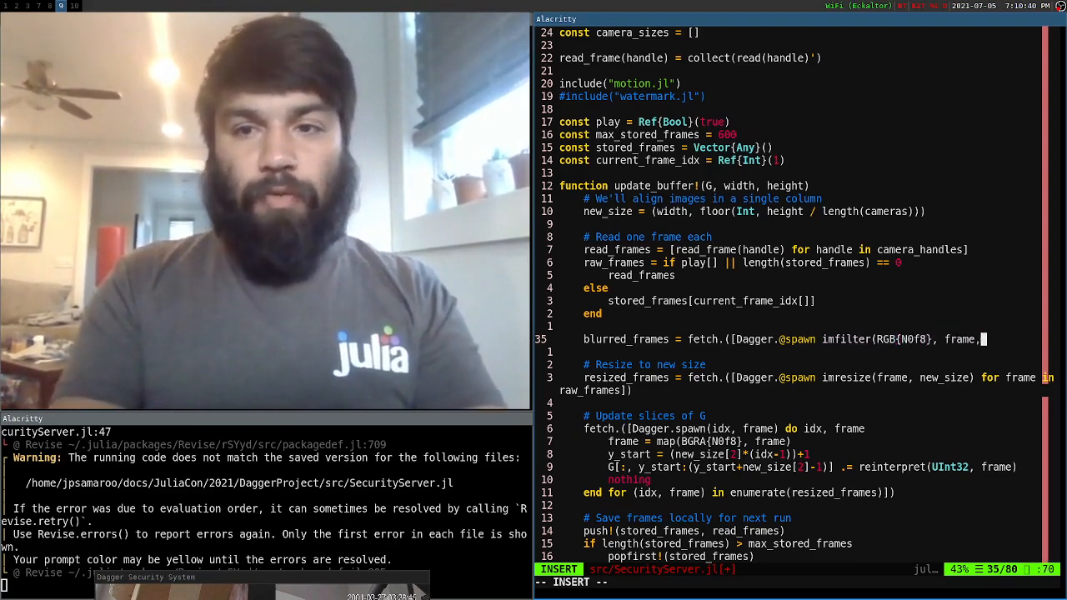
type("Kernel.ga")
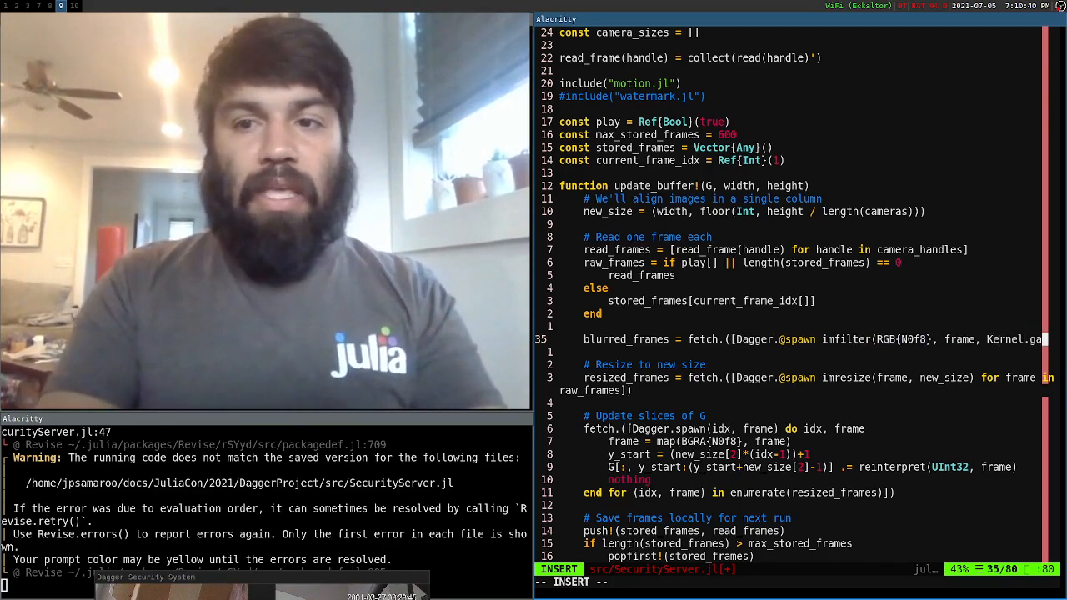
type("ian(5)) for frame in")
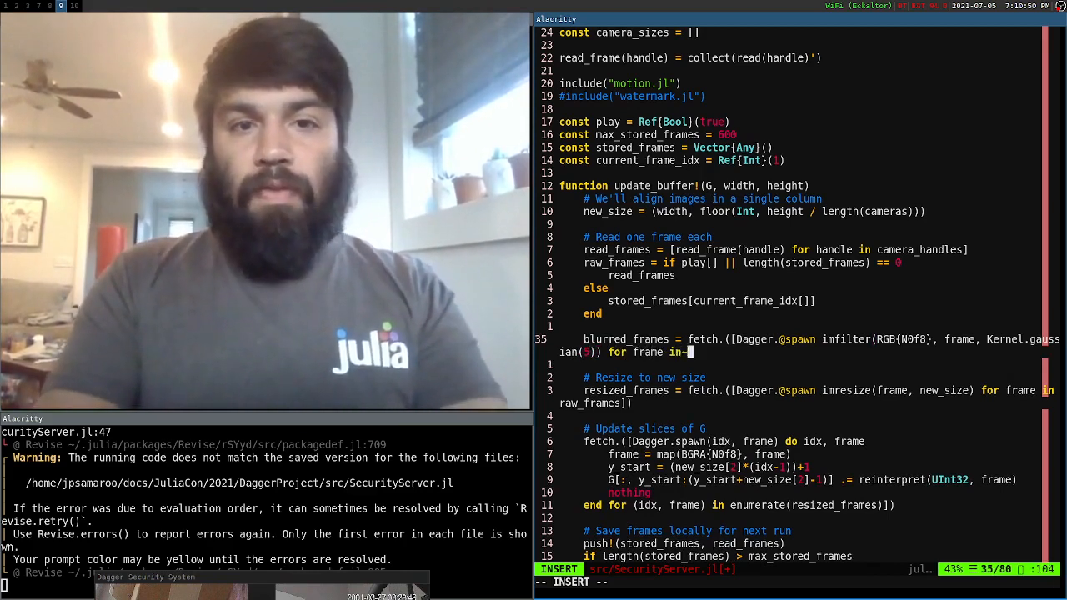
type("raw_frames")
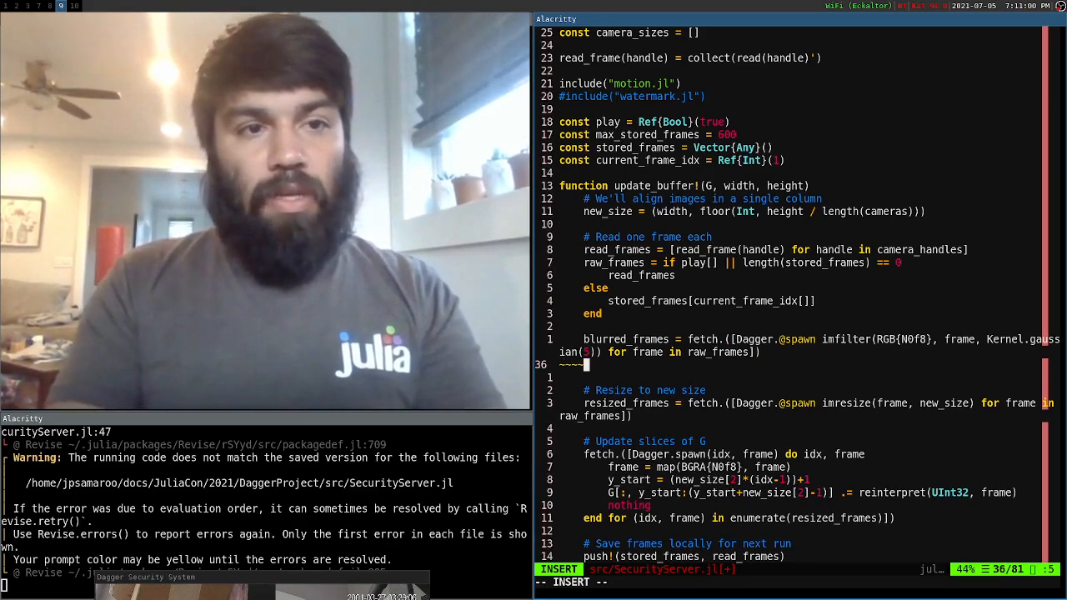
- Add the !isassigned(prev_motion_frames) guard initialising it from the blurred frames
type("if !iss")
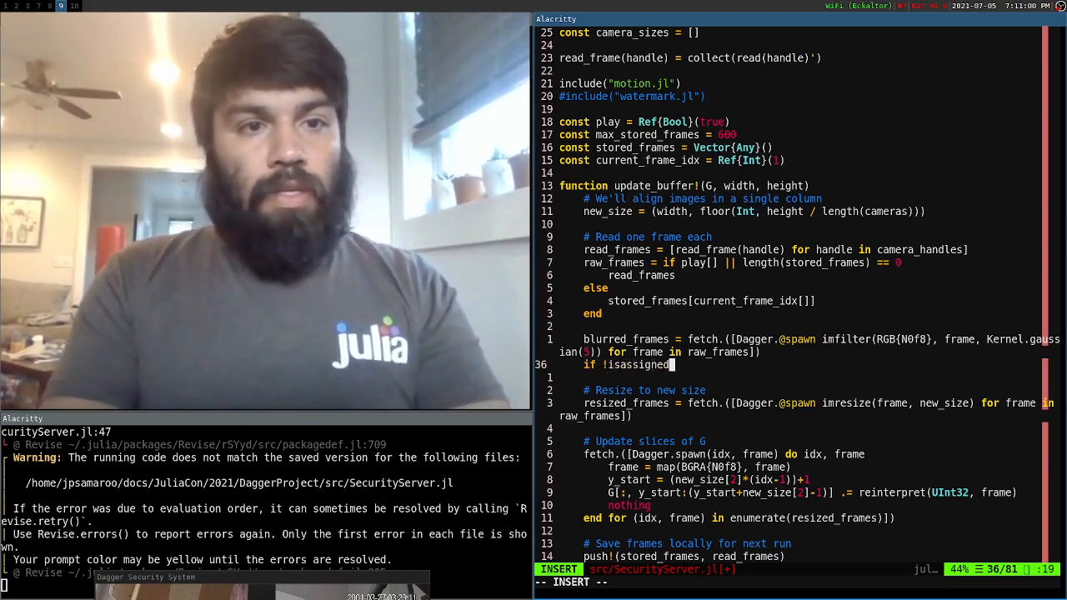
type("prev_motion_")
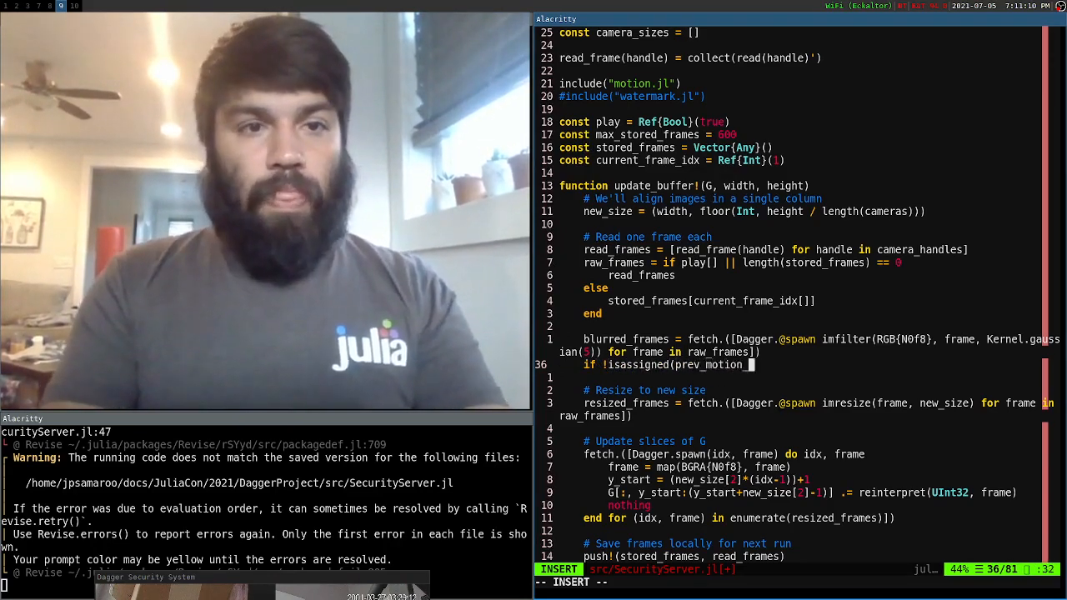
type("frames)")
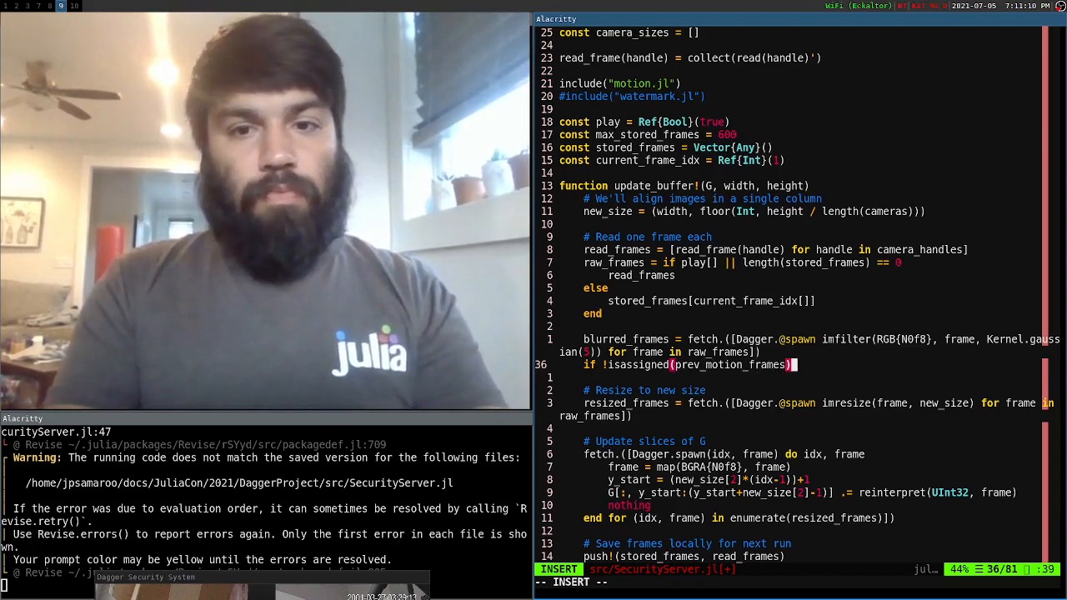
type("prev_")
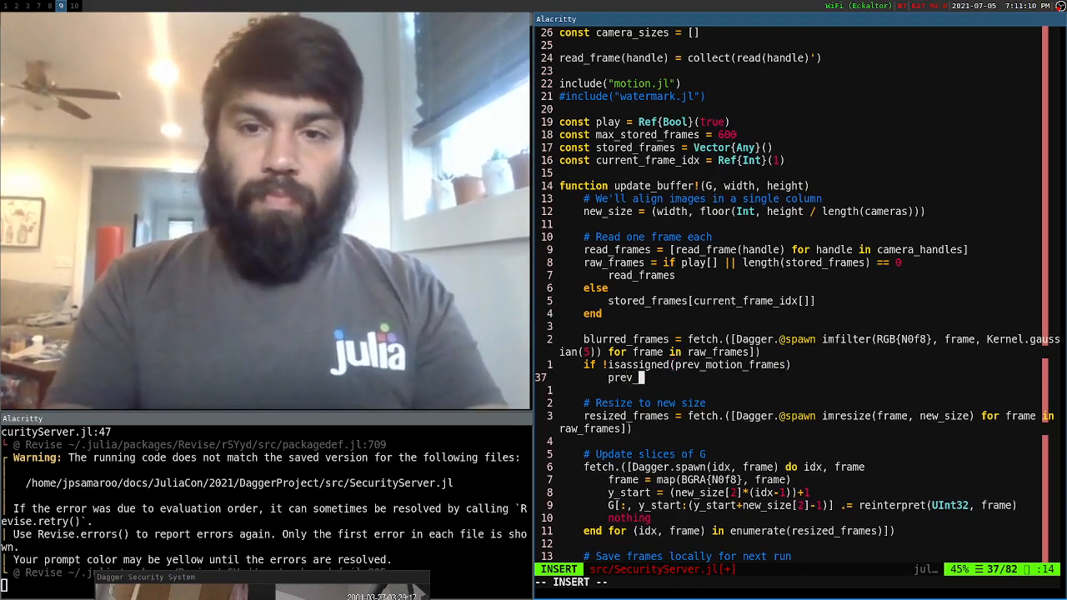
type("motion_frames[] = blurr")
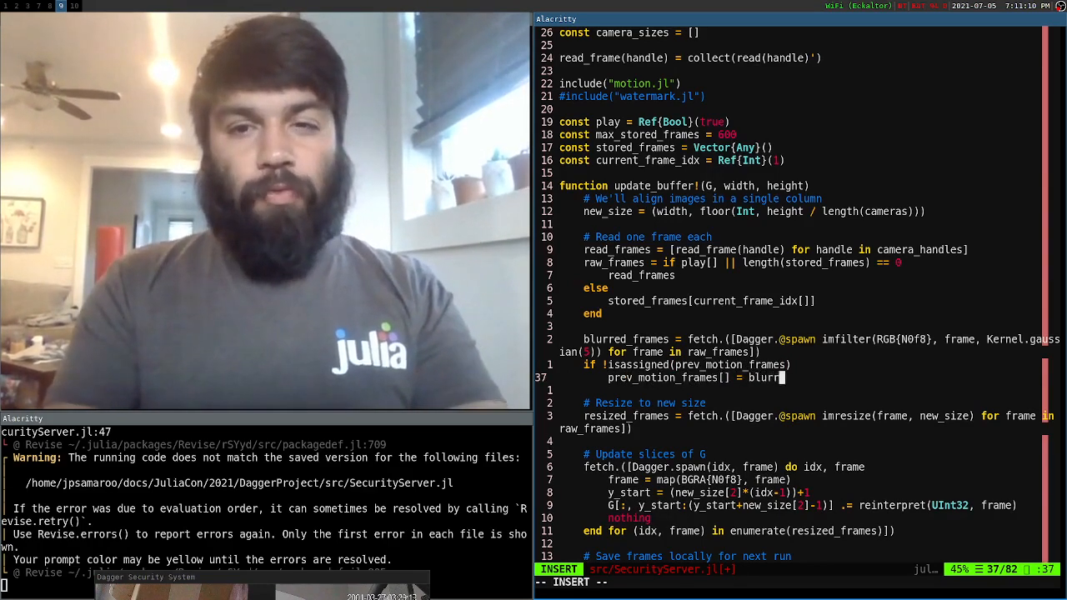
type("ed_frames")
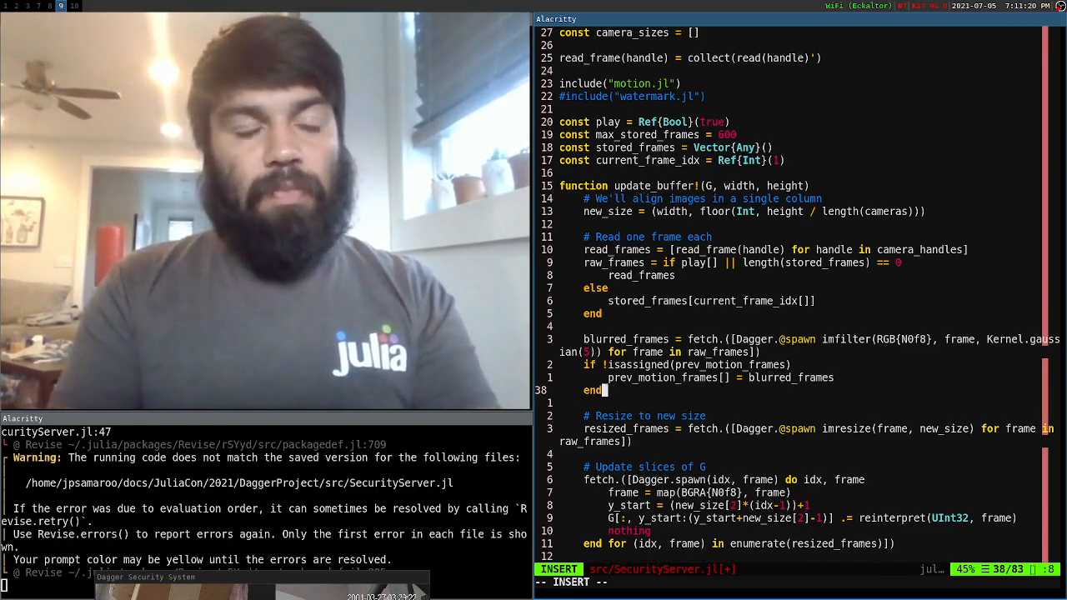
- Add motion_values spawning detect_motion(prev_frame, this_frame) over previous and blurred frame pairs
type("motion")
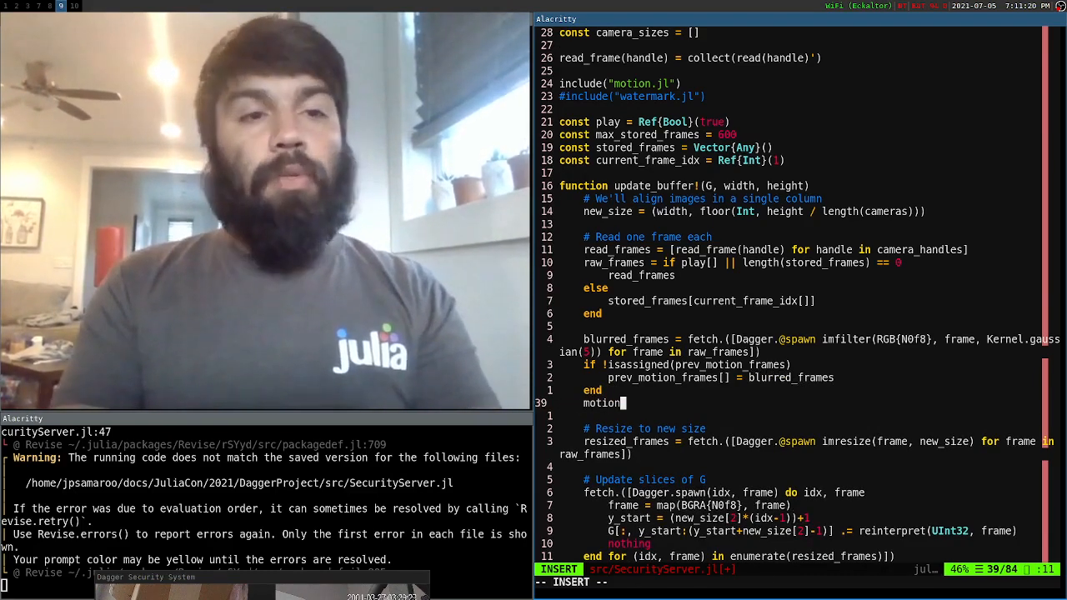
type("_values =")
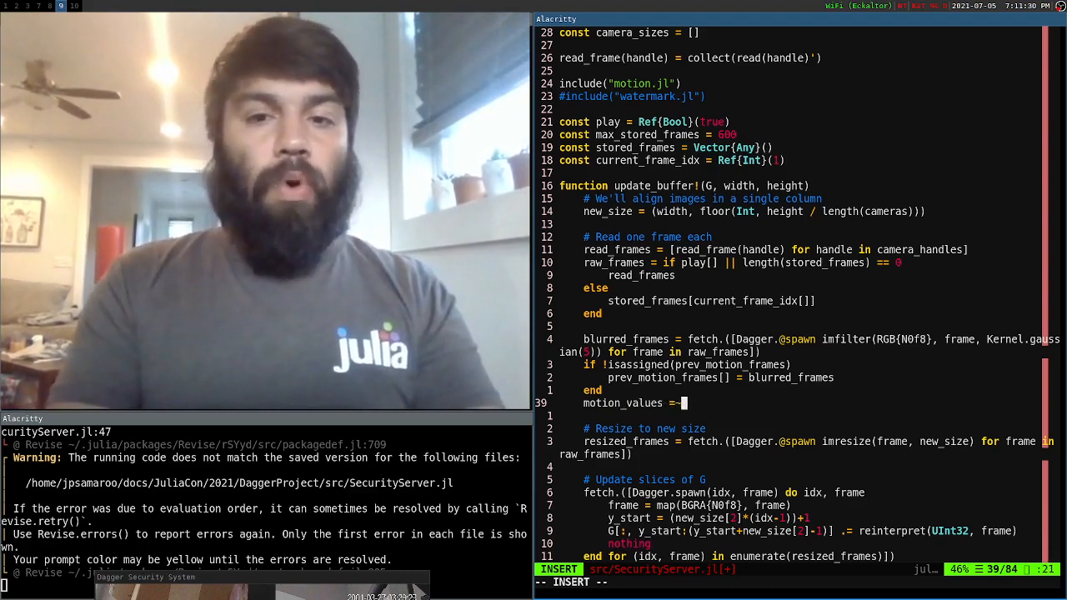
type("[Dagge")
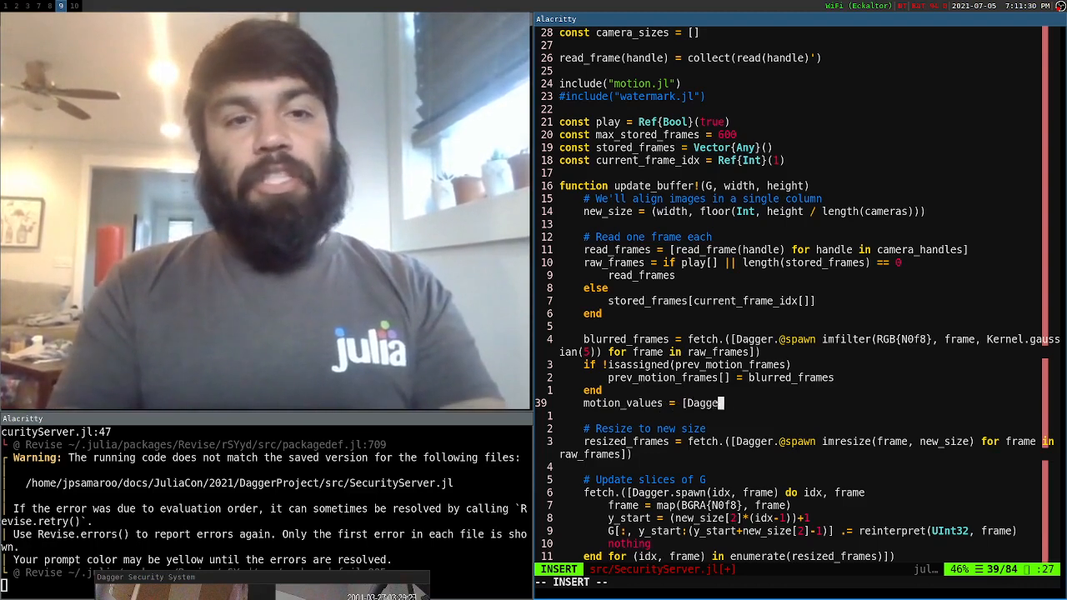
type("r.@spawn")
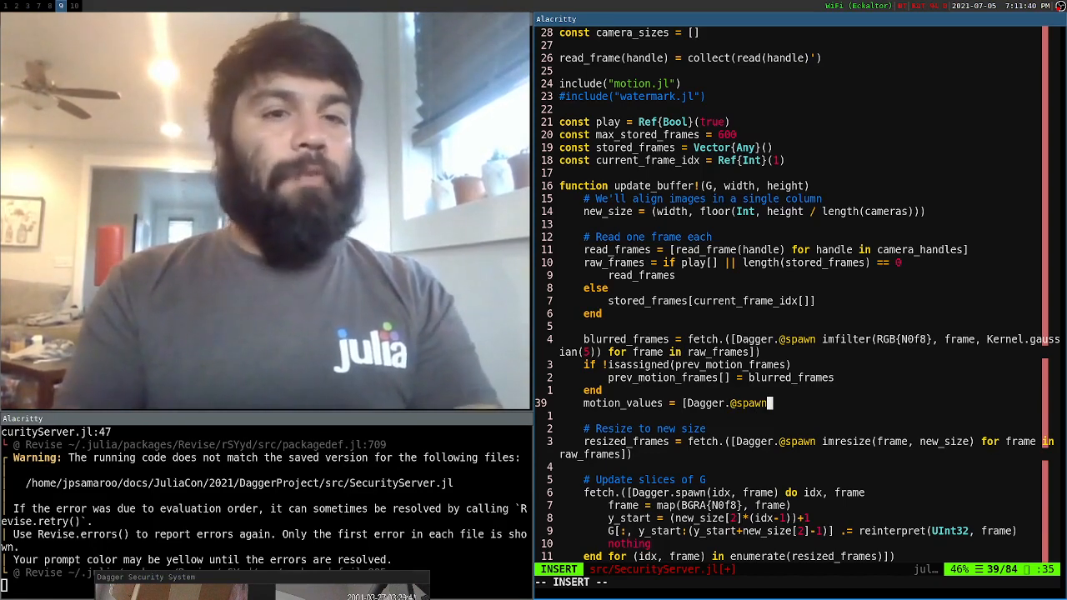
type("detect")
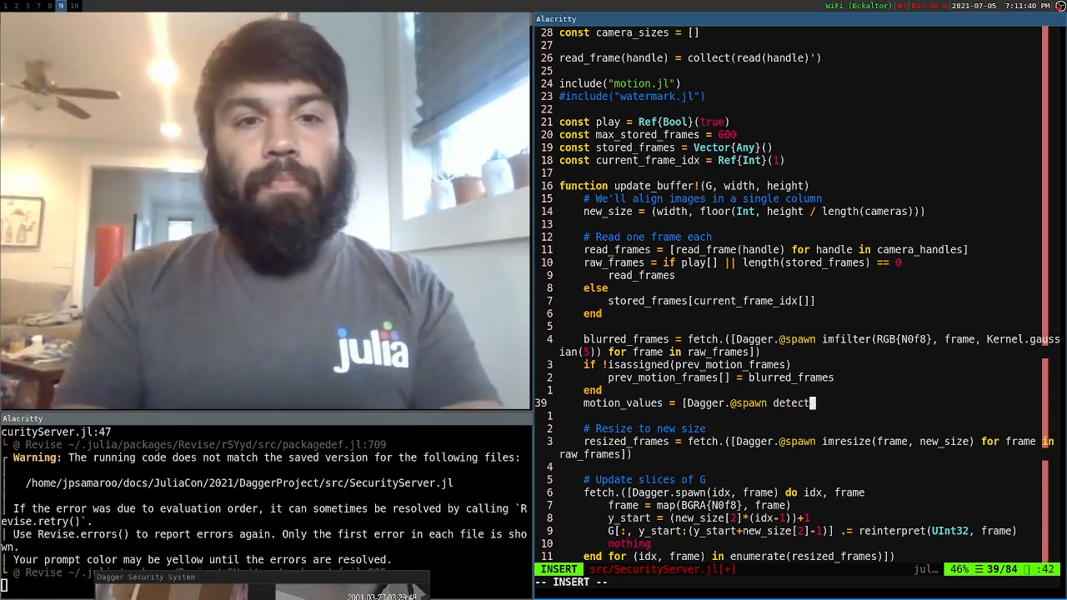
type("_motion(")
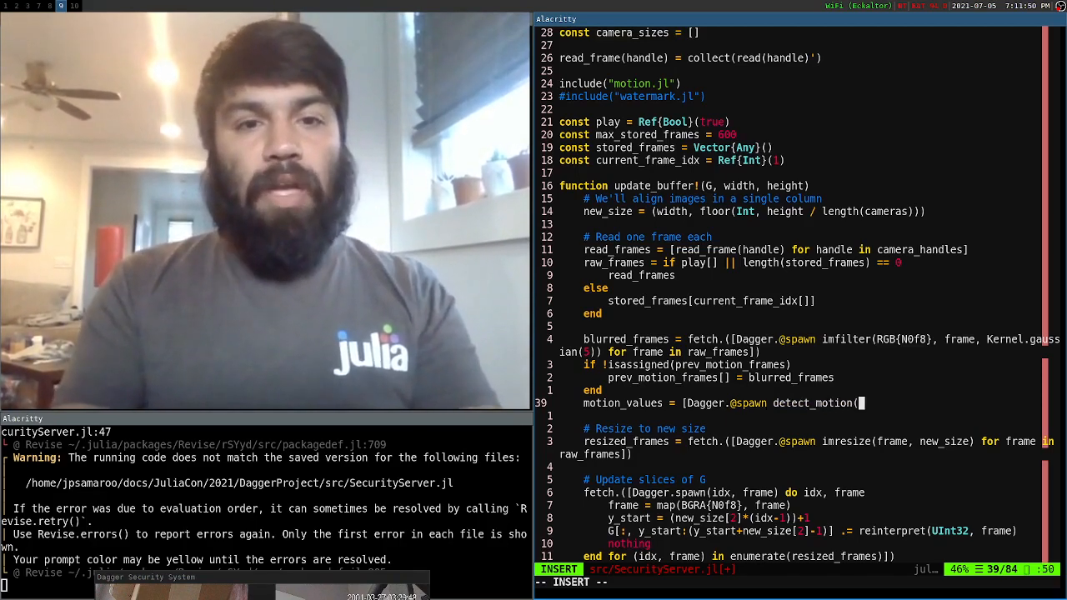
type("prev_frame,~")
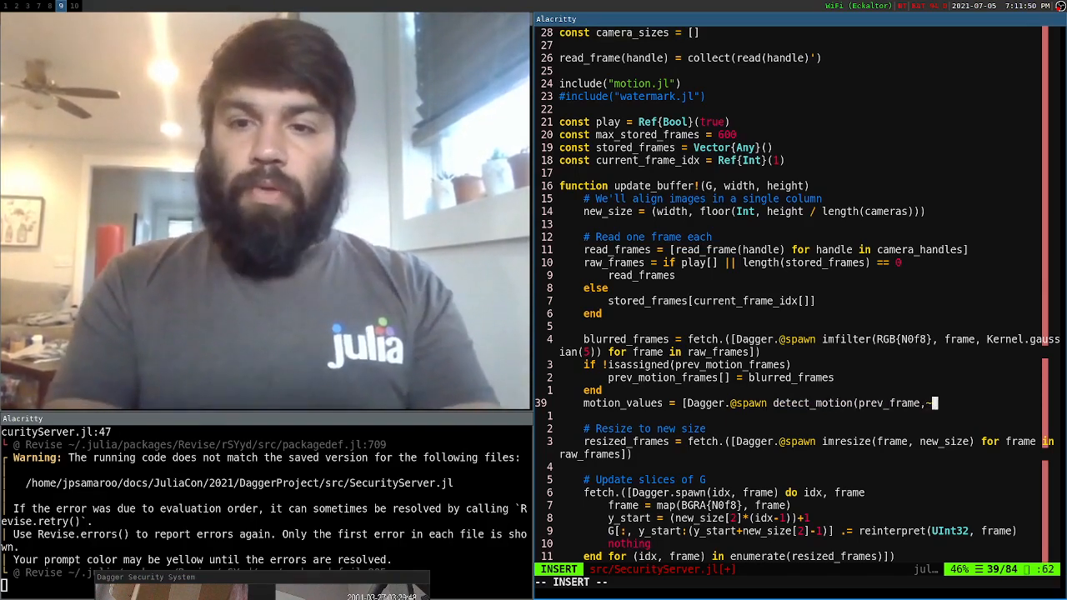
type("this_frame)")
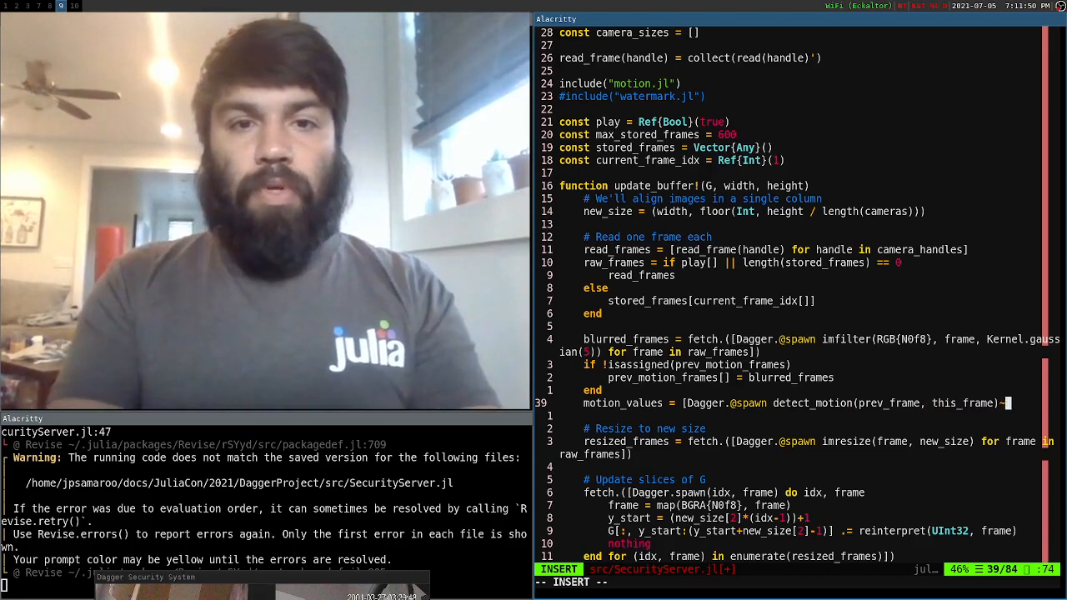
type("for (prev_frame, this_frame) in zip")
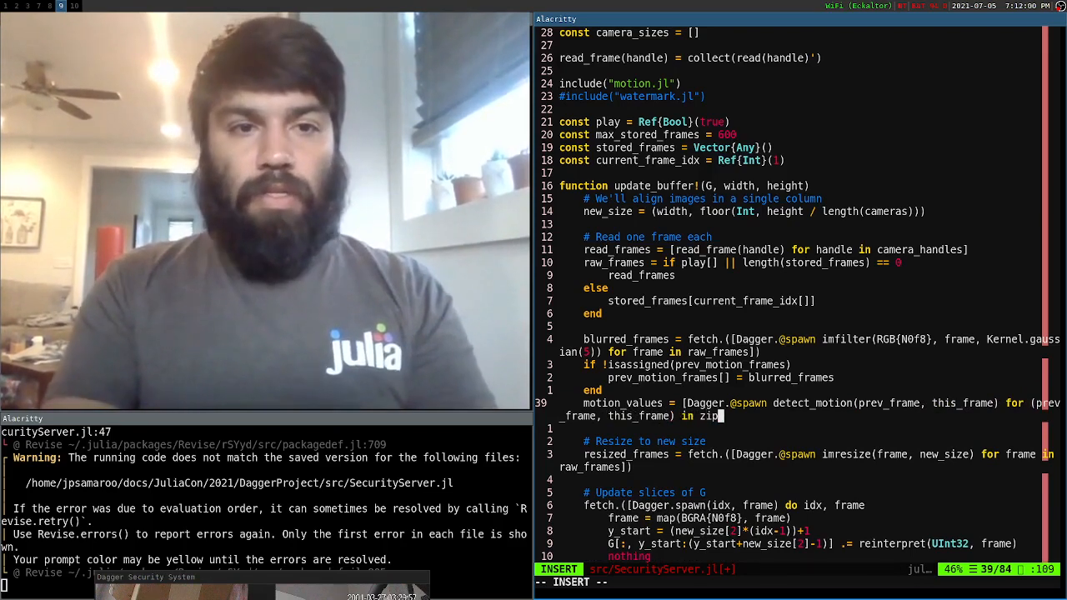
type("(prev_motion_frames[],")
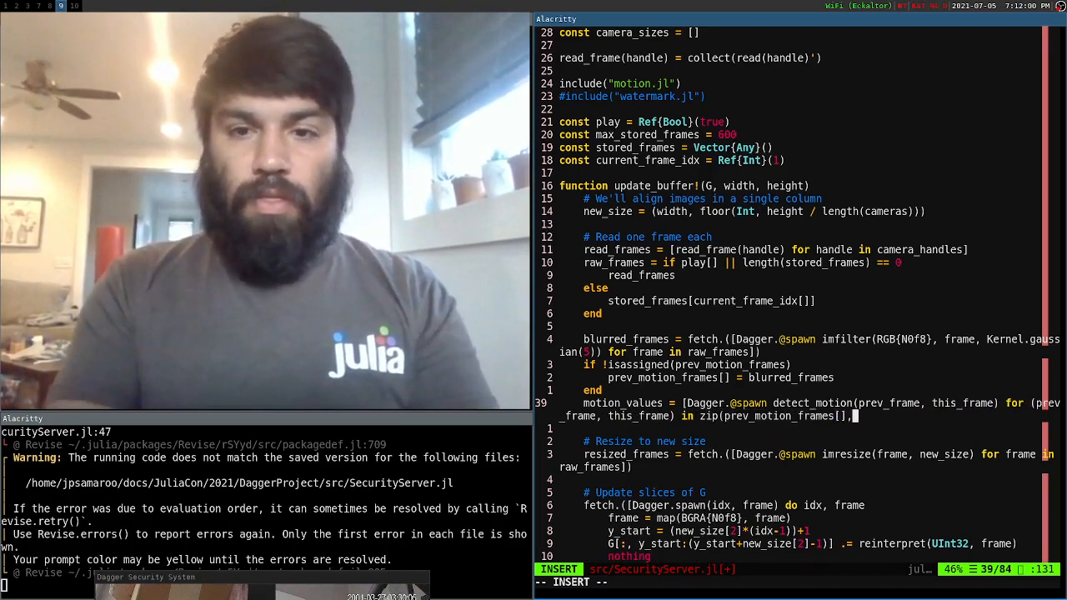
type("blurred_frames")
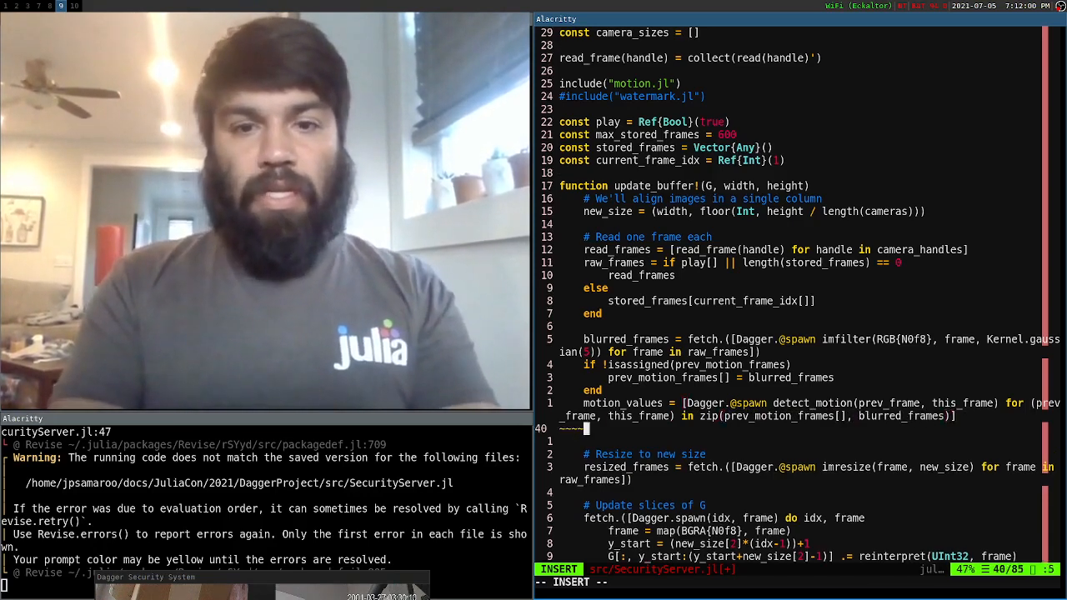
- Store blurred_frames into prev_motion_frames[] and resize blurred frames instead of raw ones, then save
type("prev_motion_")
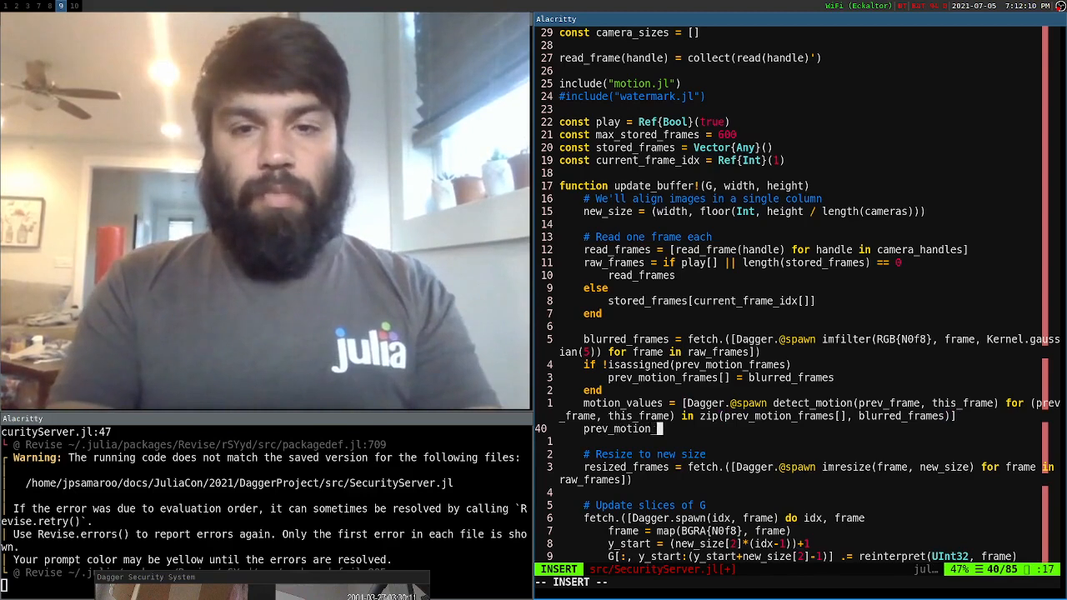
type("frames[] = b")
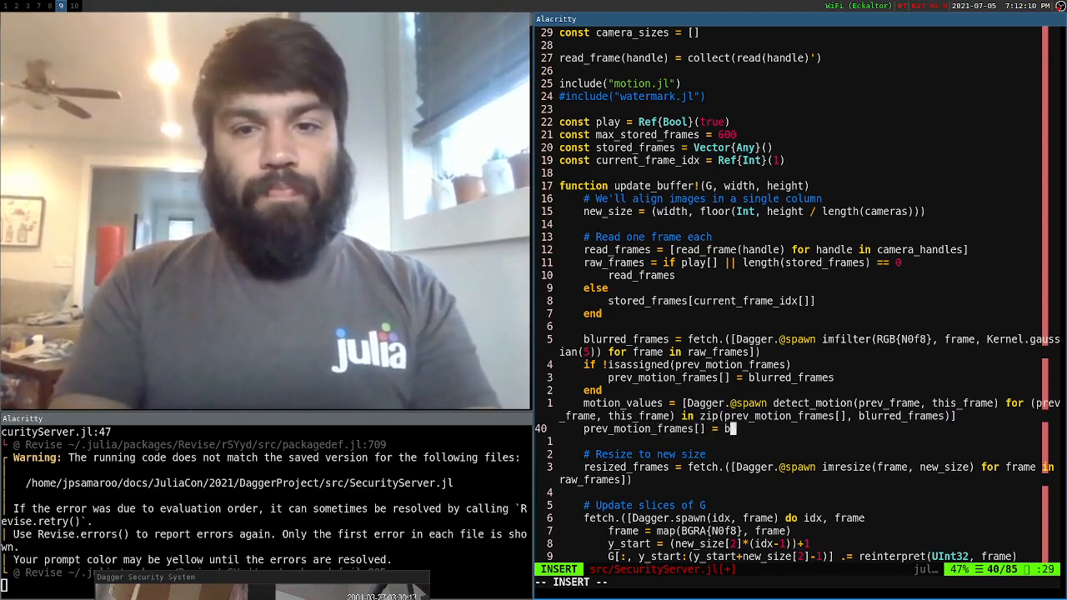
type("lurred_frames")
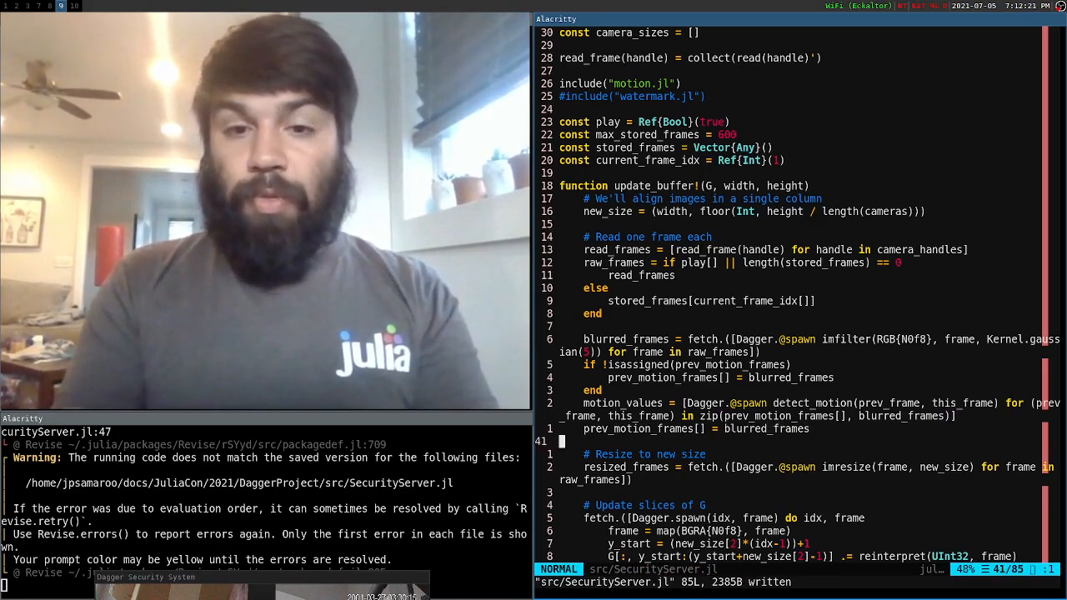
scroll("down", 3)
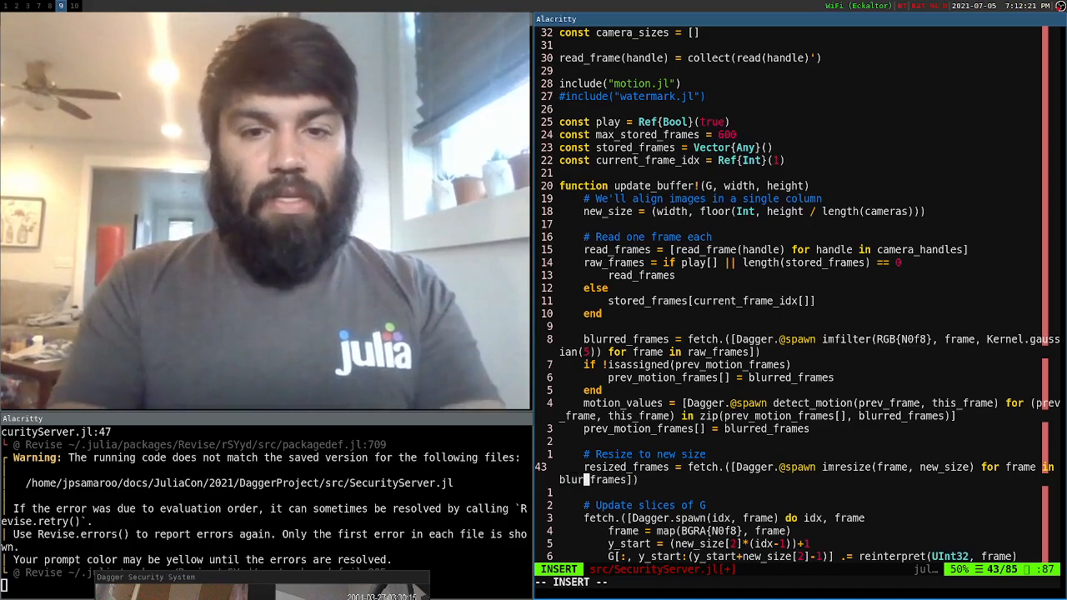
key("Escape")
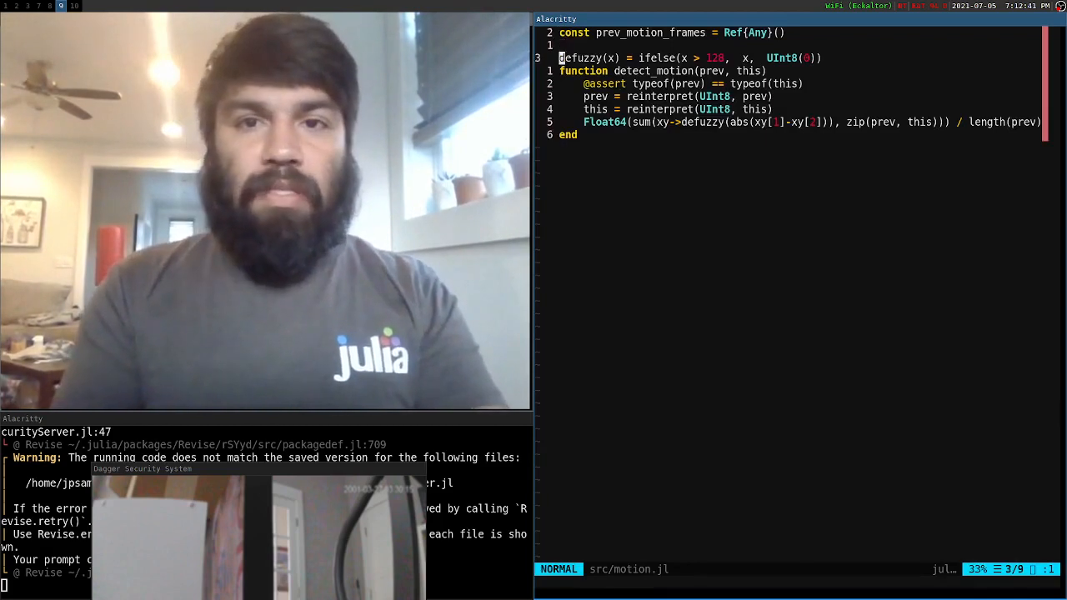
key("V")
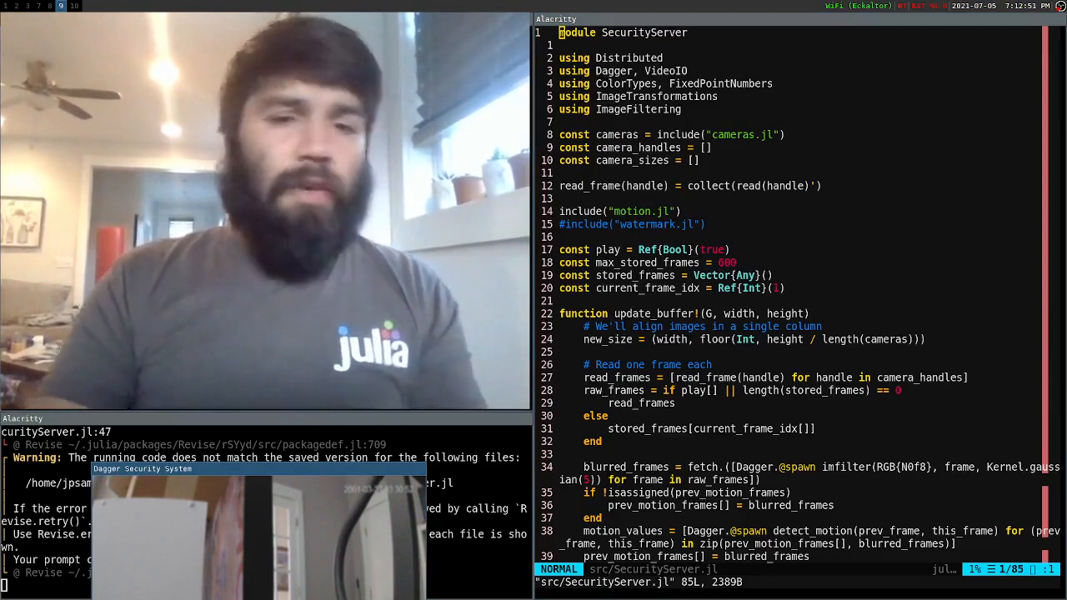
scroll("down", 3)
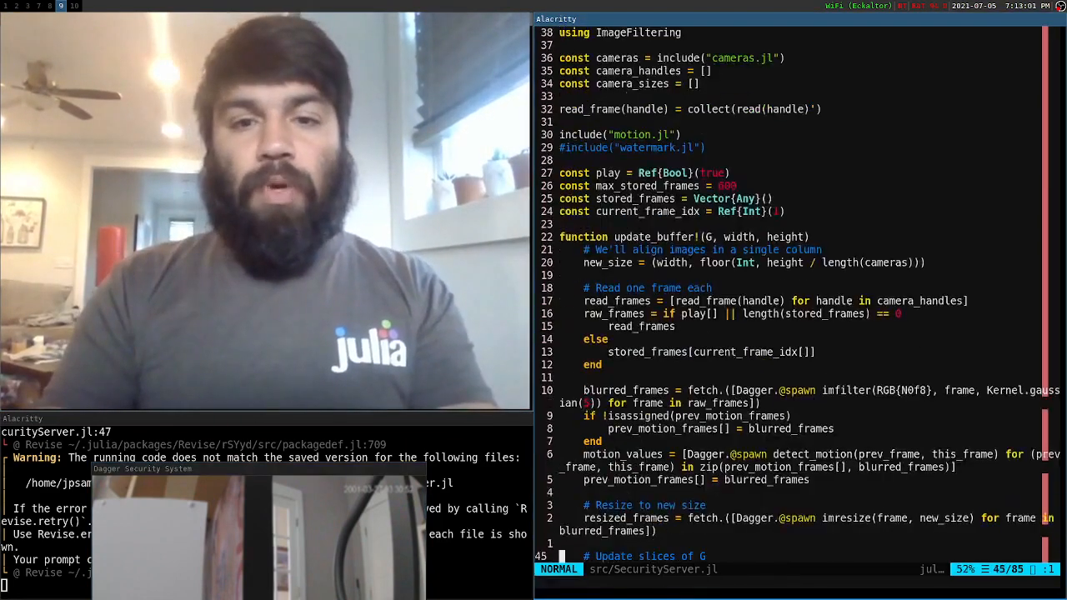
scroll("down", 3)
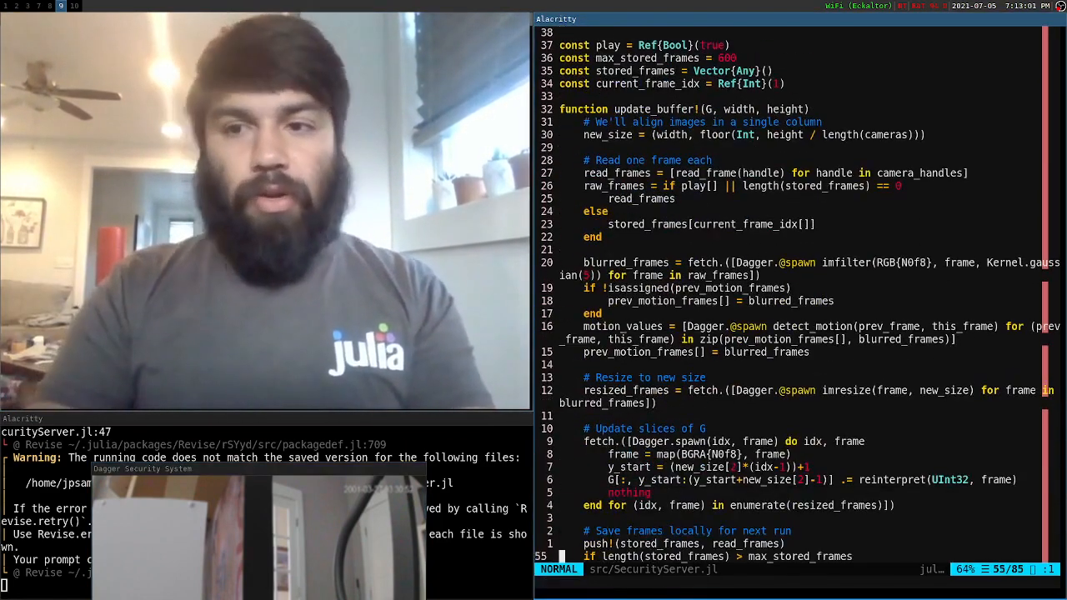
scroll("down", 3)
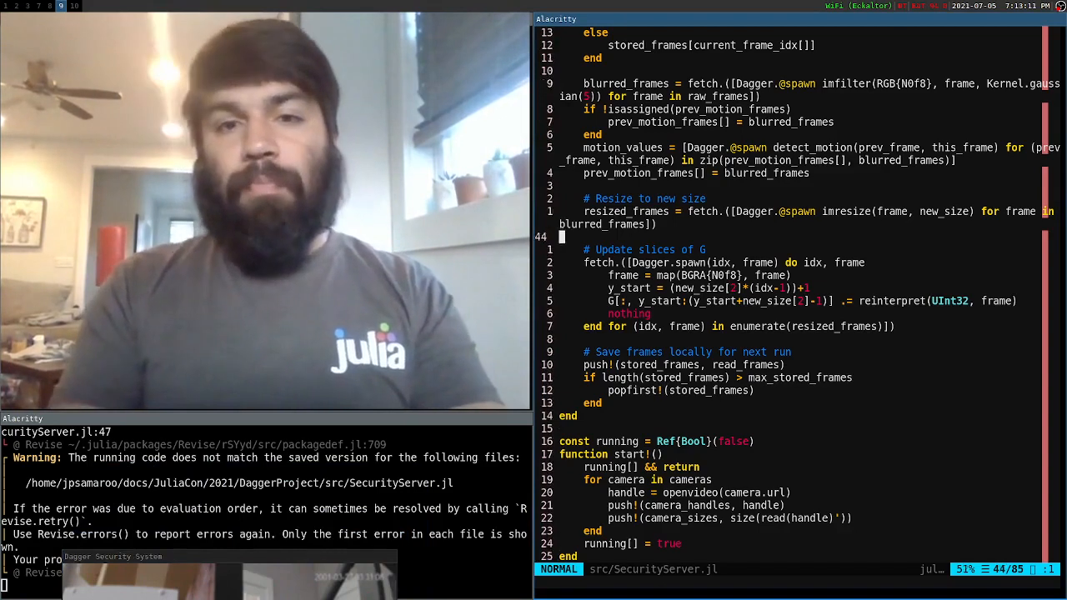
- Add a watermarked_frames comprehension spawning watermark(frame, motion, cam.name) per frame
key("i")
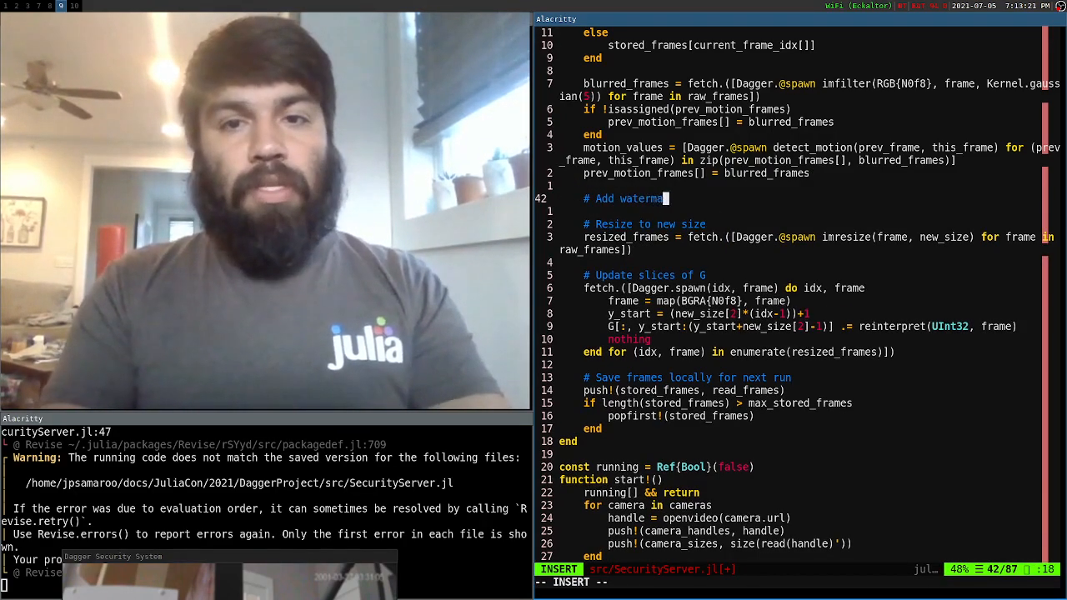
type("watermarked_frames = [Dagger.@spa")
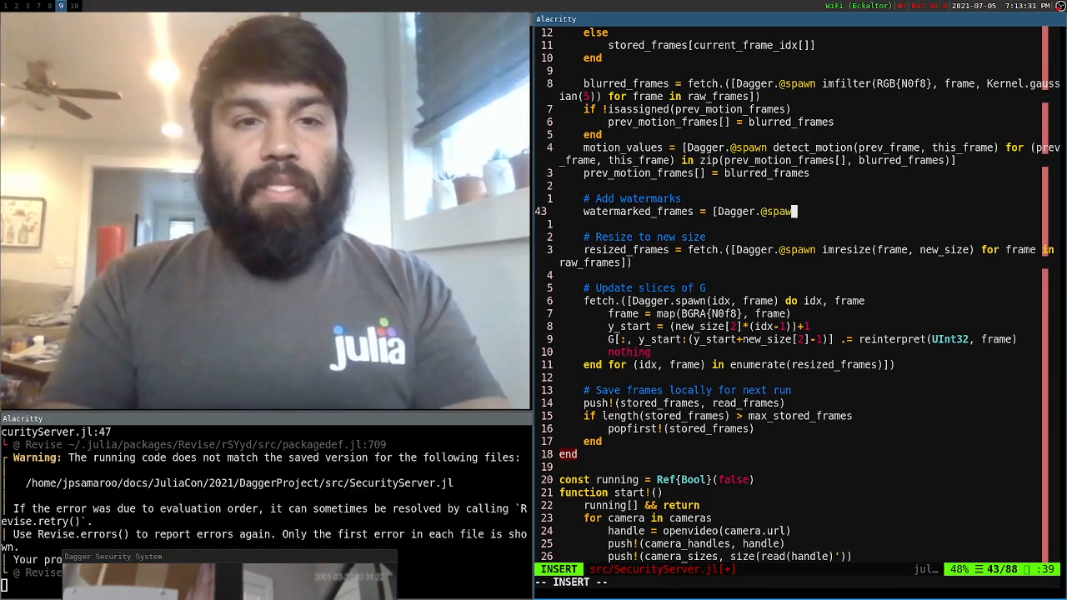
type("watermark(frame,")
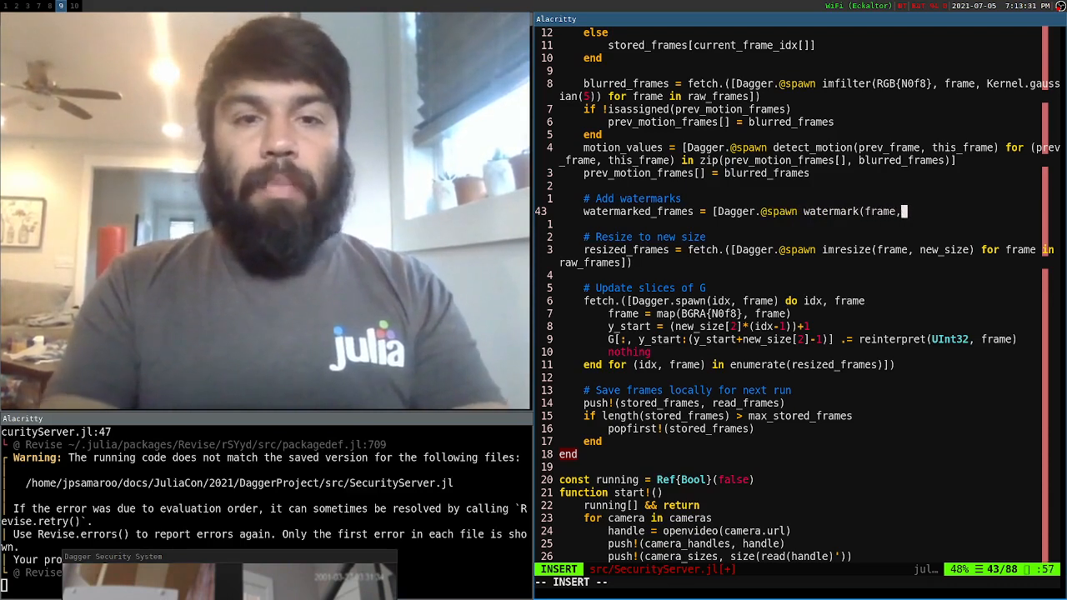
type("motion,-")
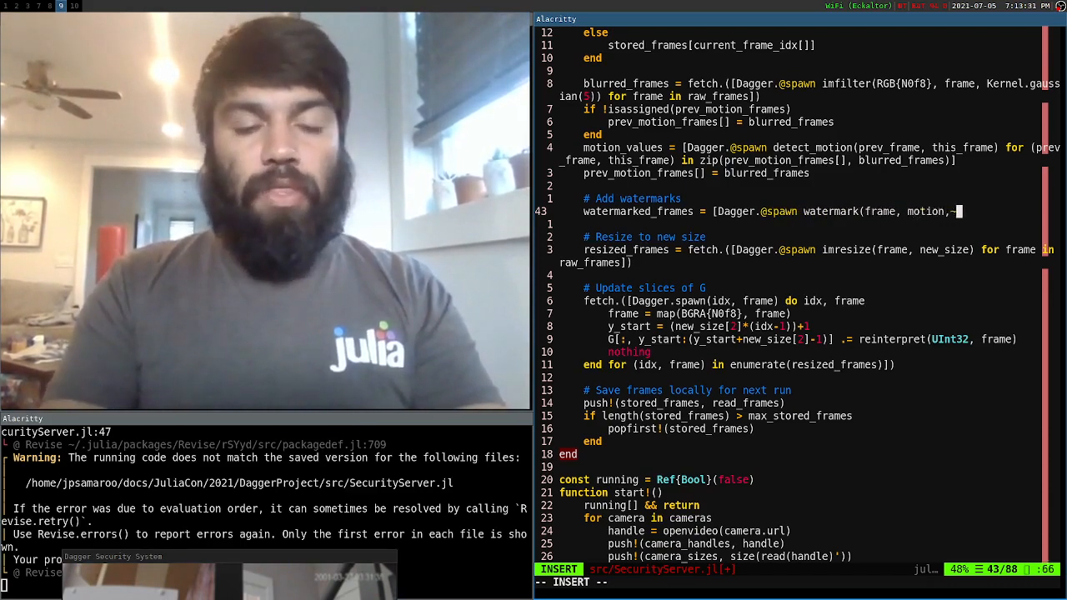
type("cam.")
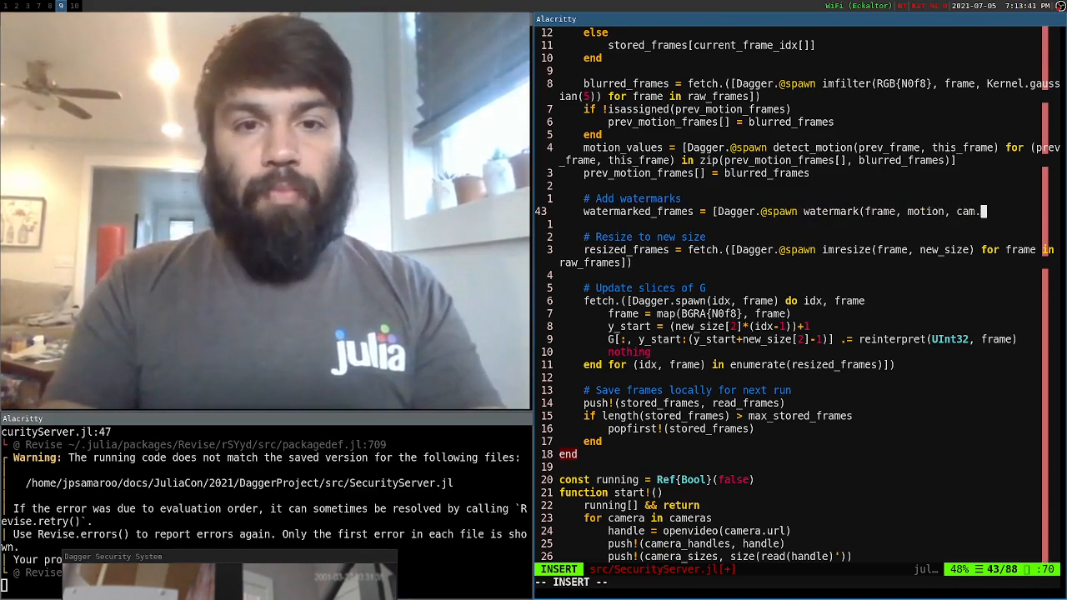
type("name)~")
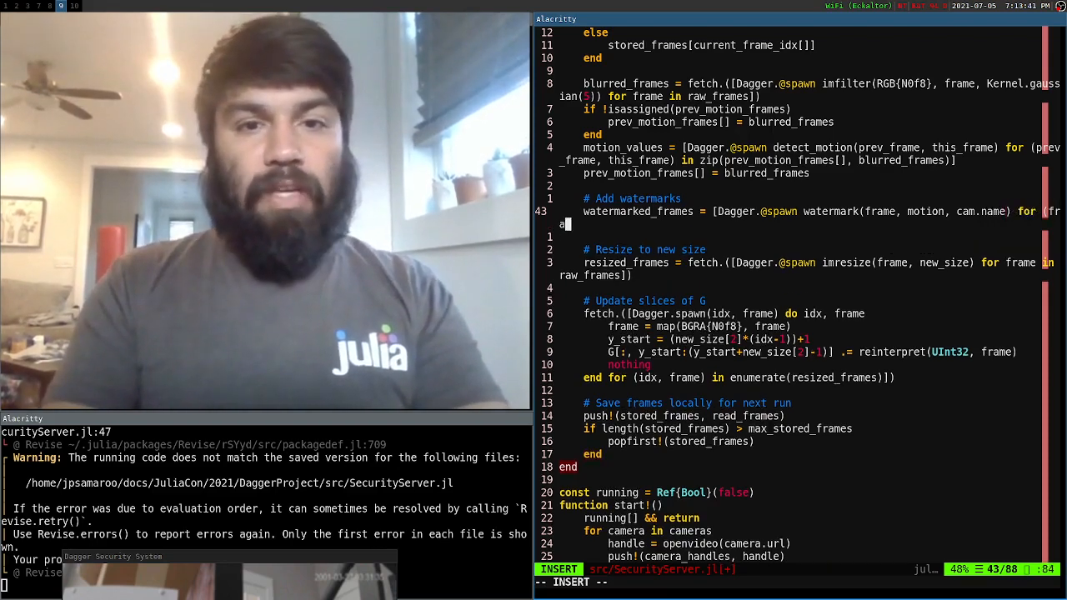
type("me")
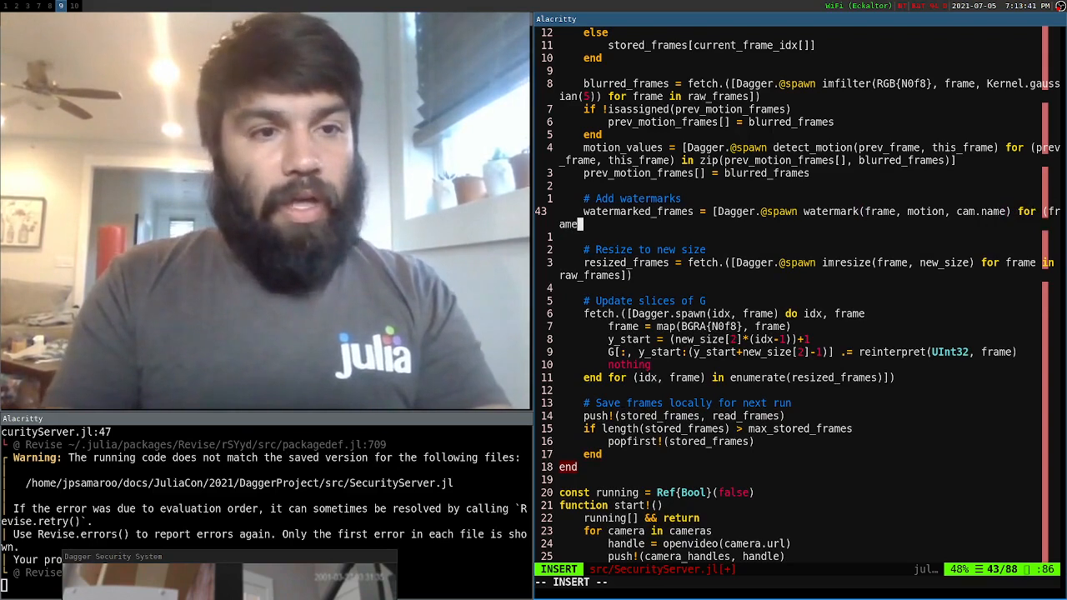
- Iterate it over zip of frames, motion_values and cameras, and resize the watermarked frames instead
type("motion,cam) in zip(raw_frames,m")
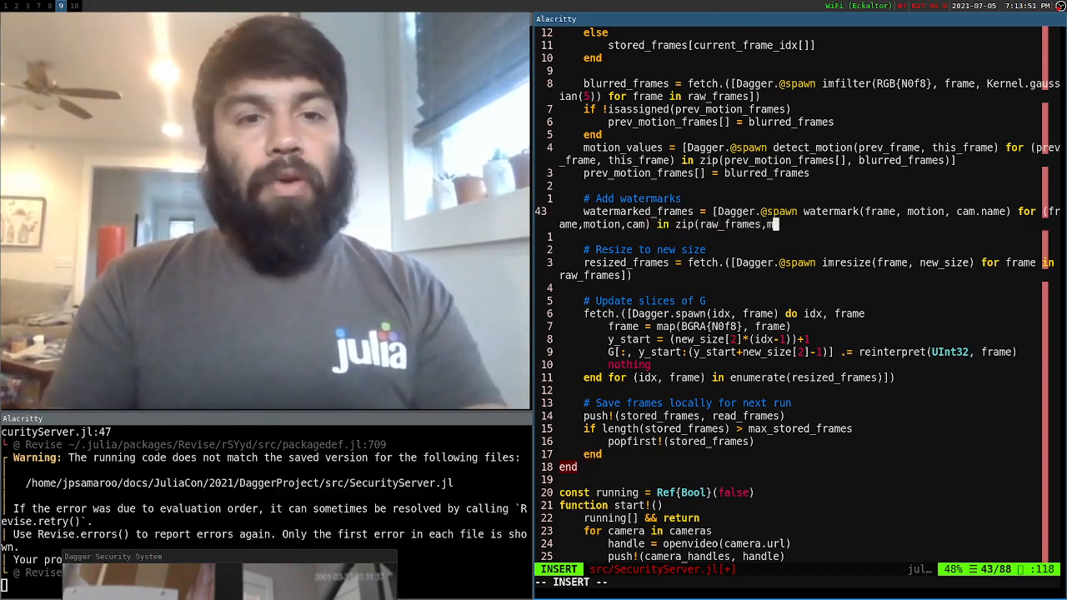
type("otion_values")
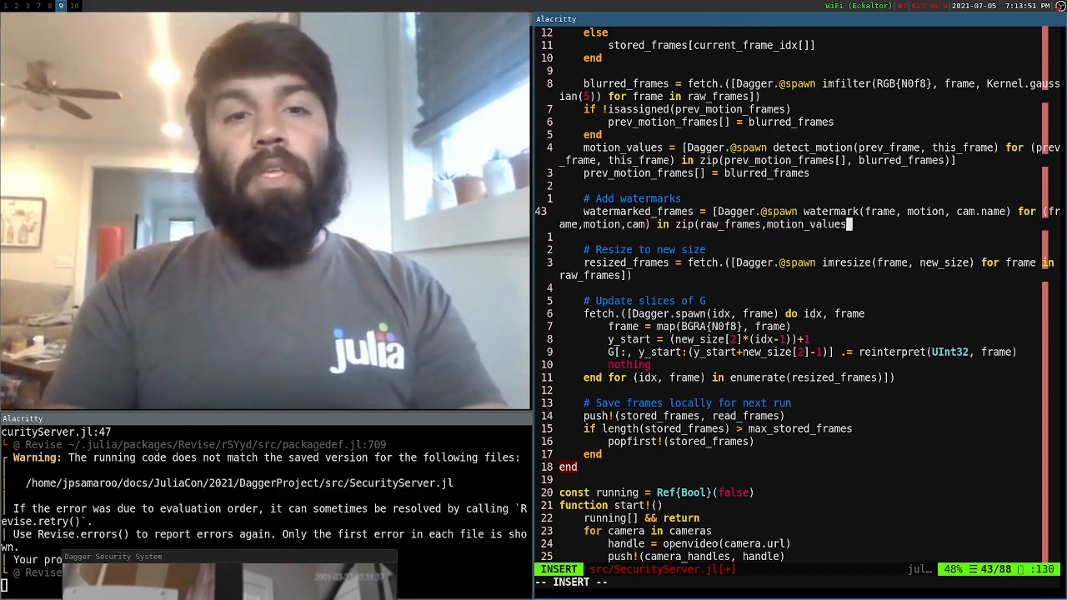
type(",cameras)]")
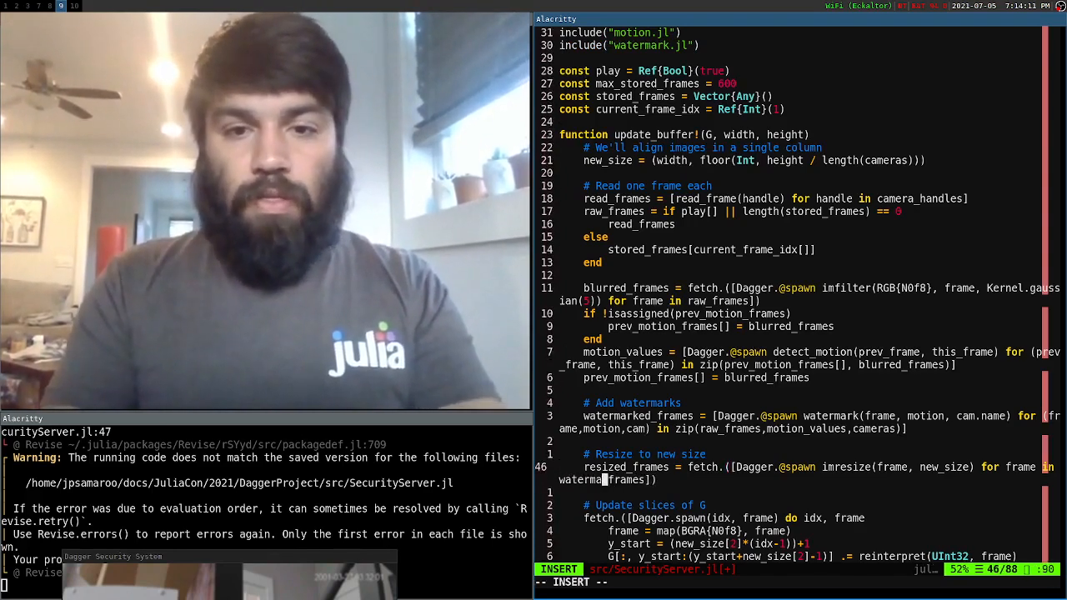
key("Escape")
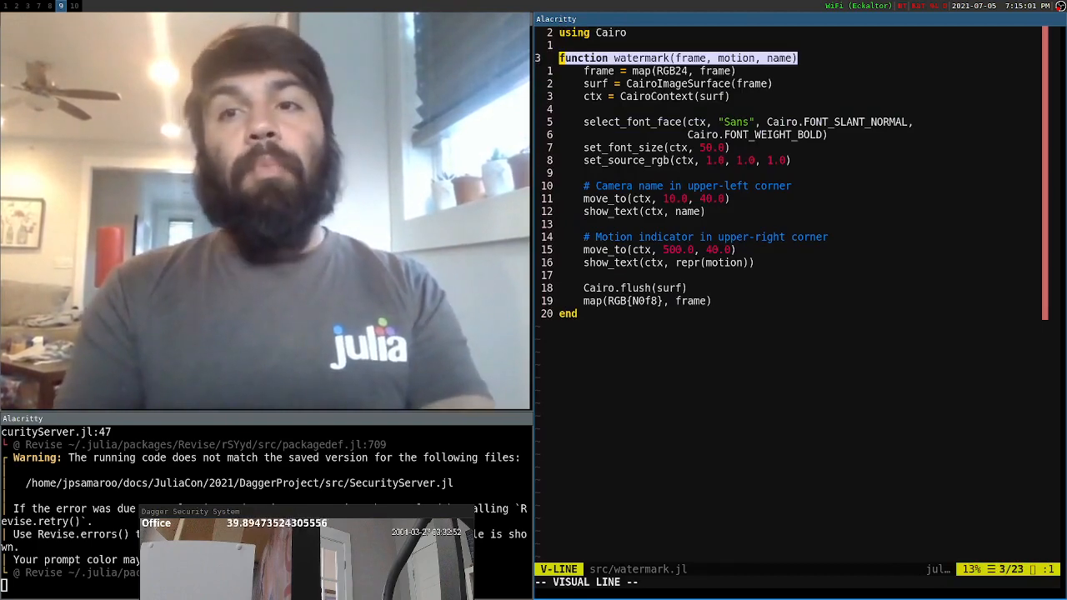
- Review the Cairo watermark function, then return to the Julia REPL and shell layout
key("Escape")
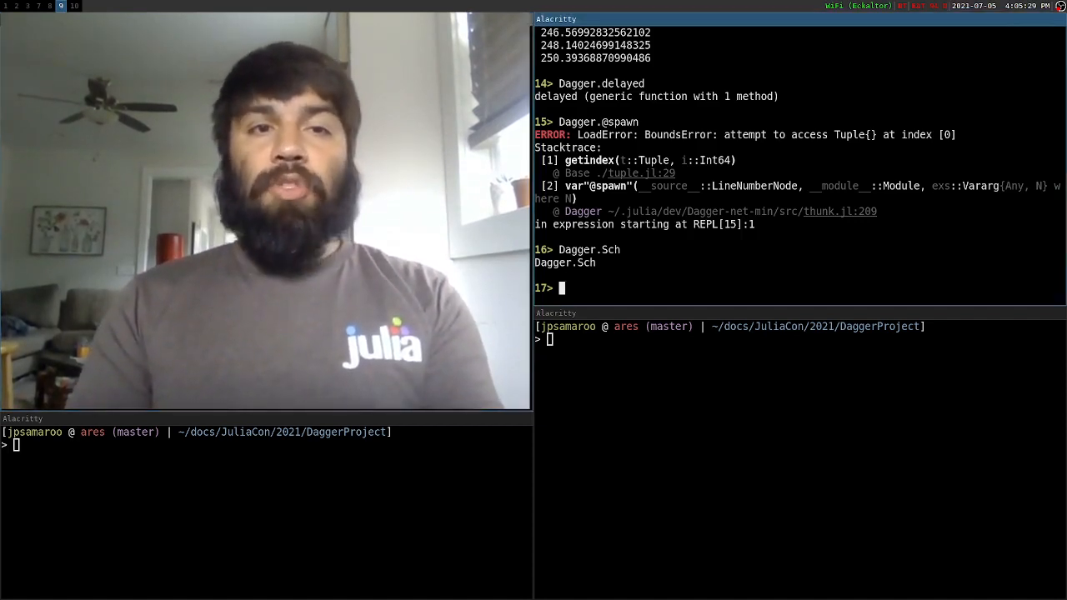
- Include checkpoint.jl in the REPL and view its chk/res functions in Vim, hitting the b1 error
type("inclu")
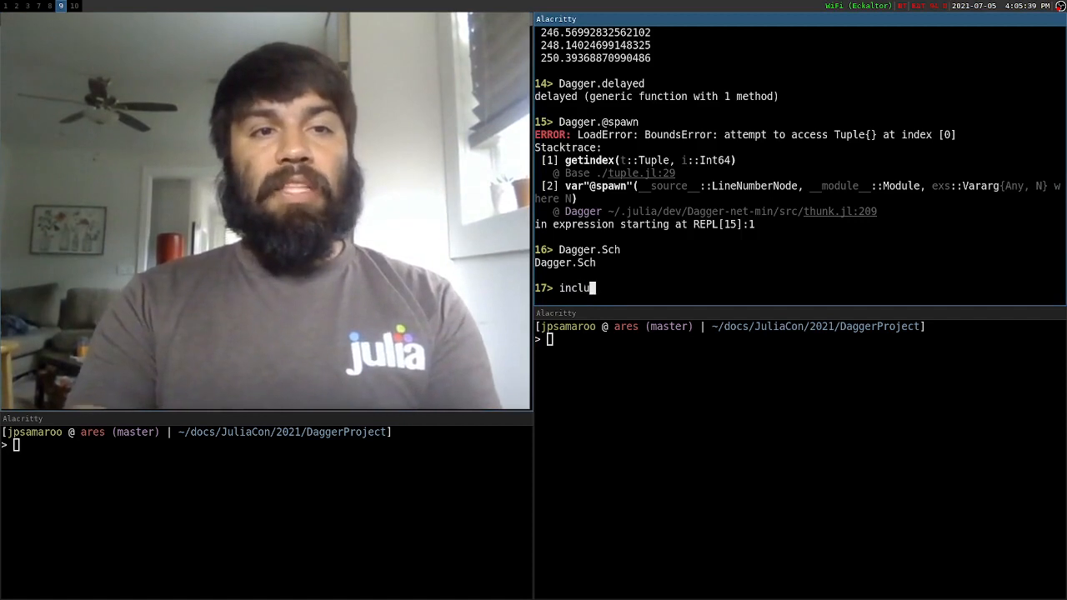
type("de(\"")
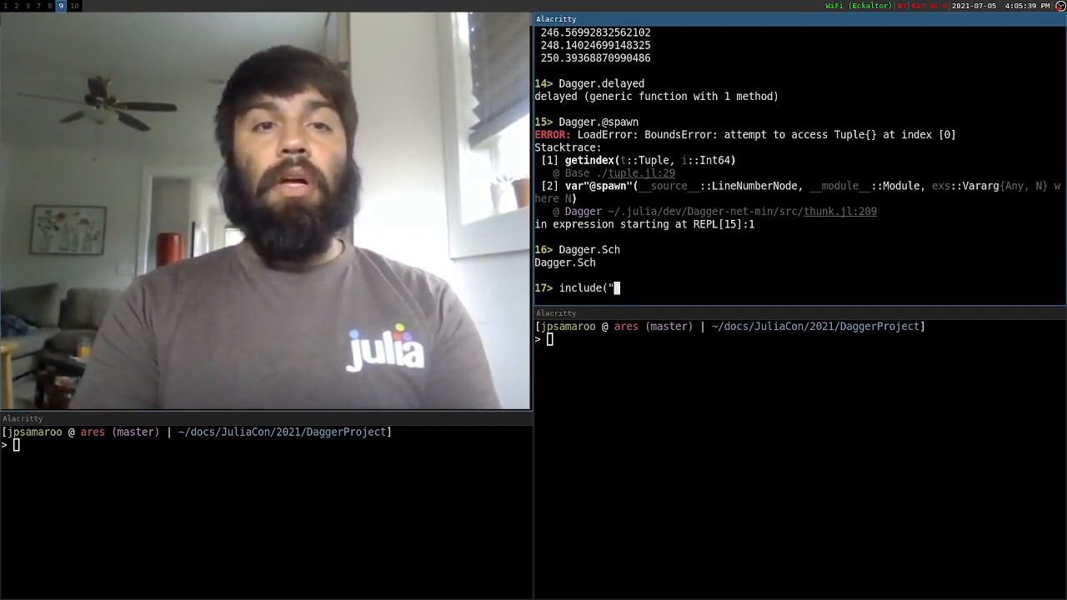
type("checkpoint.jl\")")
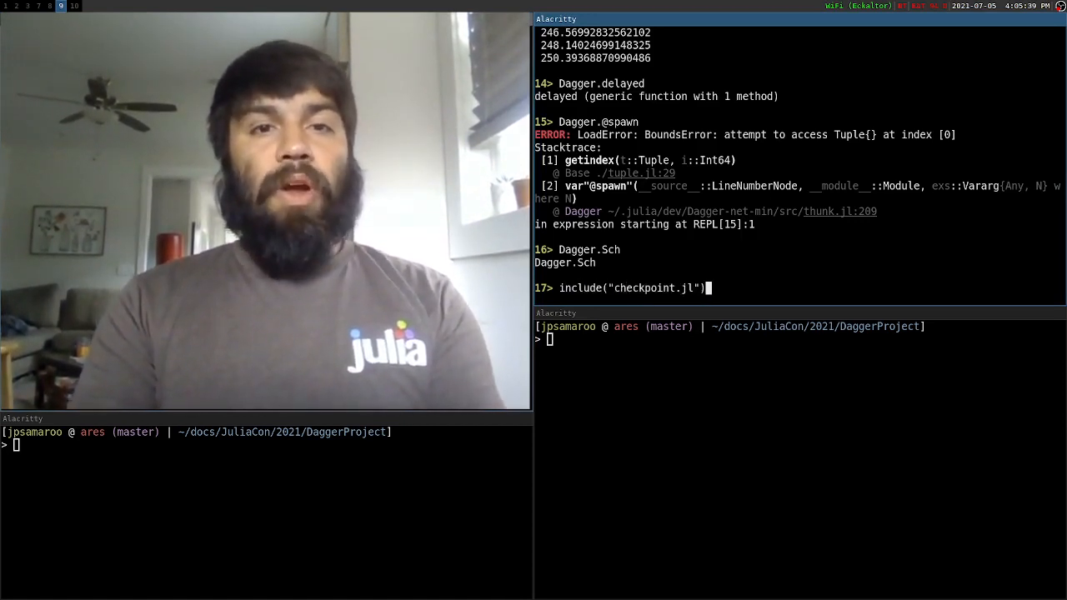
type("vim checkpoint.jl")
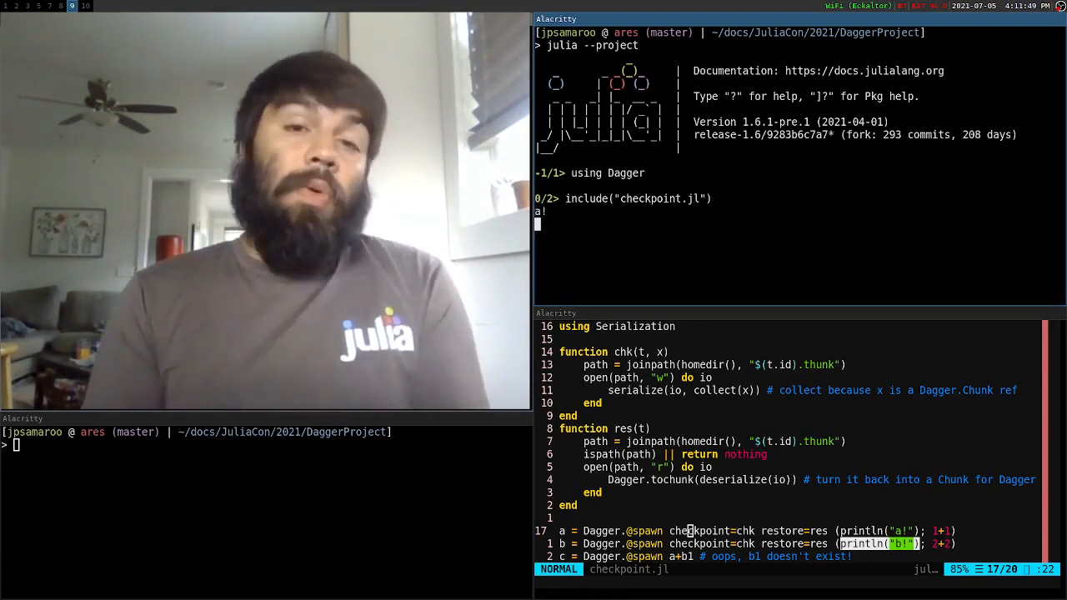
key("Return")
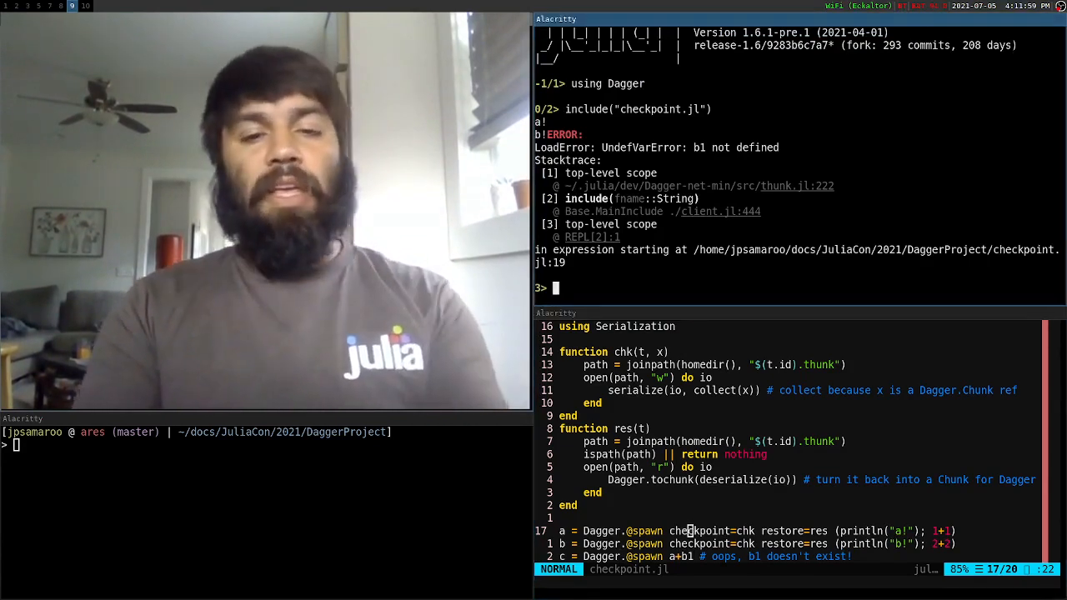
type("fetch(Dagger")
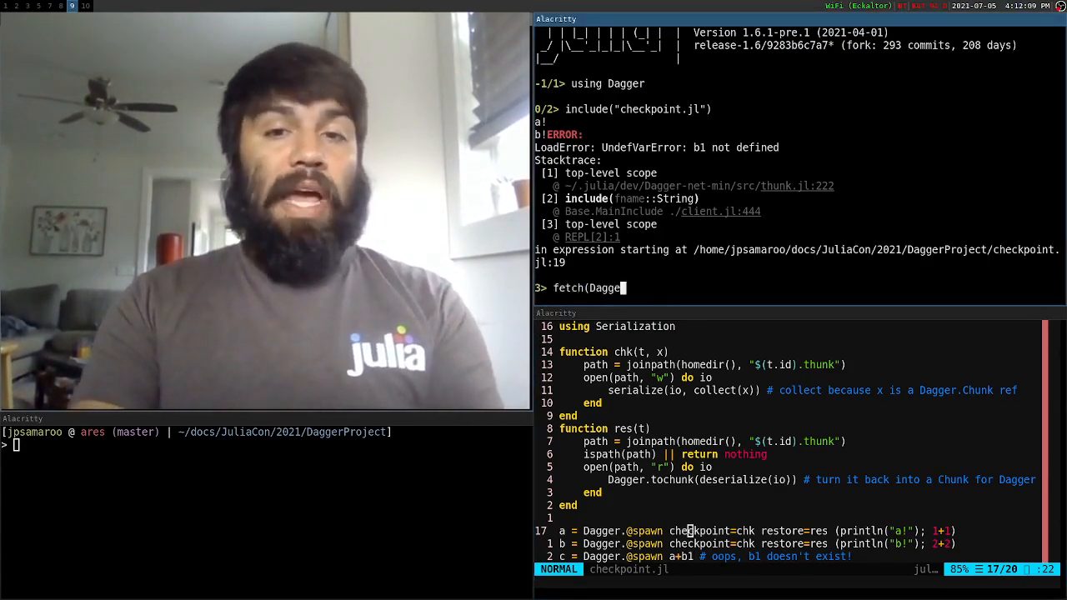
type("r.@spawn")
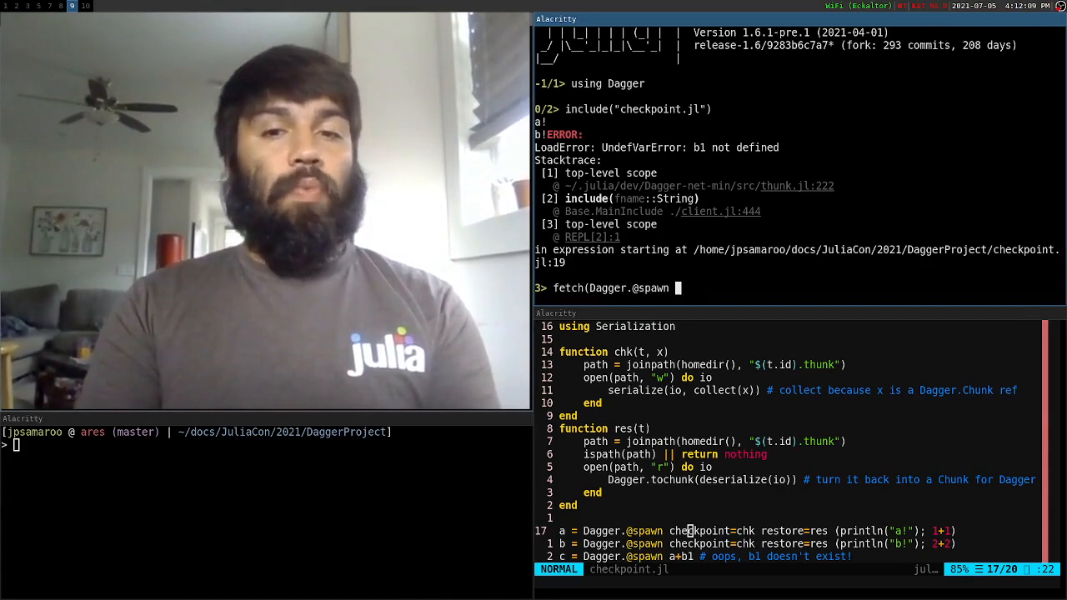
type("a+b")
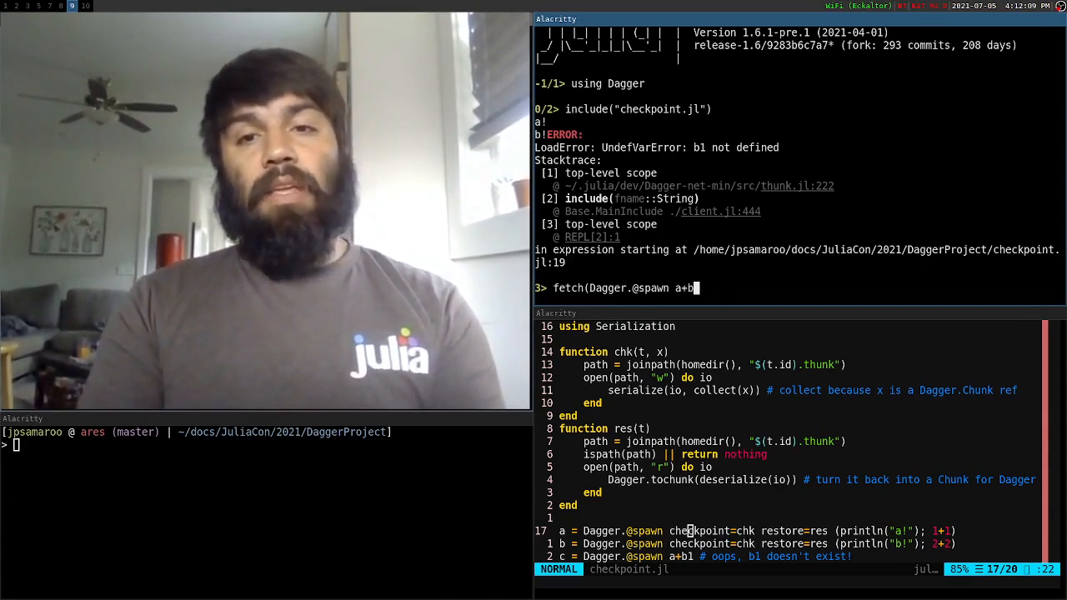
type(")")
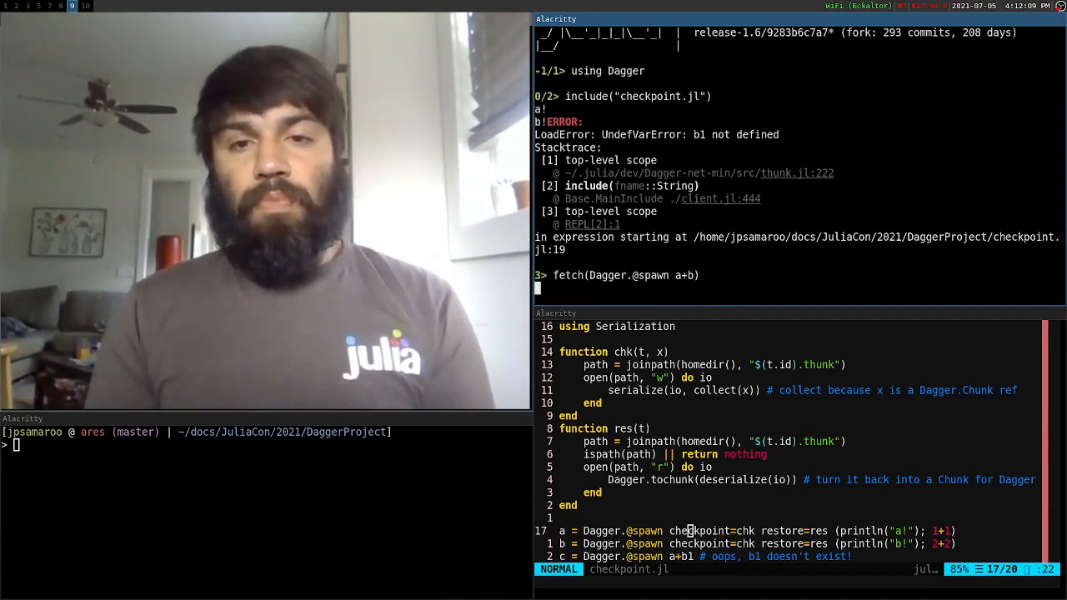
key("Enter")
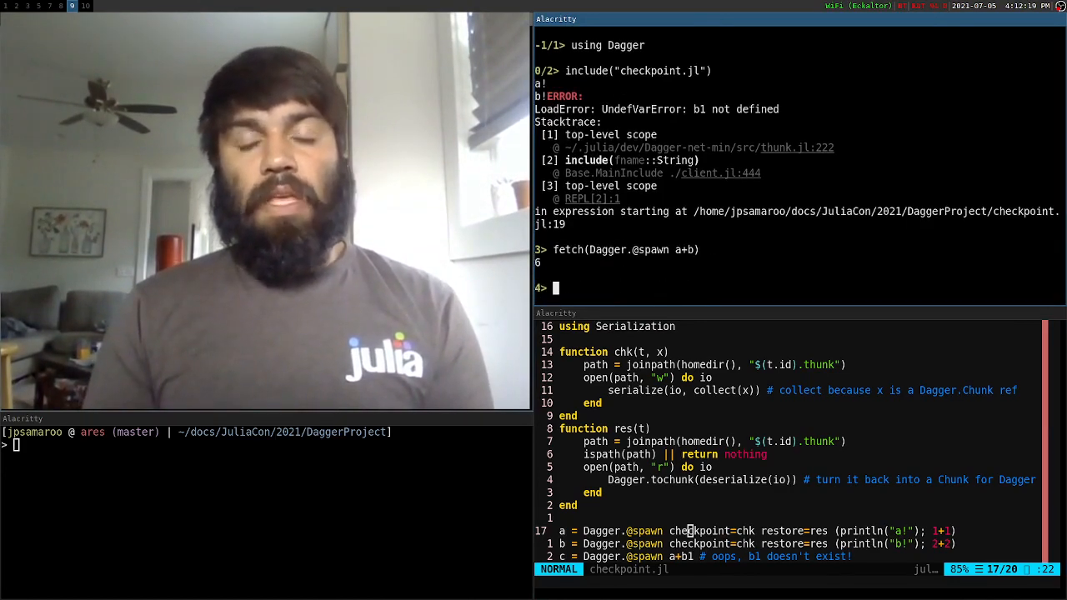